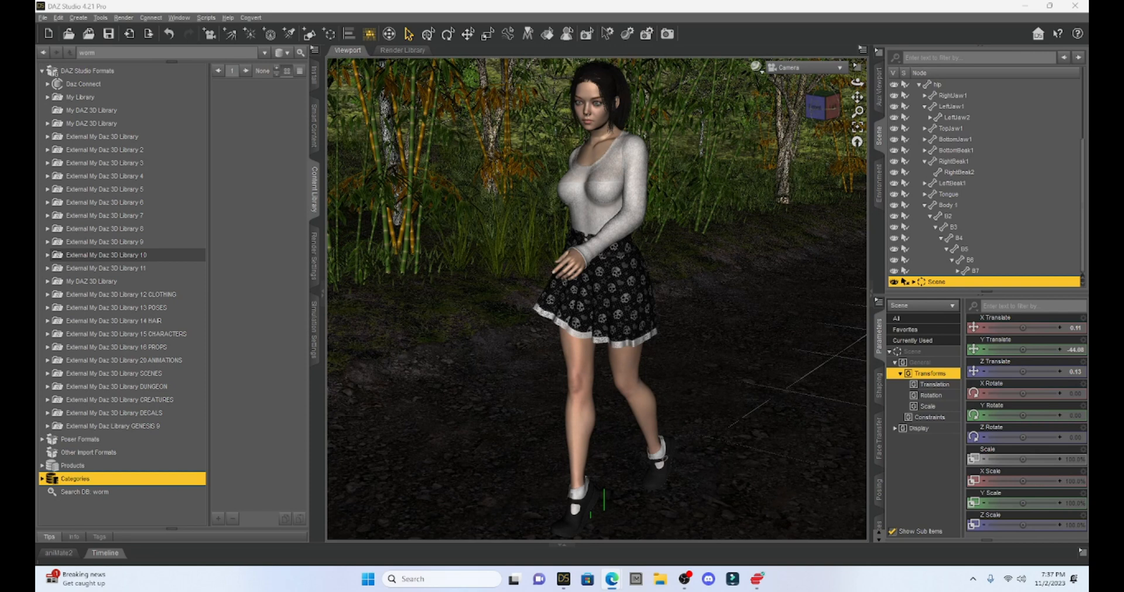
- Bring the Edge browser window up over the DAZ Studio forest scene
{"action": "left_click", "coordinate": [611, 579]}
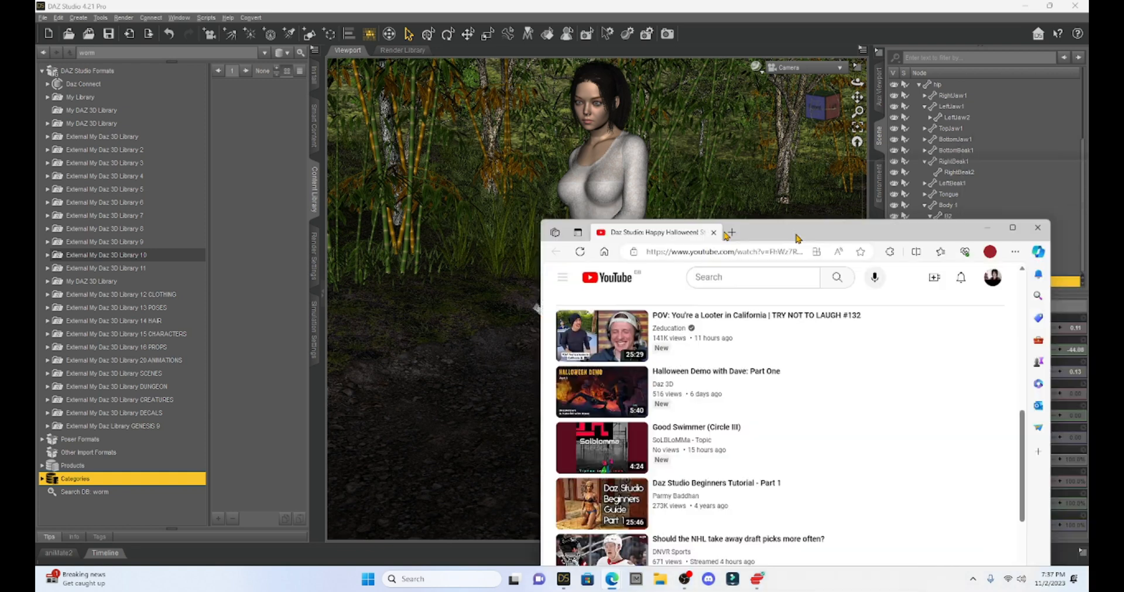
- Browse the Daz 3D store's 73 search results for "fog"
{"action": "left_click", "coordinate": [1012, 228]}
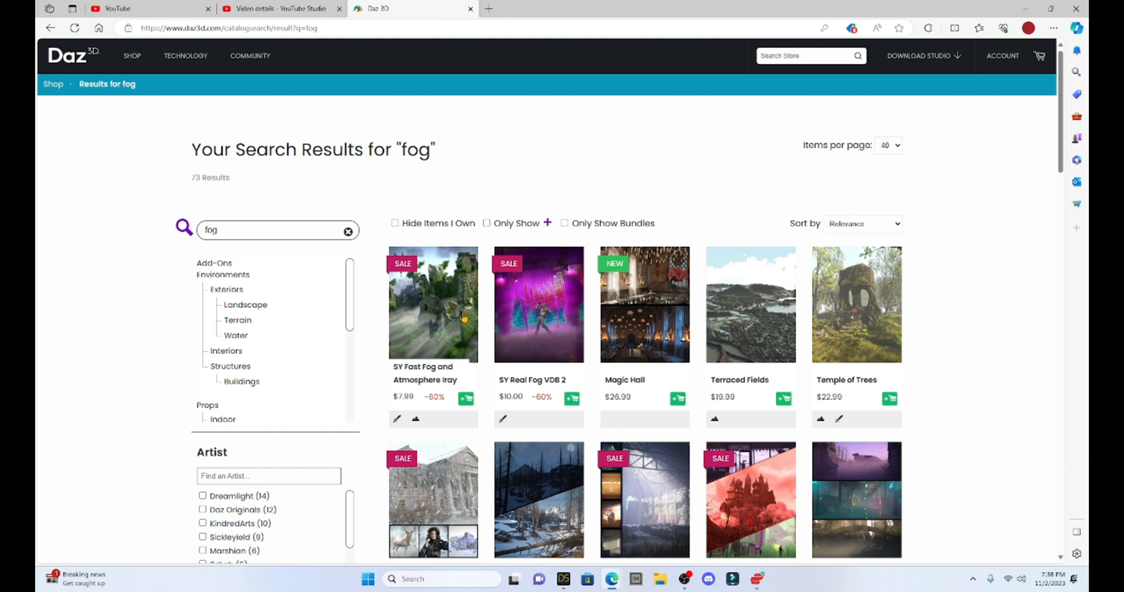
{"action": "mouse_move", "coordinate": [532, 319]}
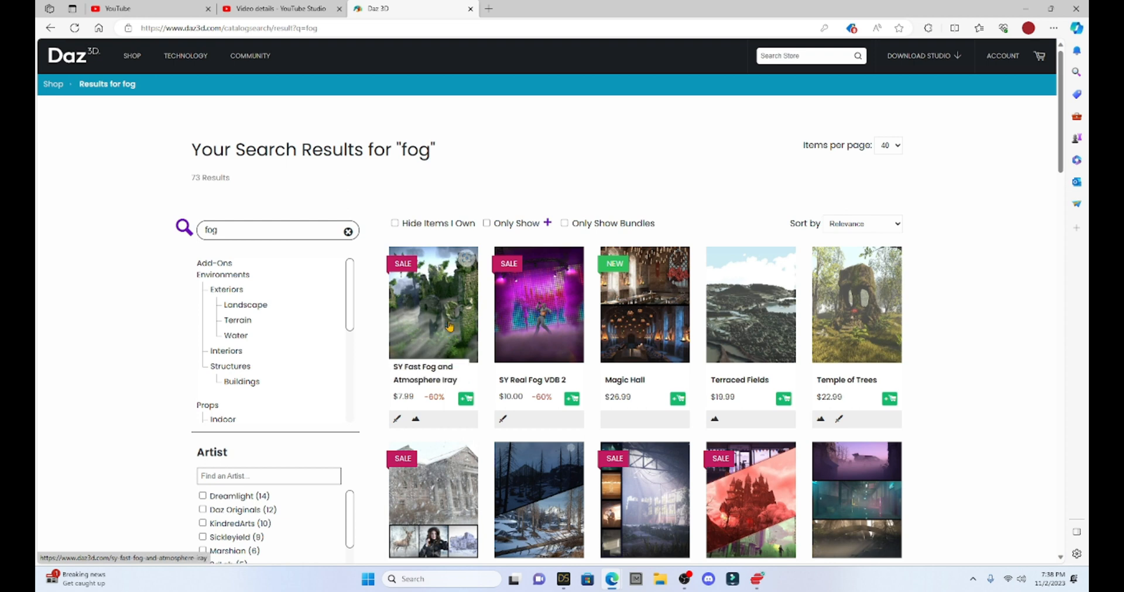
{"action": "scroll", "scroll_direction": "down", "scroll_amount": 3}
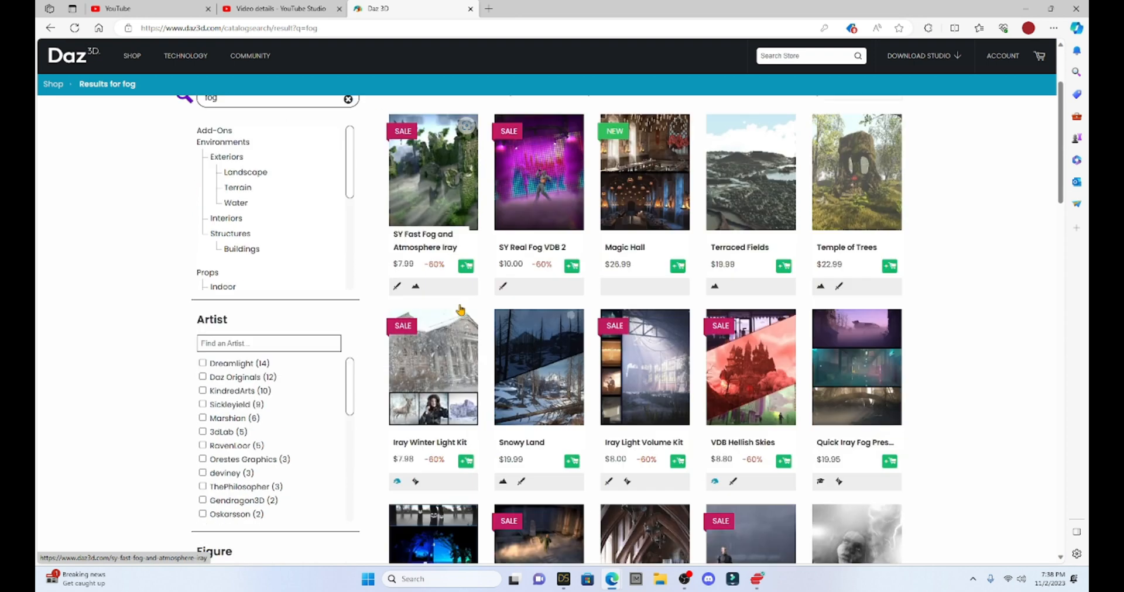
{"action": "scroll", "scroll_direction": "down", "scroll_amount": 3}
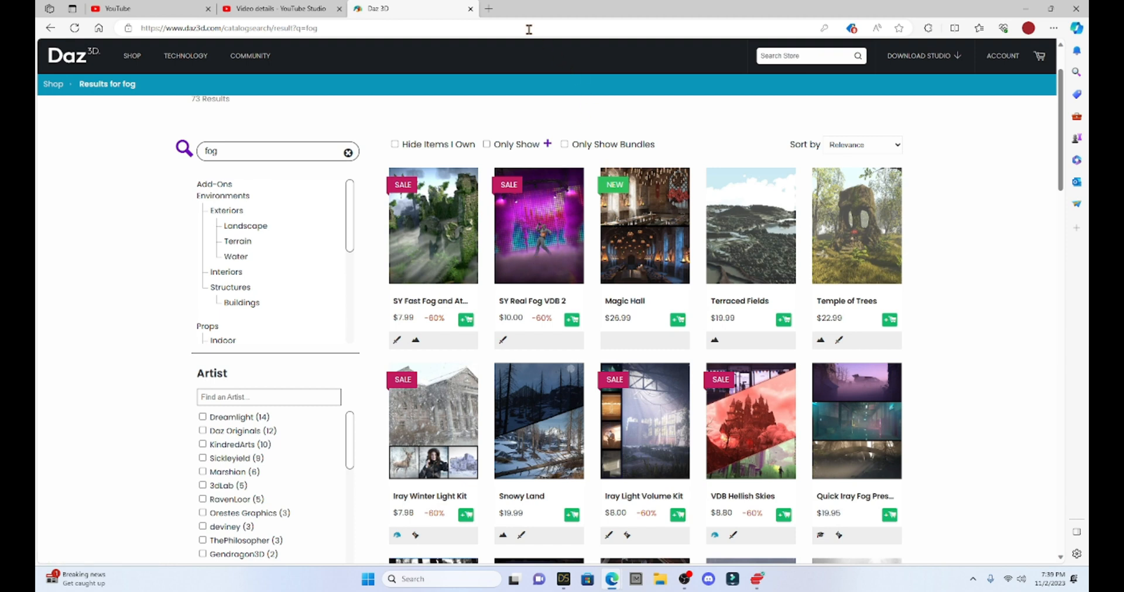
{"action": "mouse_move", "coordinate": [1026, 7]}
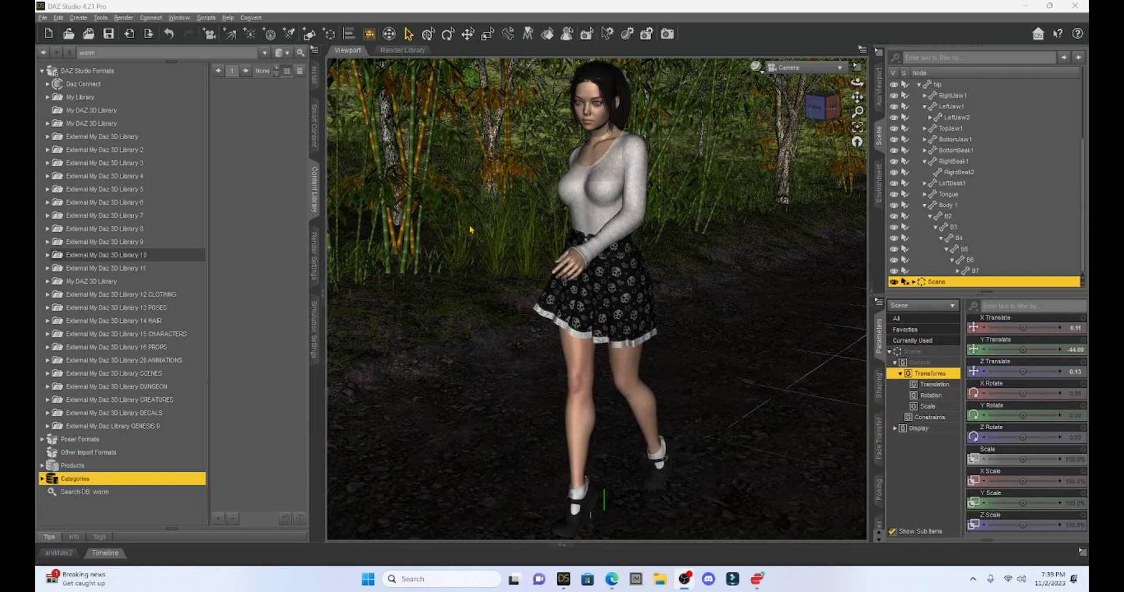
{"action": "mouse_move", "coordinate": [792, 188]}
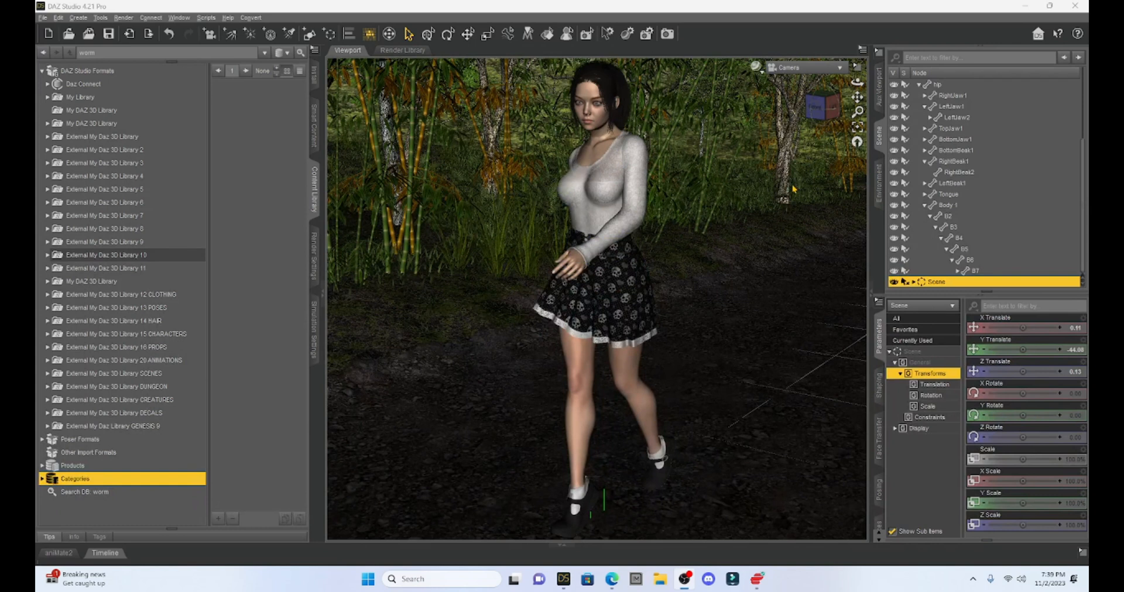
{"action": "mouse_move", "coordinate": [803, 181]}
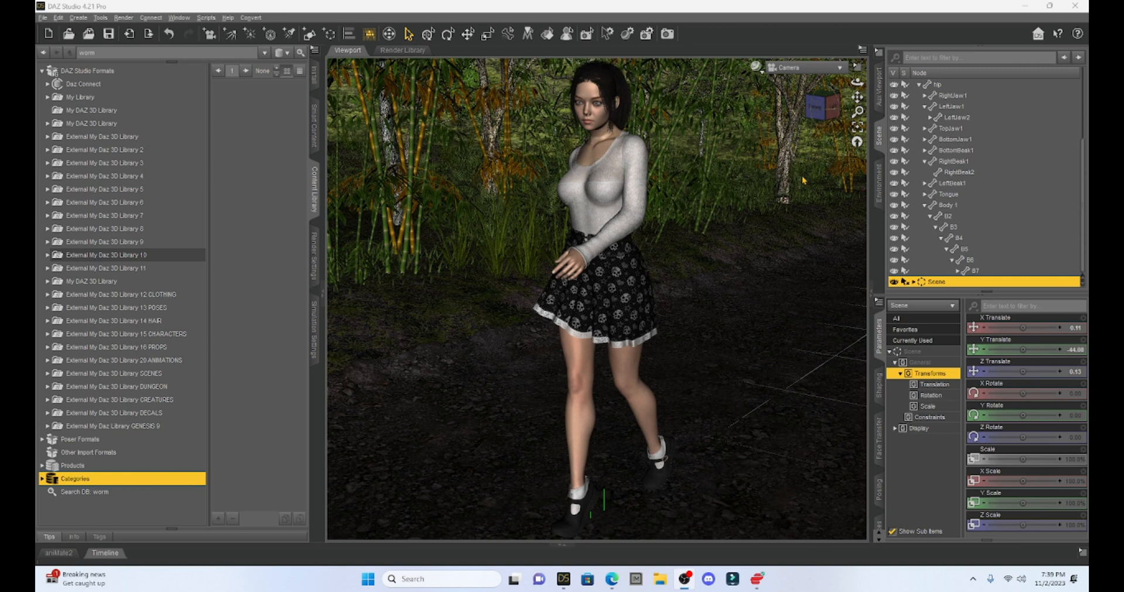
{"action": "mouse_move", "coordinate": [814, 158]}
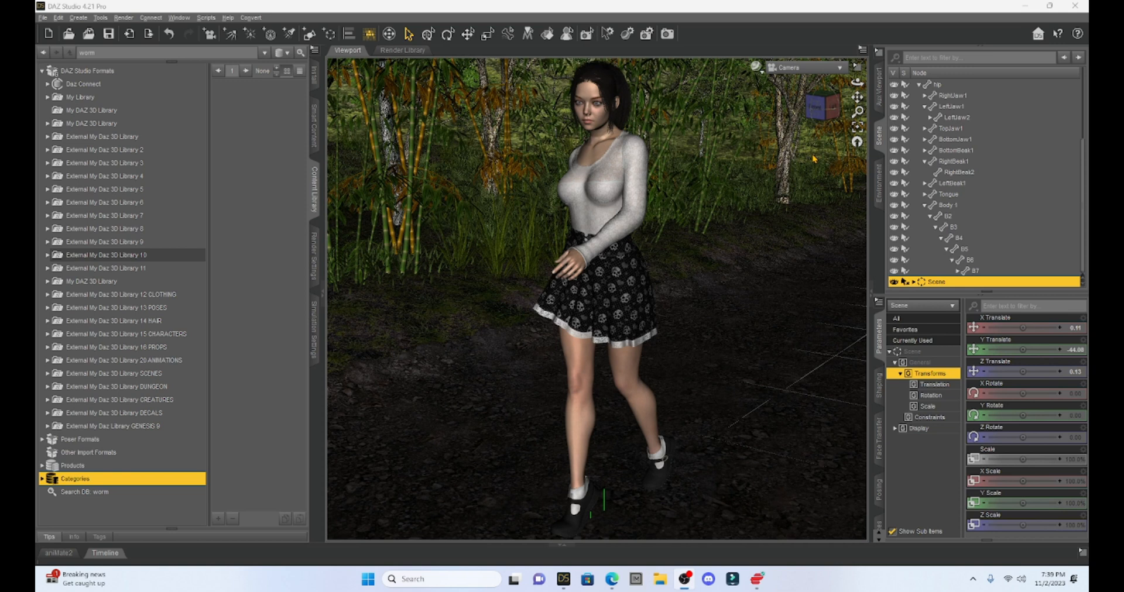
{"action": "mouse_move", "coordinate": [683, 246]}
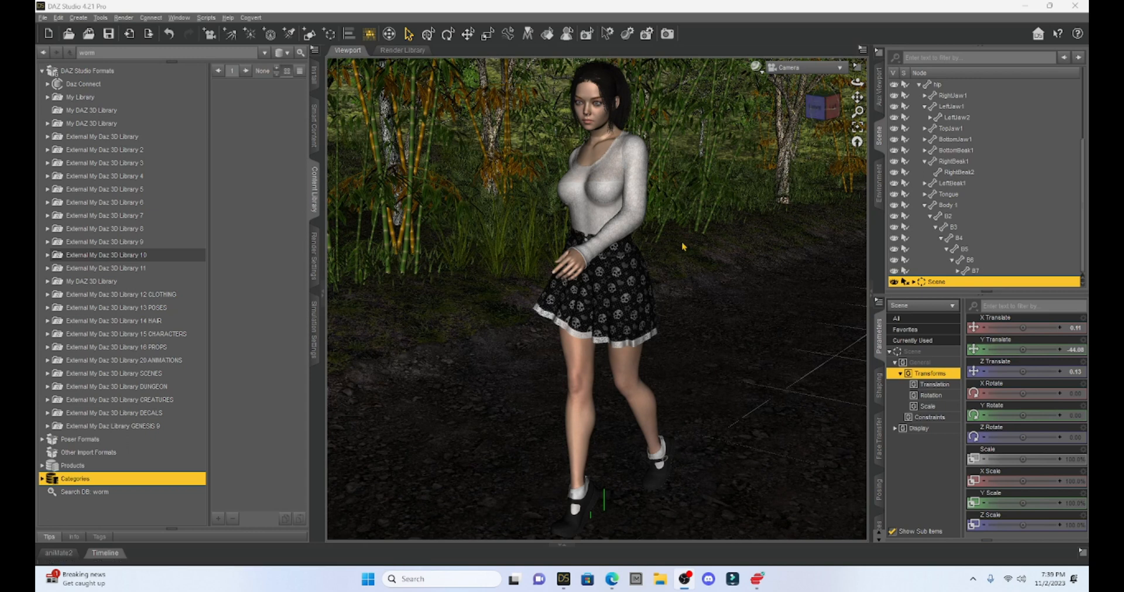
{"action": "mouse_move", "coordinate": [778, 271]}
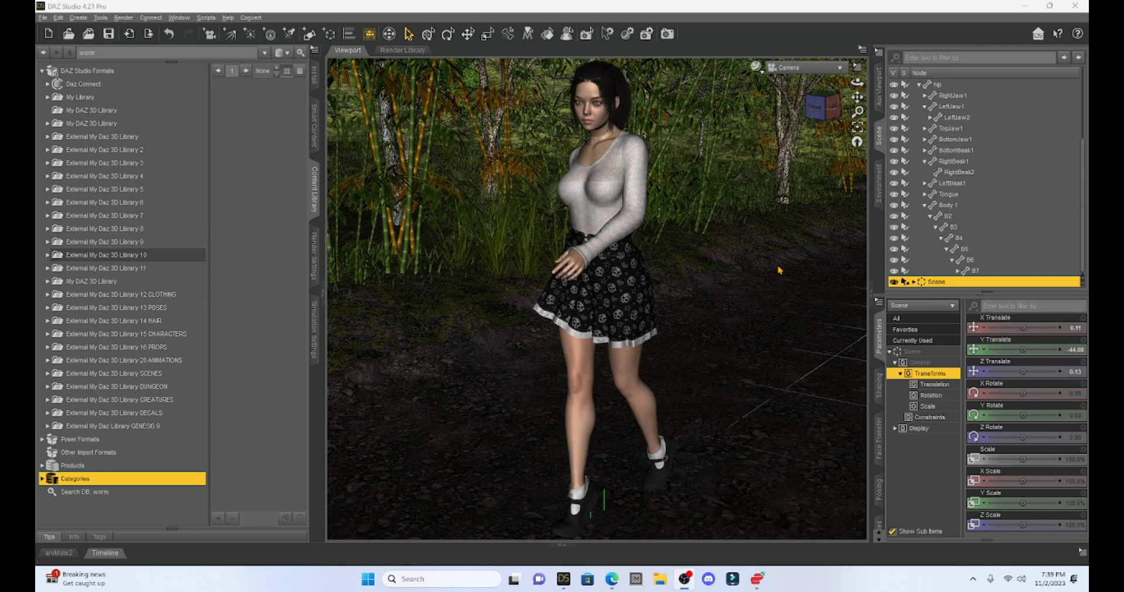
{"action": "mouse_move", "coordinate": [817, 111]}
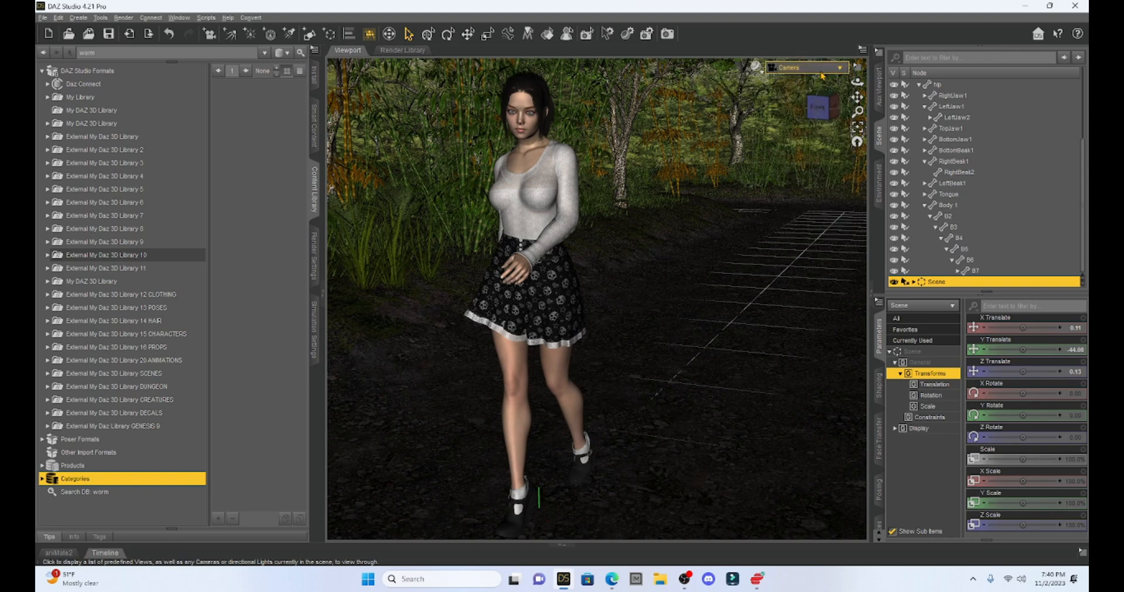
- Switch the viewport to Perspective View to see the woman, path and camera objects
{"action": "left_click", "coordinate": [808, 67]}
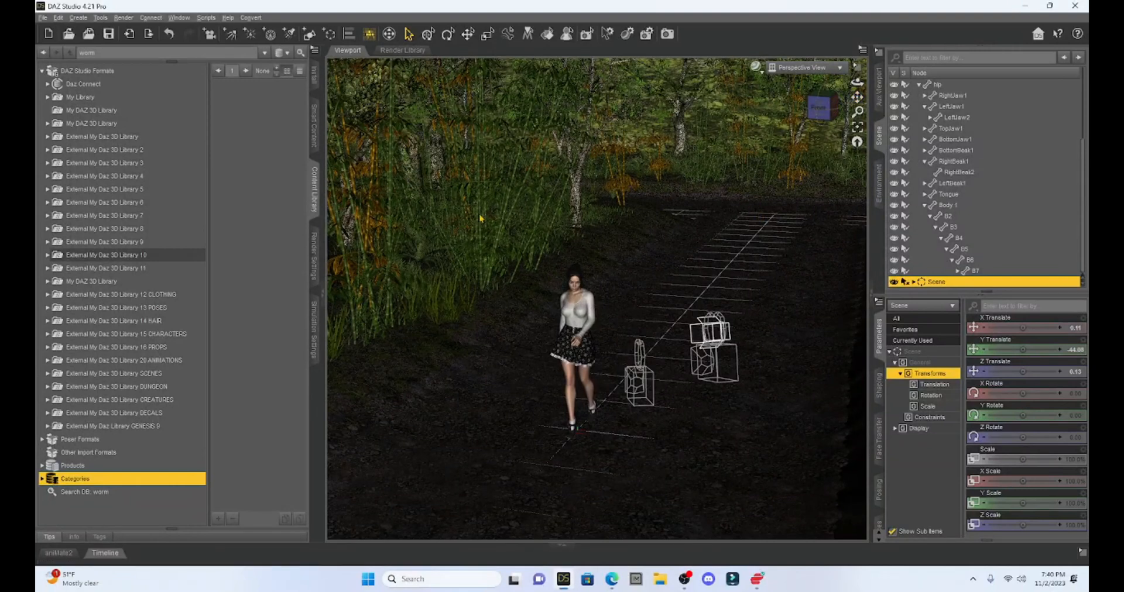
{"action": "mouse_move", "coordinate": [771, 229]}
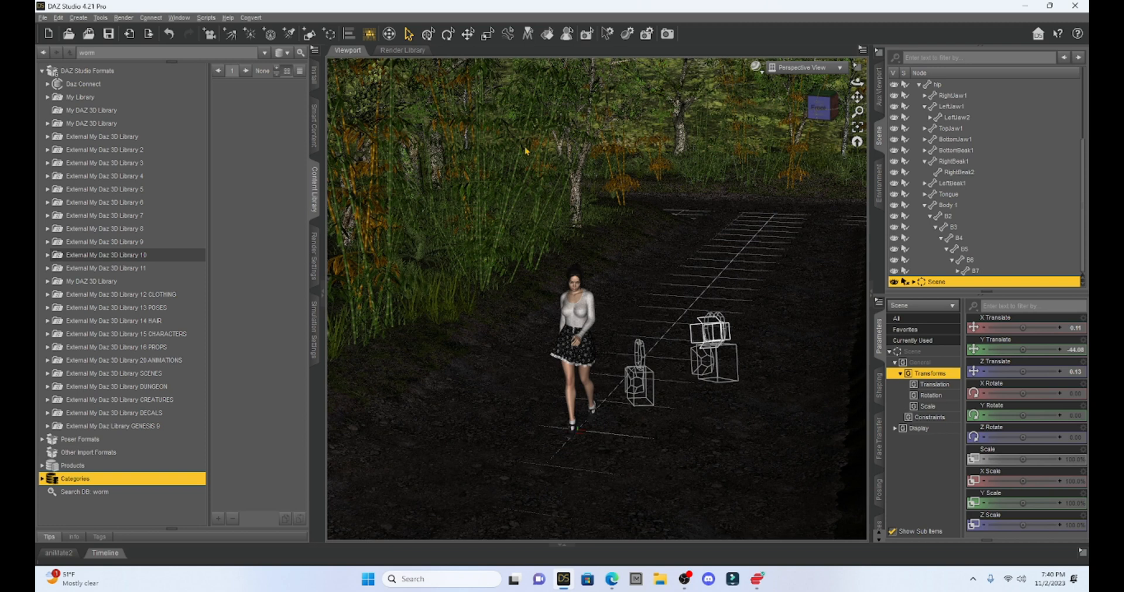
{"action": "mouse_move", "coordinate": [507, 115]}
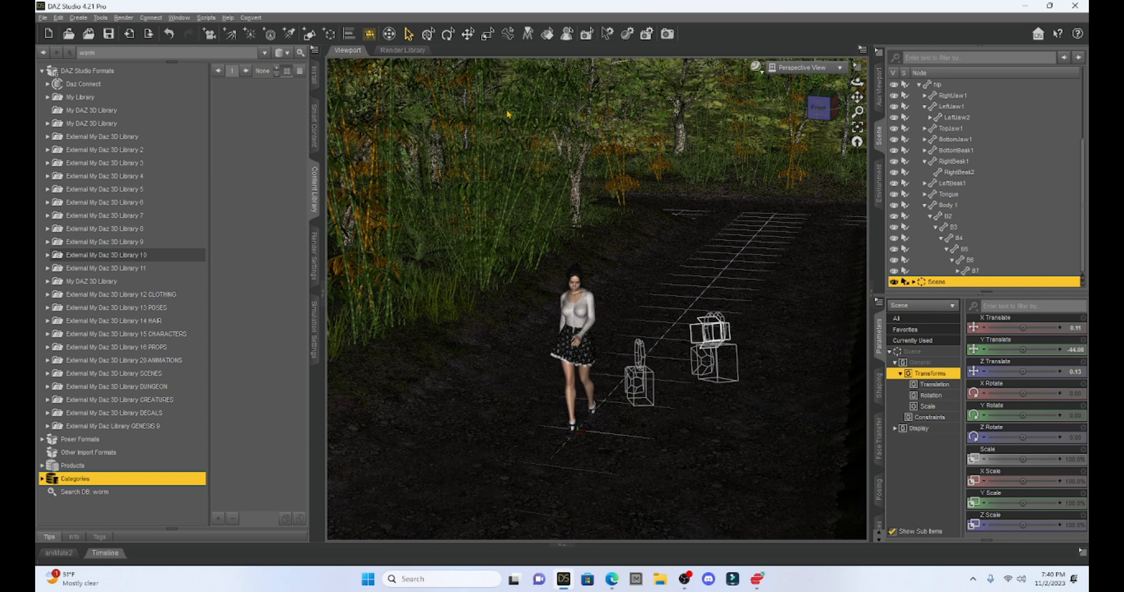
{"action": "mouse_move", "coordinate": [367, 191]}
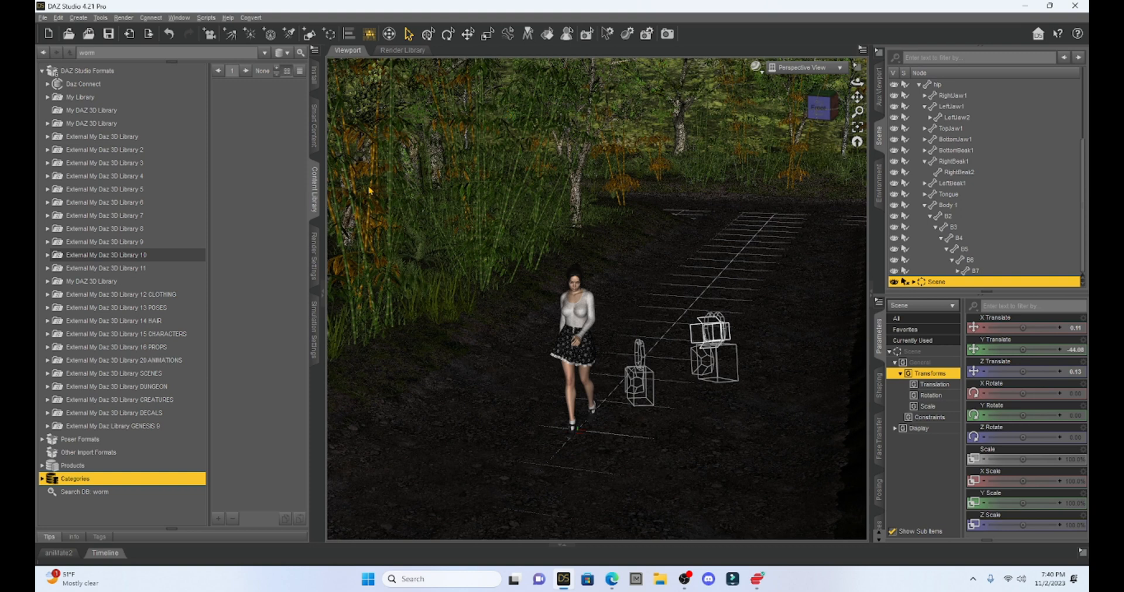
{"action": "mouse_move", "coordinate": [317, 260]}
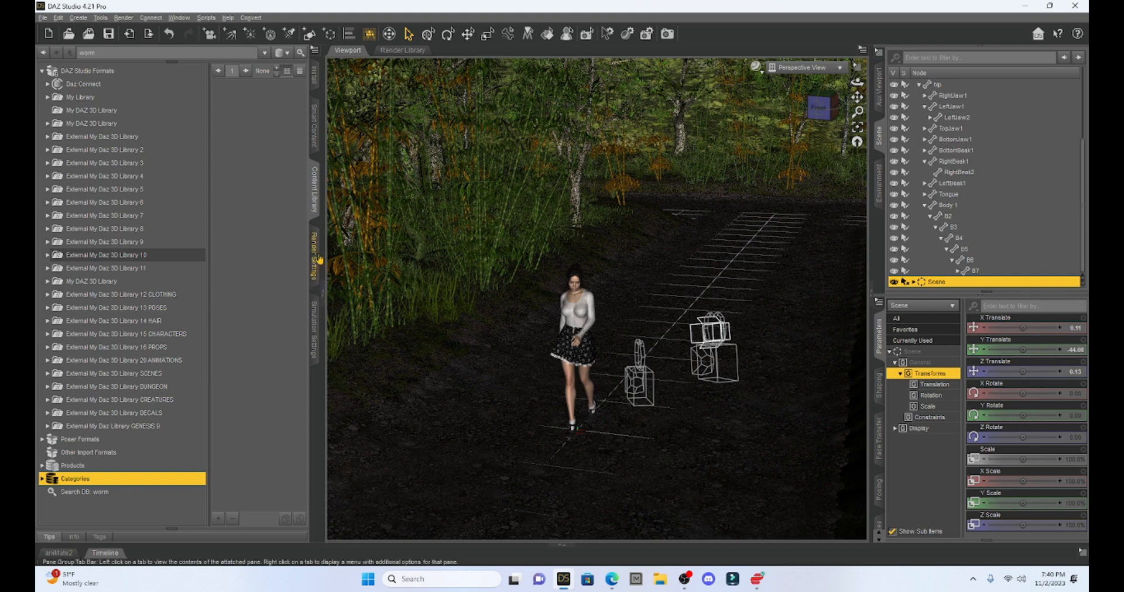
- Open the NVIDIA Iray Render Settings pane and check its options menu
{"action": "left_click", "coordinate": [314, 251]}
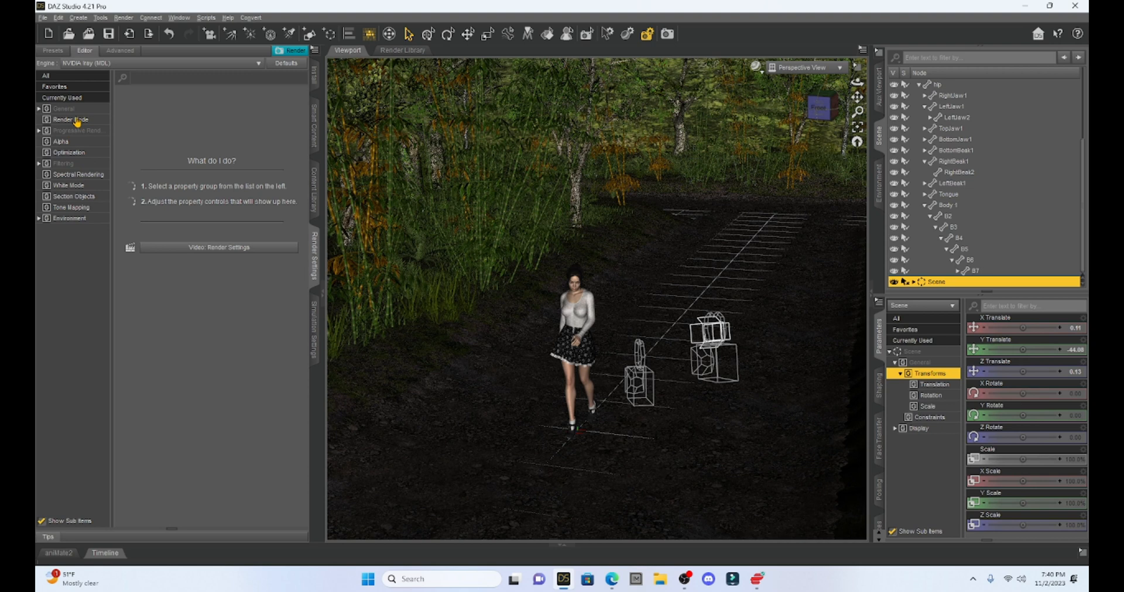
{"action": "mouse_move", "coordinate": [64, 223]}
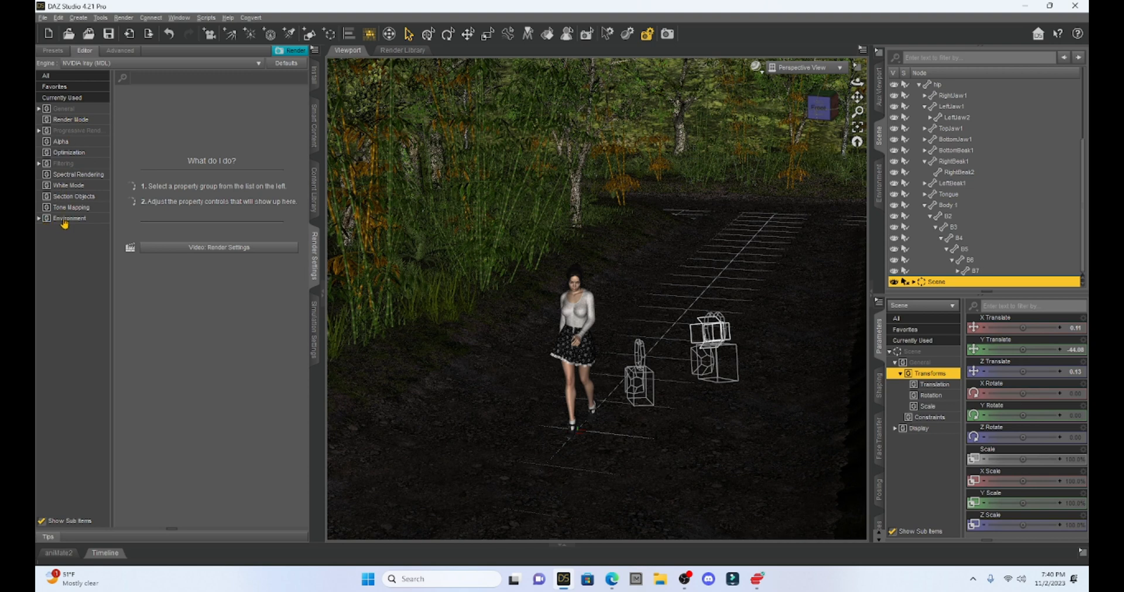
{"action": "mouse_move", "coordinate": [84, 225]}
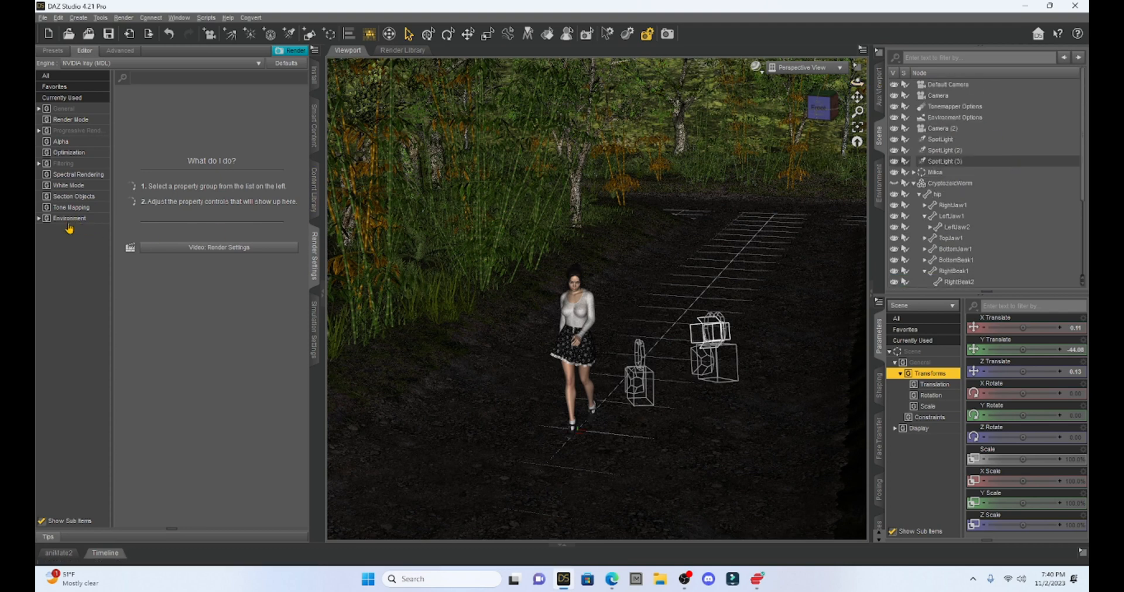
{"action": "left_click", "coordinate": [160, 63]}
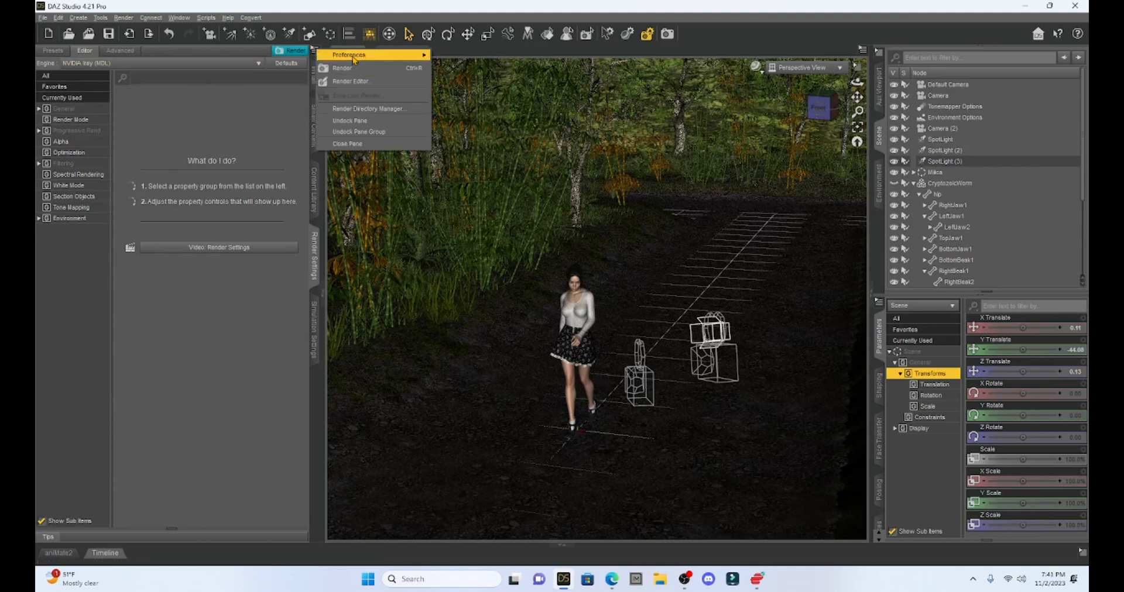
{"action": "mouse_move", "coordinate": [349, 55]}
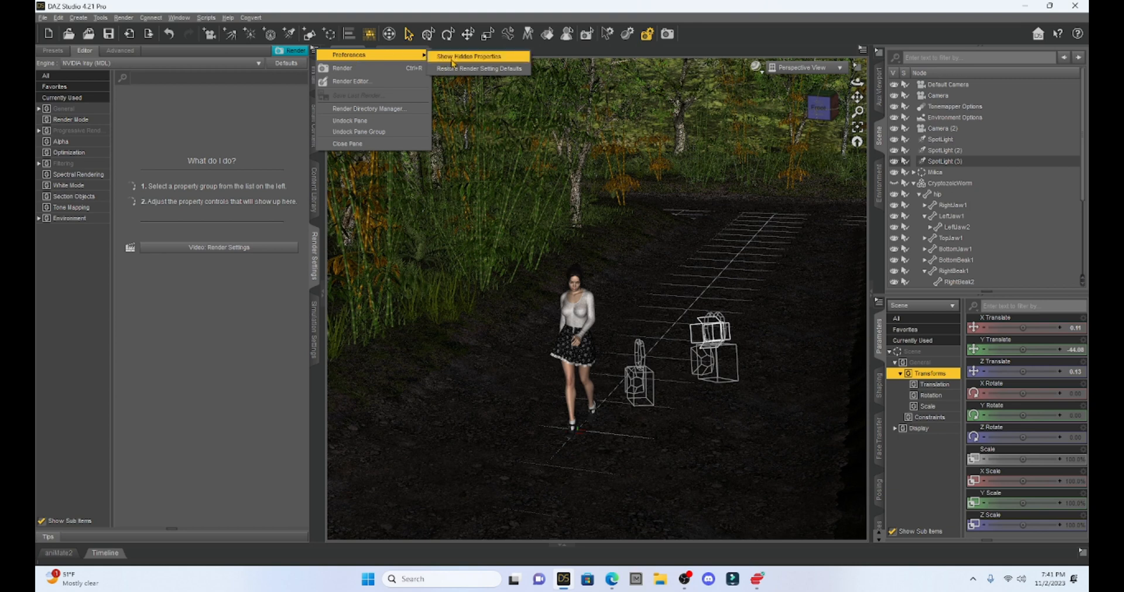
{"action": "mouse_move", "coordinate": [342, 67]}
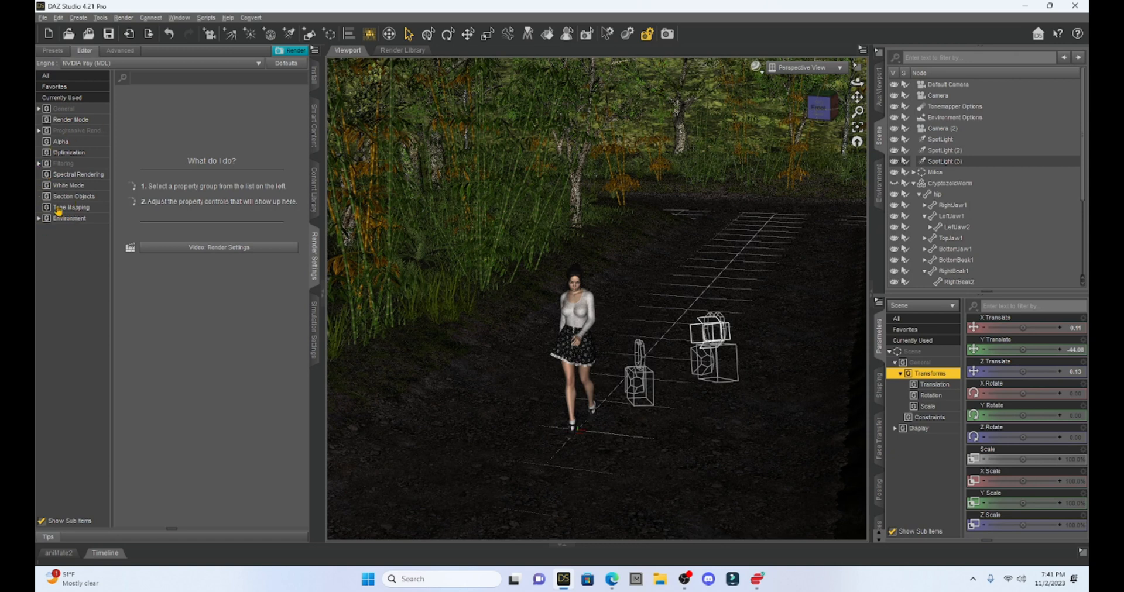
{"action": "mouse_move", "coordinate": [60, 230]}
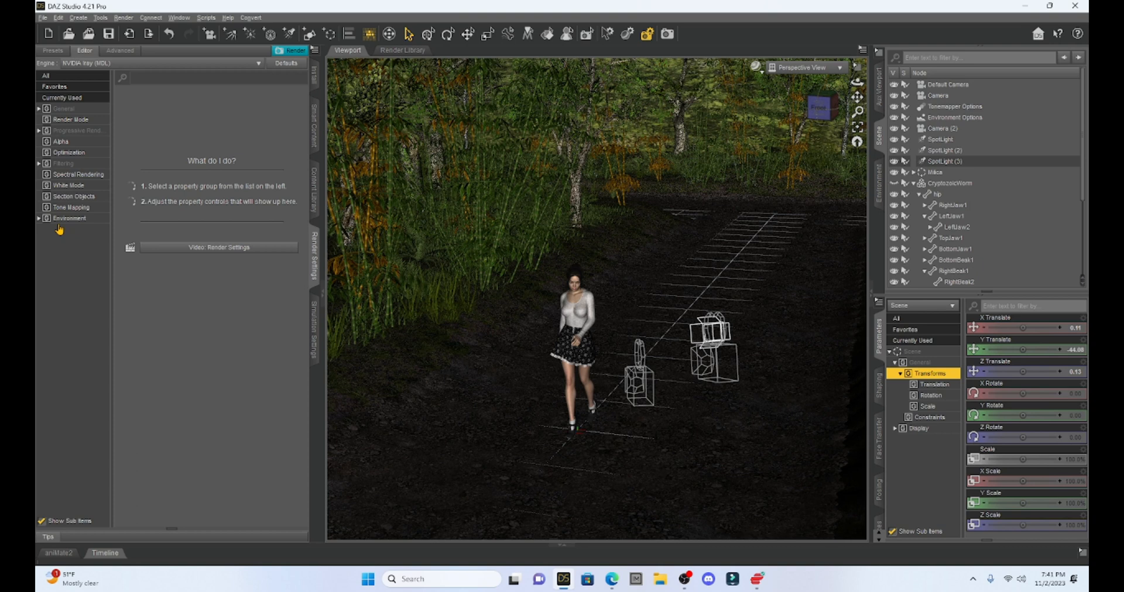
{"action": "mouse_move", "coordinate": [60, 232]}
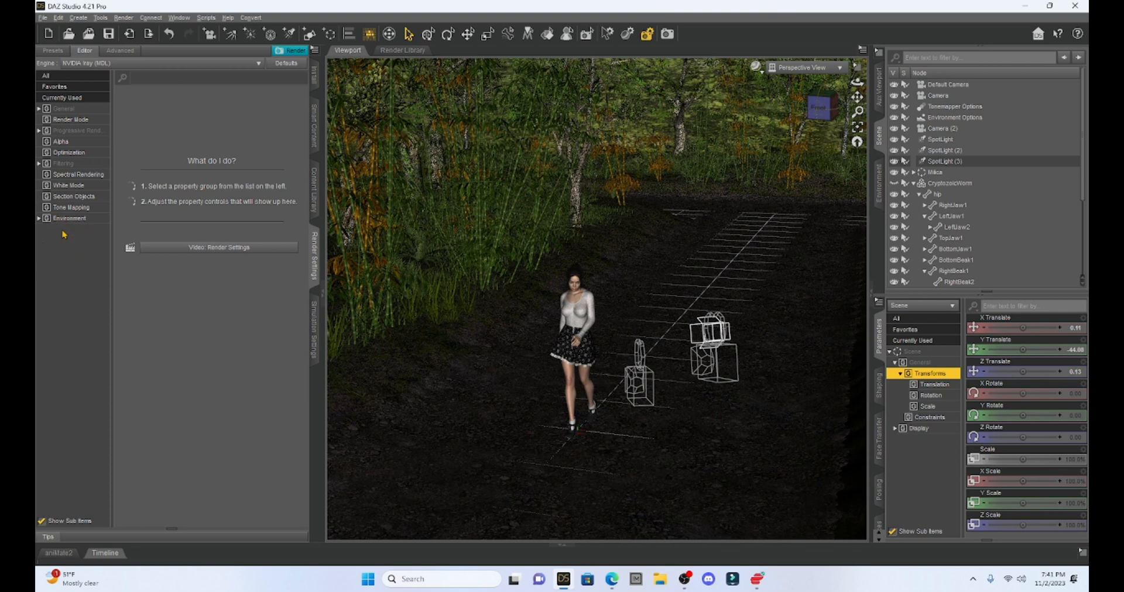
{"action": "mouse_move", "coordinate": [221, 152]}
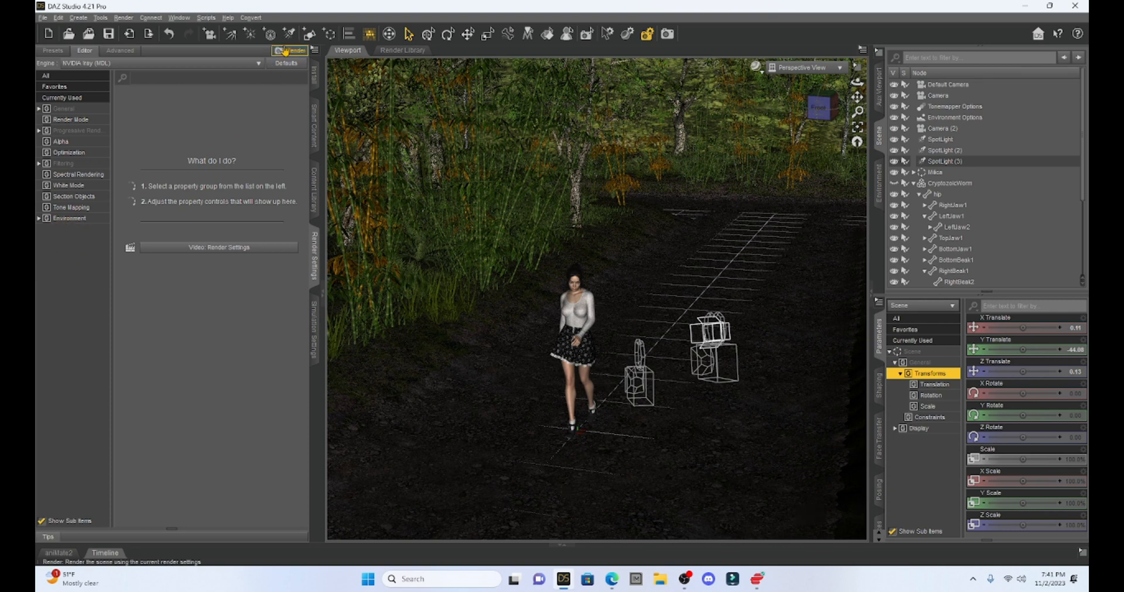
- Start an Iray test render of the forest path, then cancel it
{"action": "left_click", "coordinate": [290, 51]}
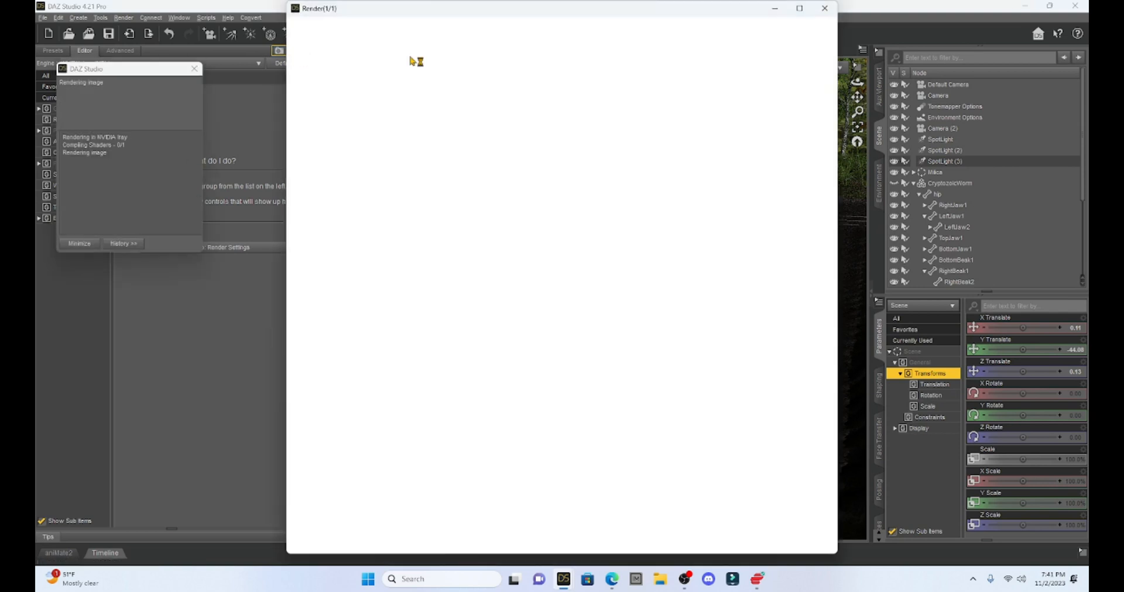
{"action": "mouse_move", "coordinate": [949, 18]}
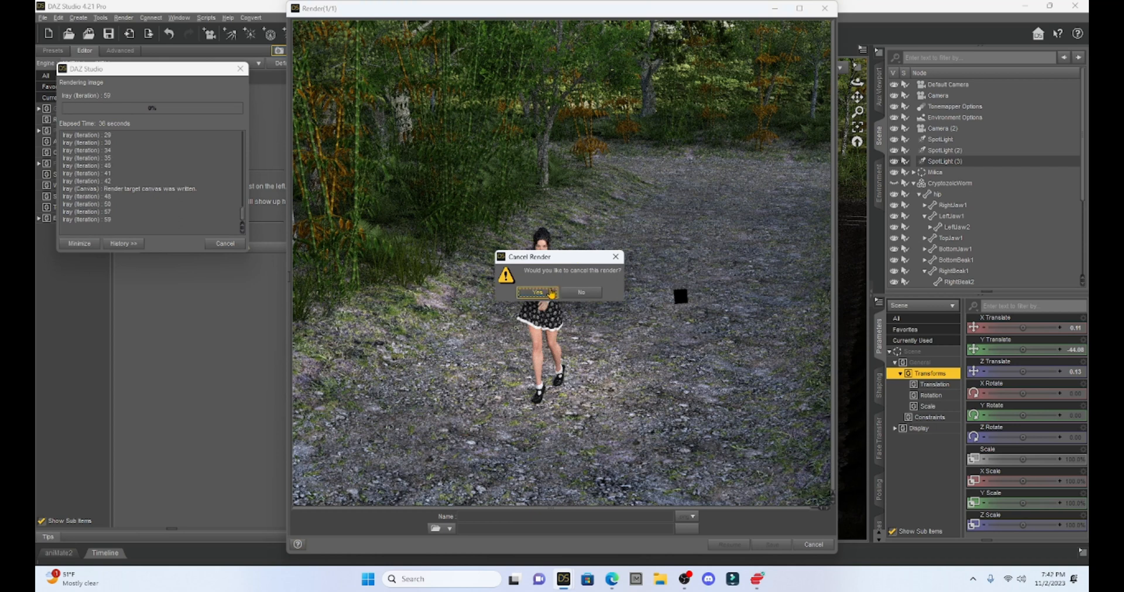
{"action": "left_click", "coordinate": [536, 293]}
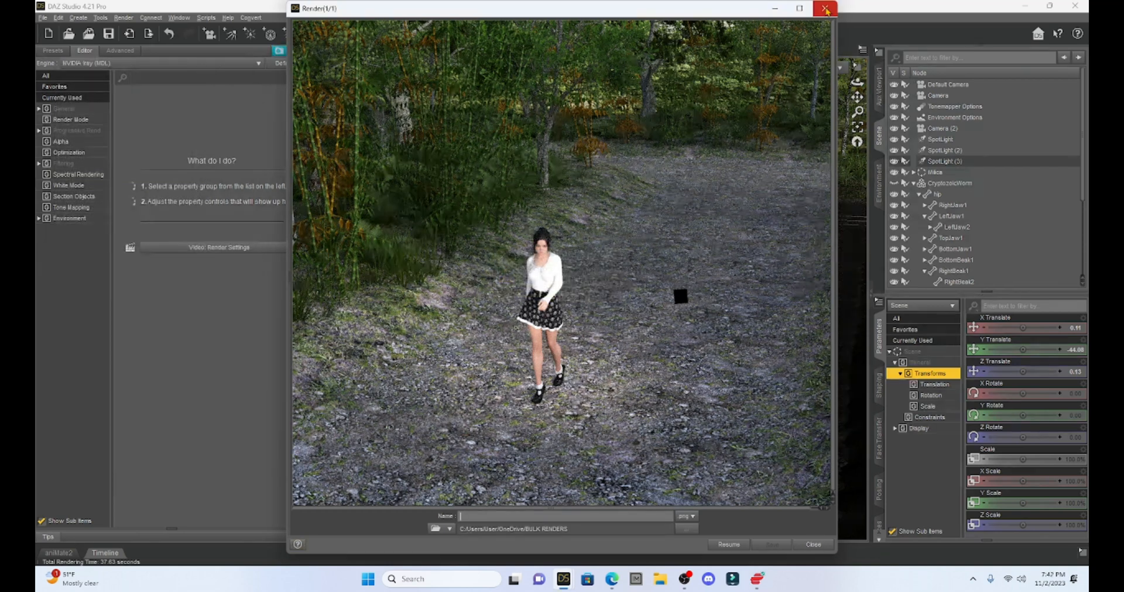
- Close the render window and scroll Environment Options parameters, showing Matte and Ground Fog off
{"action": "left_click", "coordinate": [824, 7]}
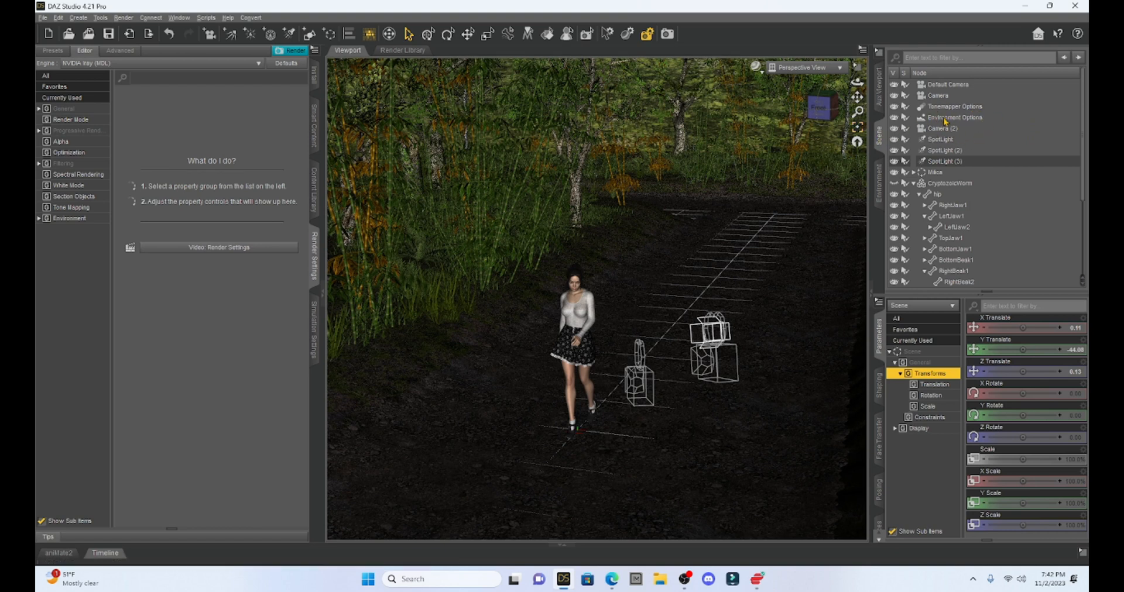
{"action": "left_click", "coordinate": [954, 118]}
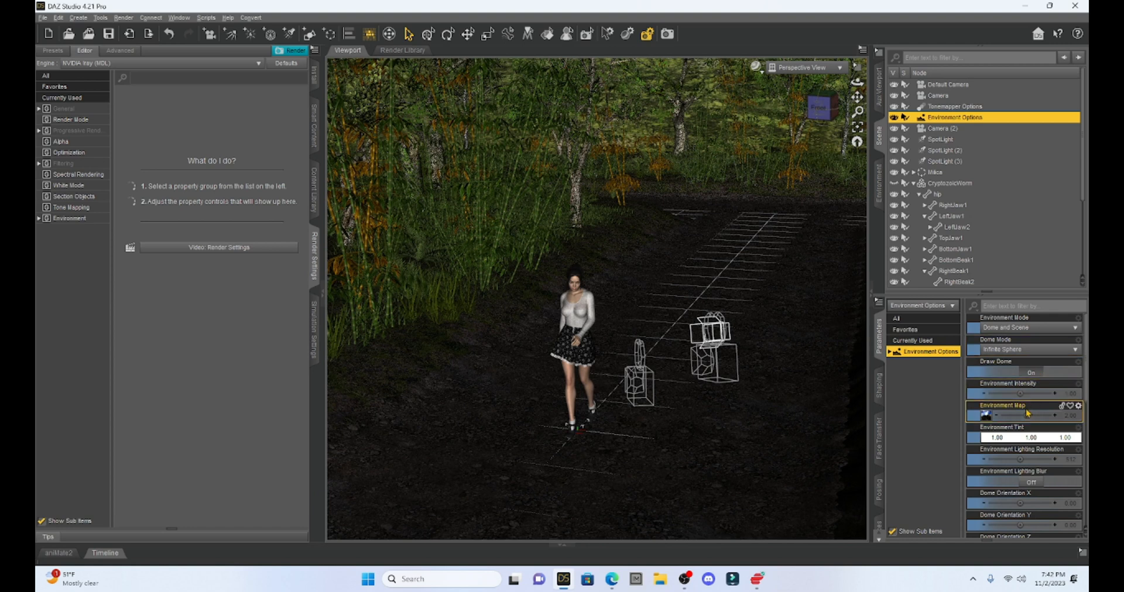
{"action": "scroll", "scroll_direction": "down", "scroll_amount": 3}
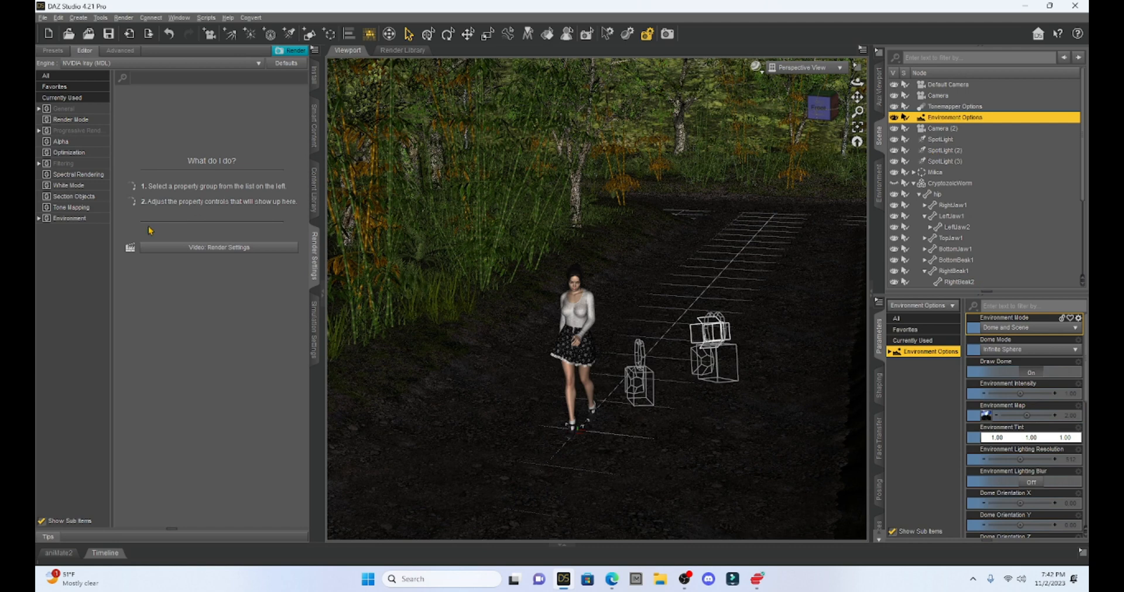
{"action": "mouse_move", "coordinate": [657, 201]}
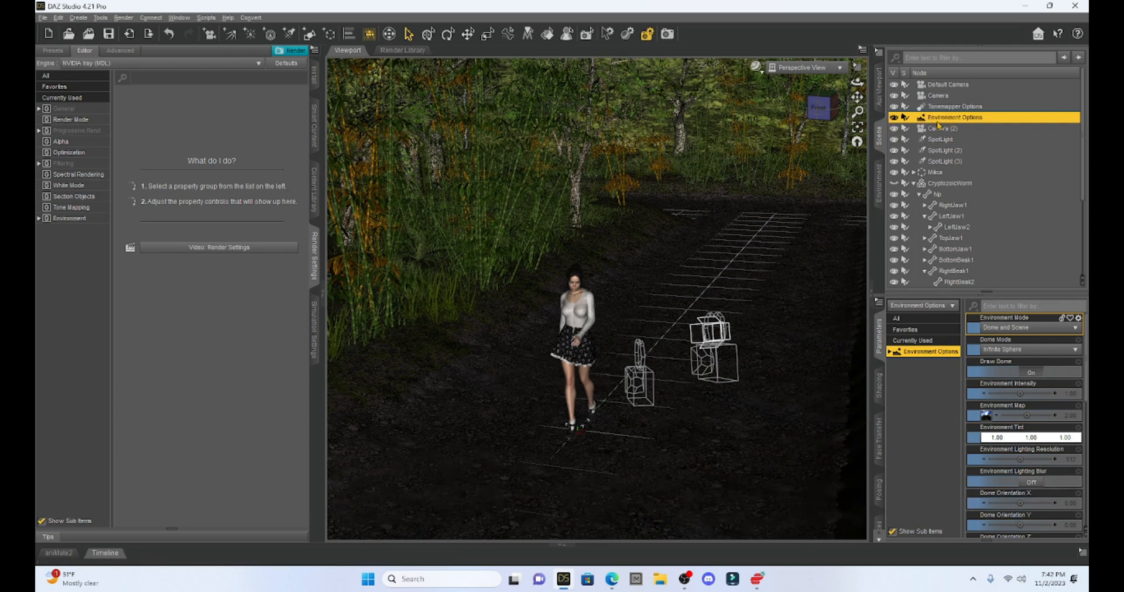
{"action": "scroll", "scroll_direction": "down", "scroll_amount": 3}
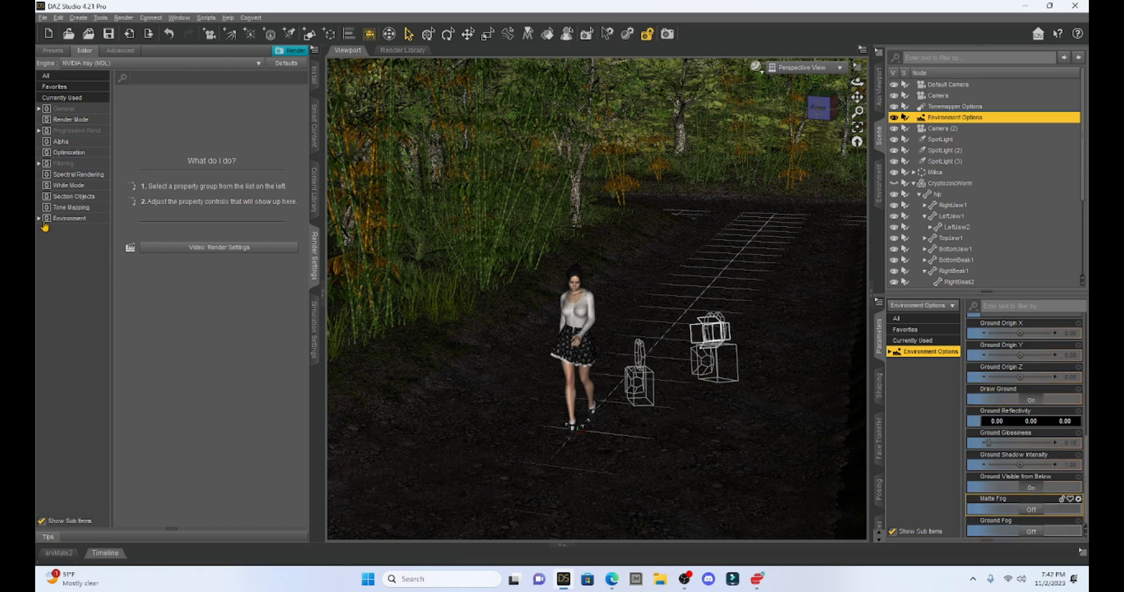
{"action": "mouse_move", "coordinate": [316, 258]}
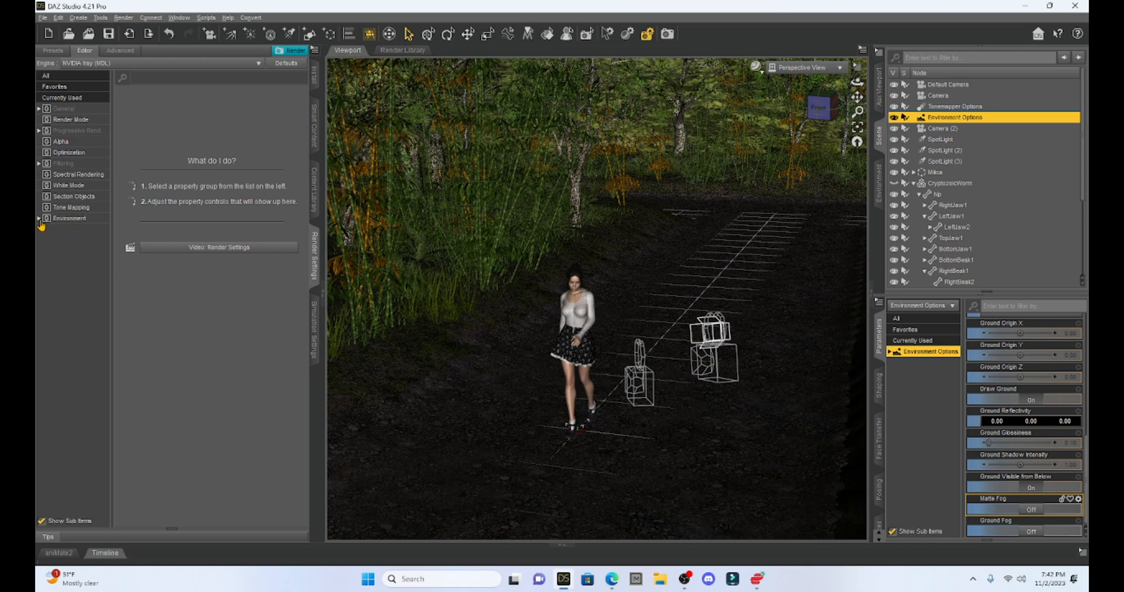
- Expand the Environment group in Render Settings to list Dome, Ground, Matte Fog, Atmospheric Ground
{"action": "left_click", "coordinate": [39, 217]}
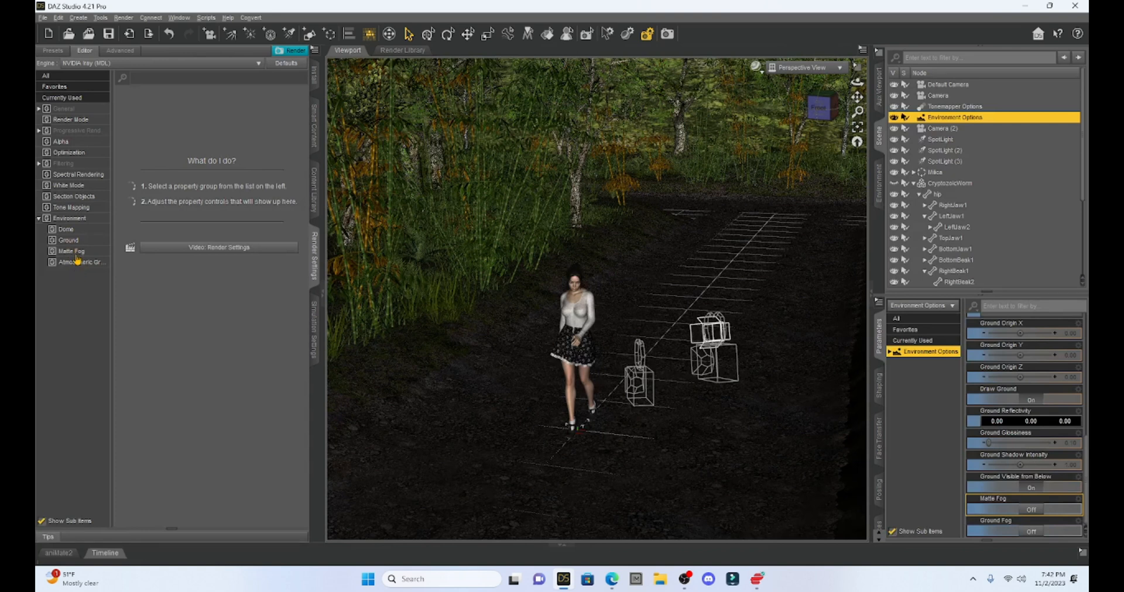
{"action": "mouse_move", "coordinate": [64, 265]}
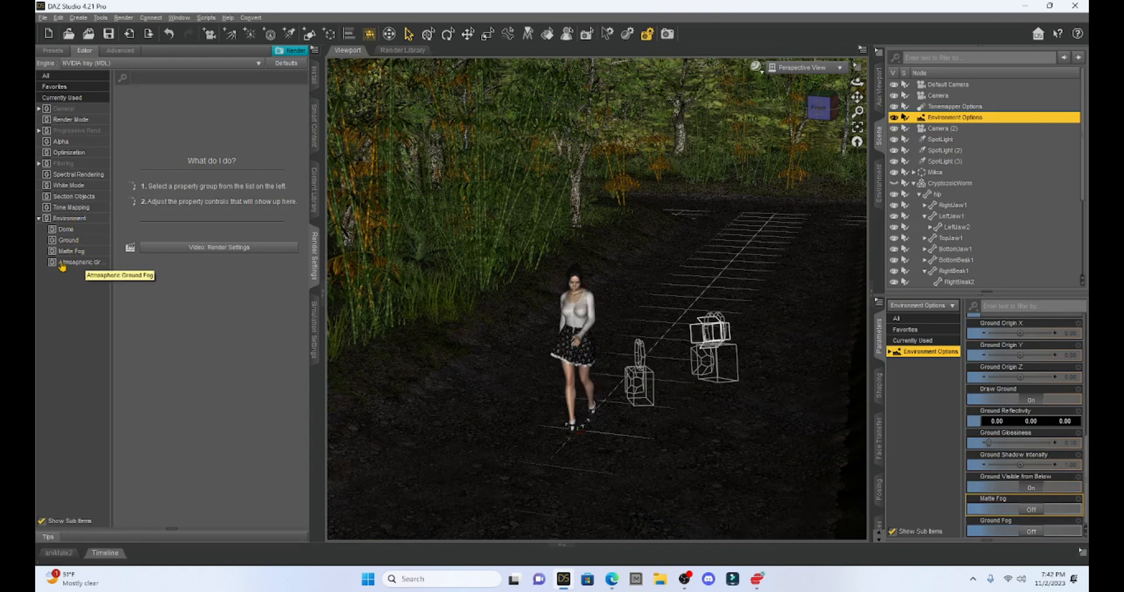
{"action": "mouse_move", "coordinate": [80, 256]}
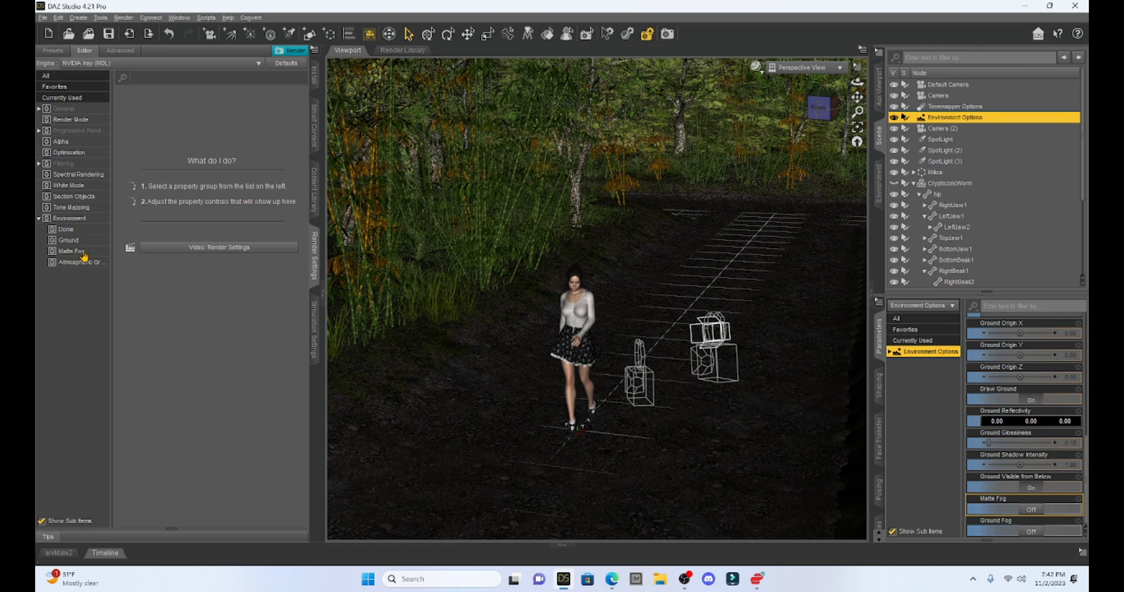
{"action": "mouse_move", "coordinate": [82, 262]}
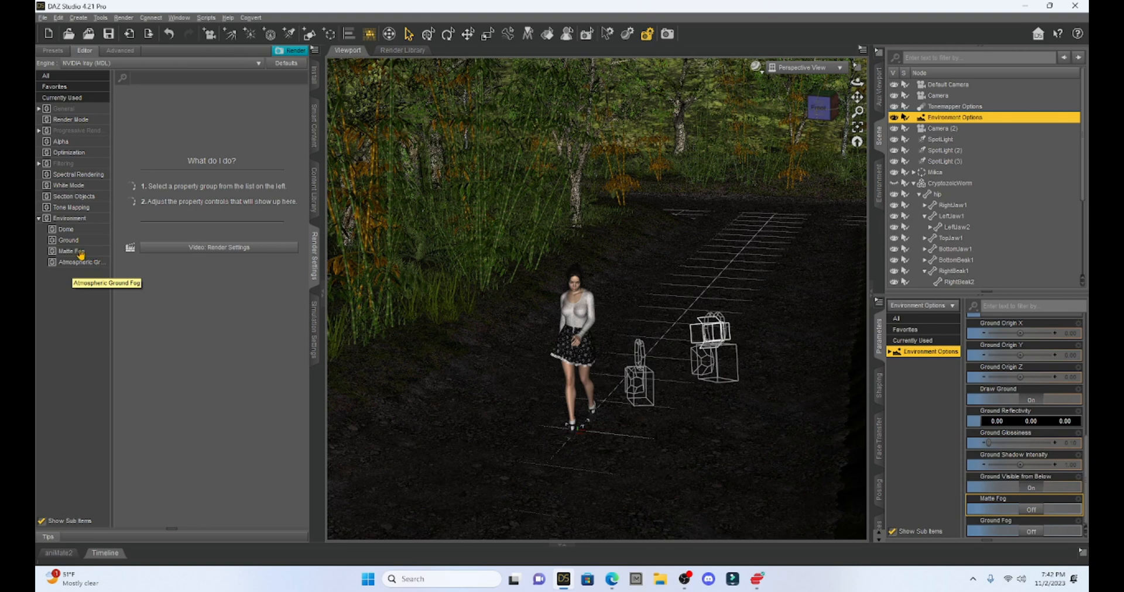
- Switch Matte Fog on in Render Settings and select the Default Camera
{"action": "left_click", "coordinate": [69, 251]}
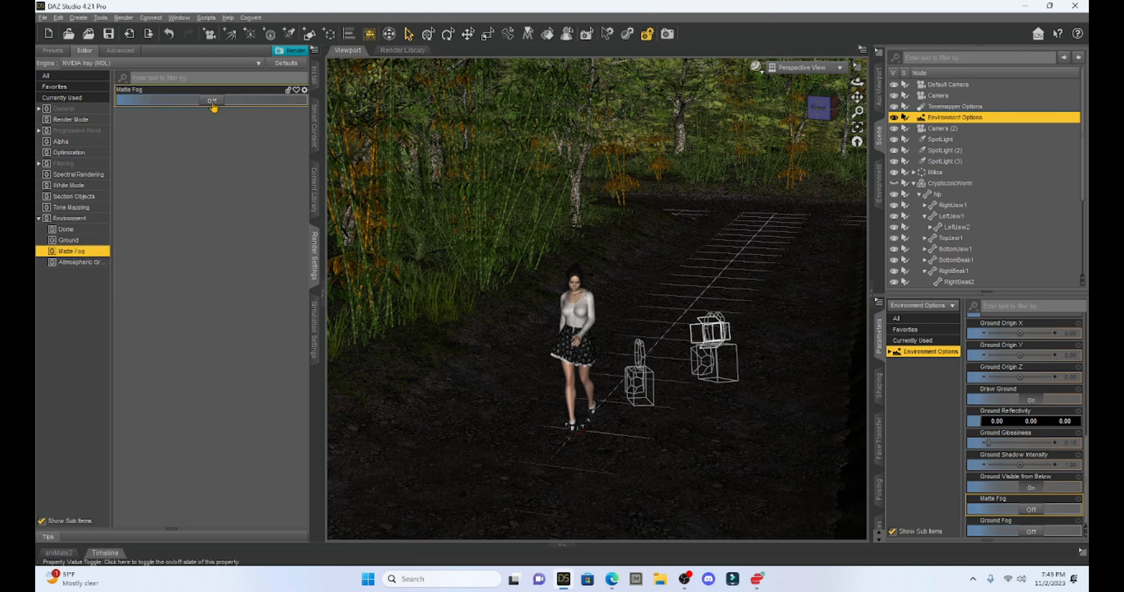
{"action": "left_click", "coordinate": [211, 99]}
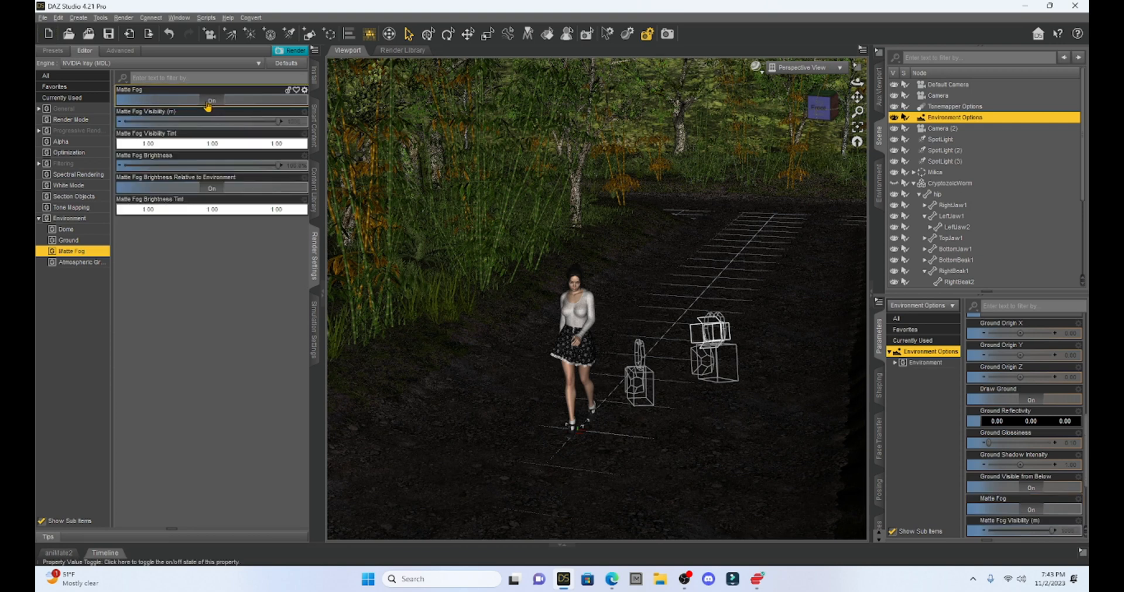
{"action": "left_click", "coordinate": [948, 83]}
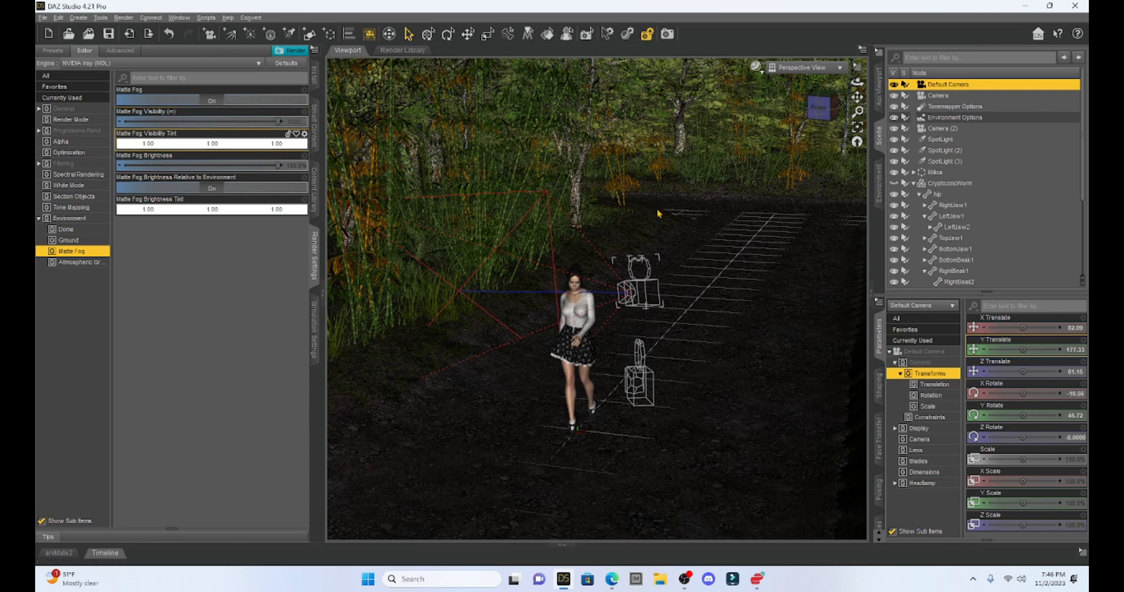
{"action": "mouse_move", "coordinate": [433, 170]}
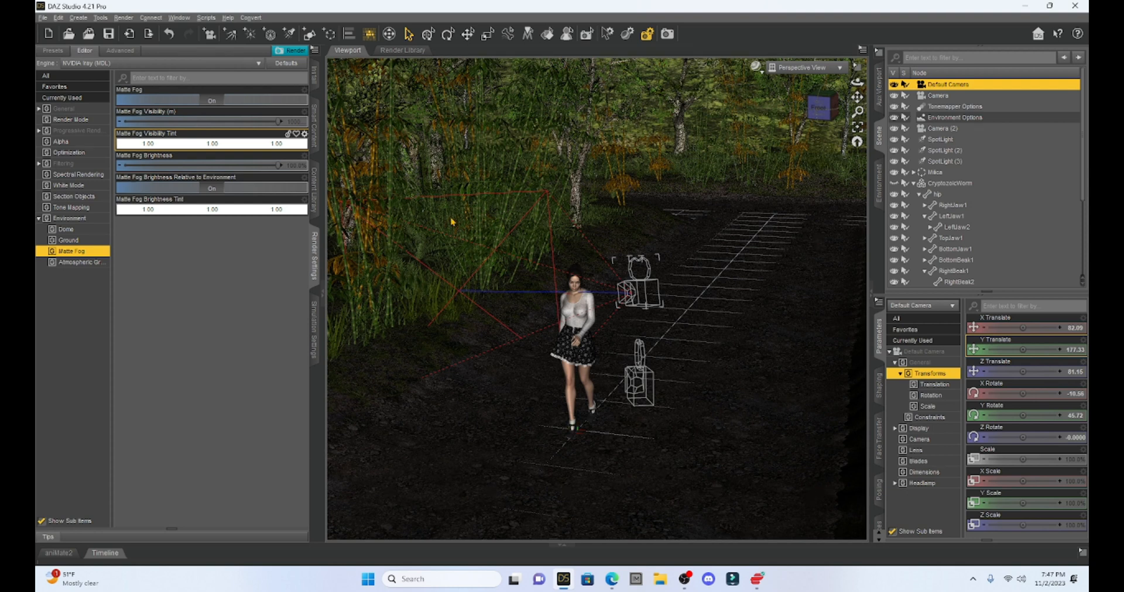
{"action": "mouse_move", "coordinate": [732, 246]}
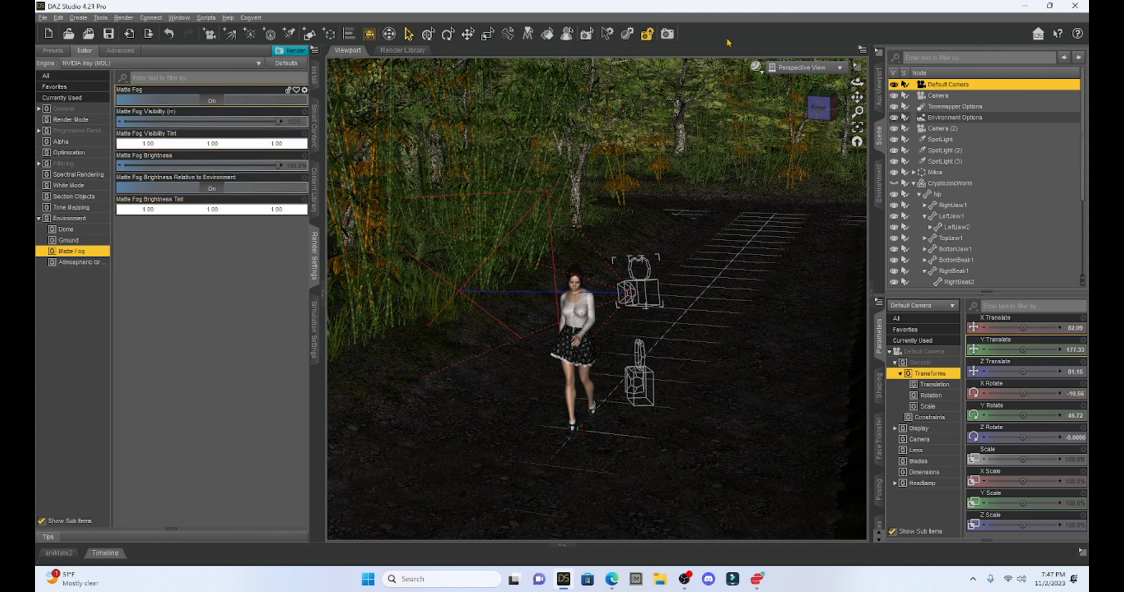
{"action": "left_click", "coordinate": [756, 68]}
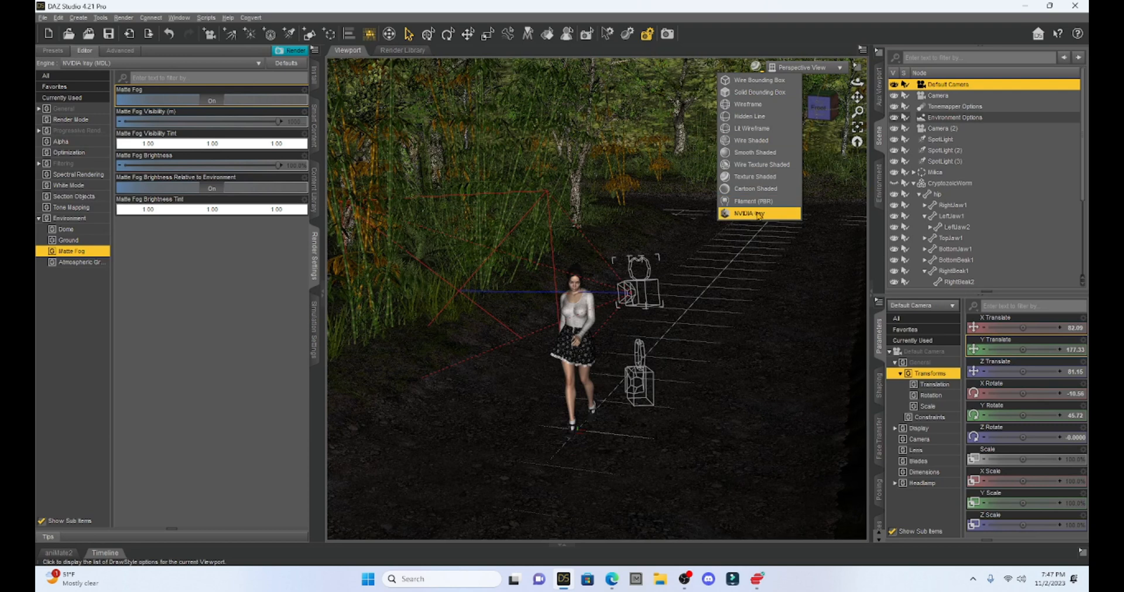
- Preview the viewport in NVIDIA Iray and drag Matte Fog Visibility down to about 643
{"action": "left_click", "coordinate": [750, 213]}
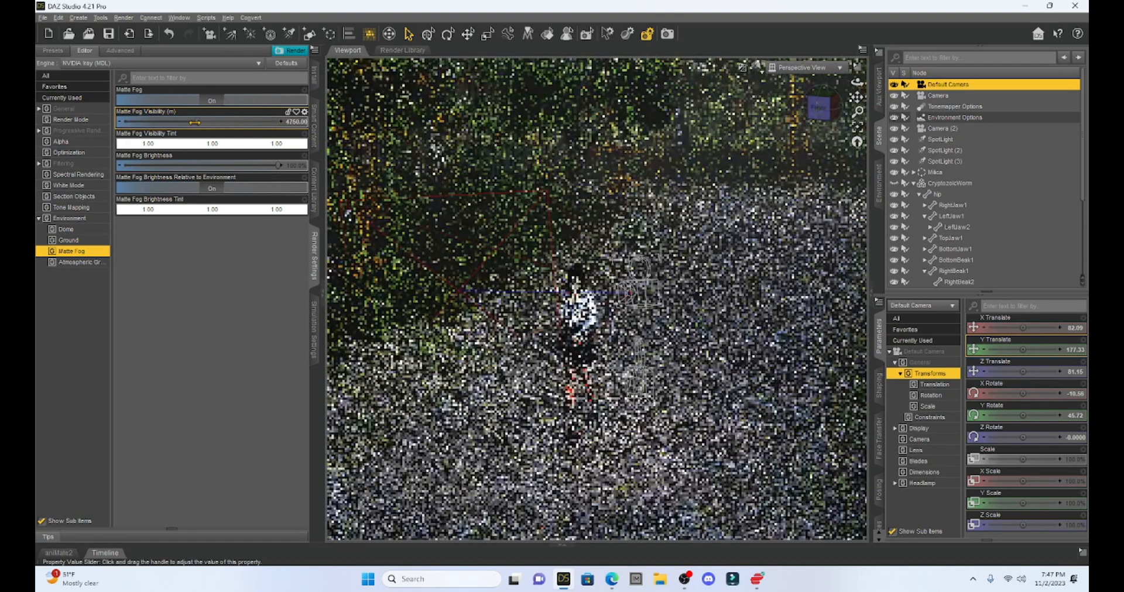
{"action": "left_click_drag", "start_coordinate": [193, 122], "coordinate": [169, 122]}
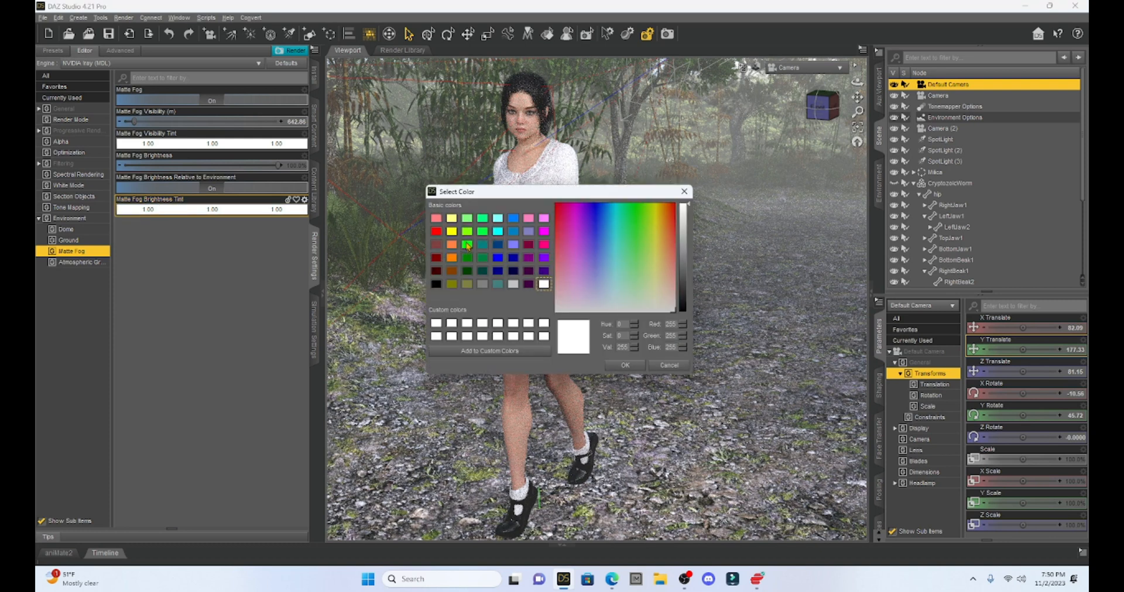
- Set the Matte Fog Brightness Tint to a dark olive colour
{"action": "left_click", "coordinate": [625, 365]}
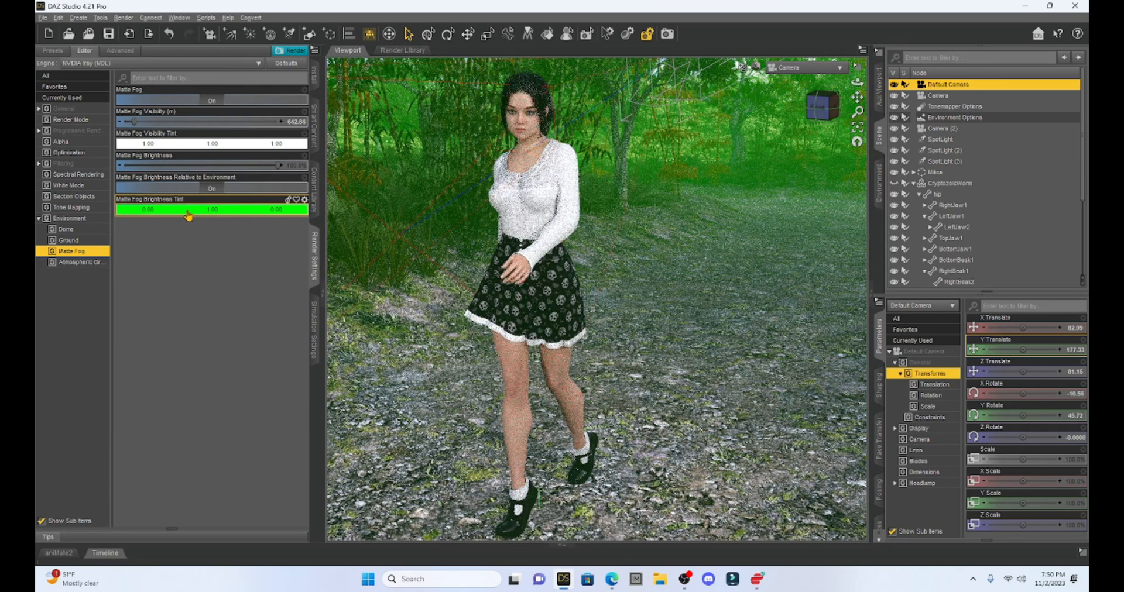
{"action": "left_click", "coordinate": [212, 209]}
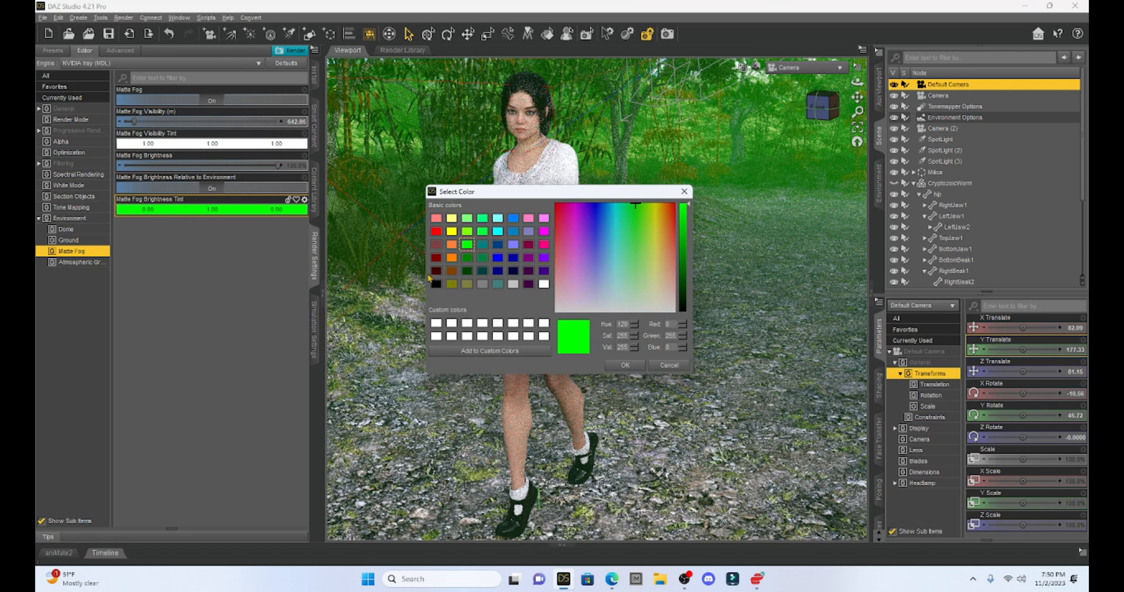
{"action": "left_click", "coordinate": [654, 206]}
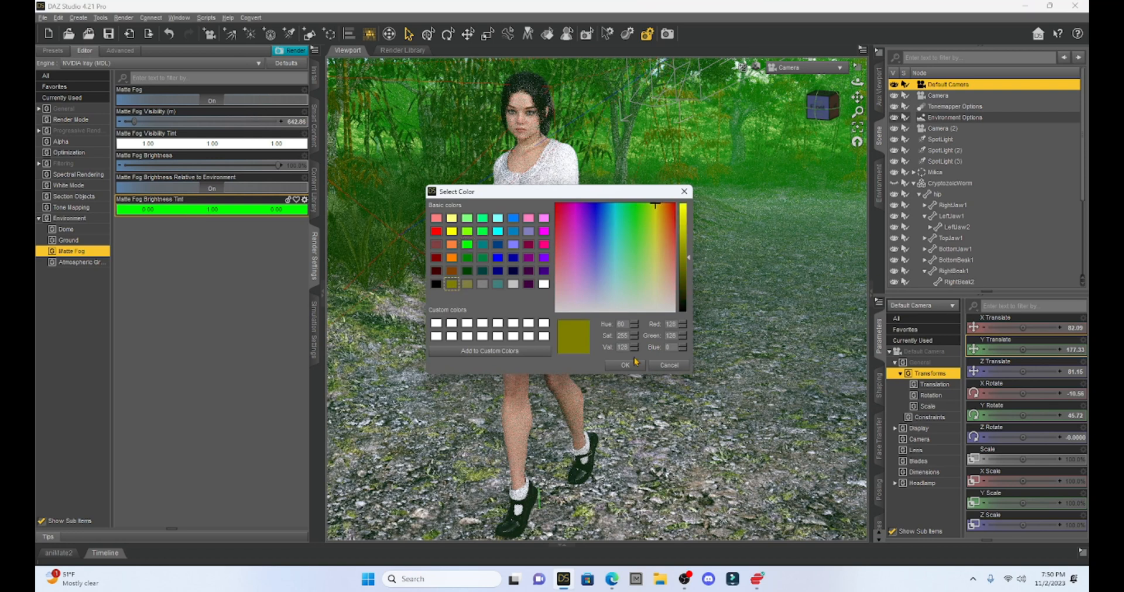
{"action": "left_click", "coordinate": [623, 365]}
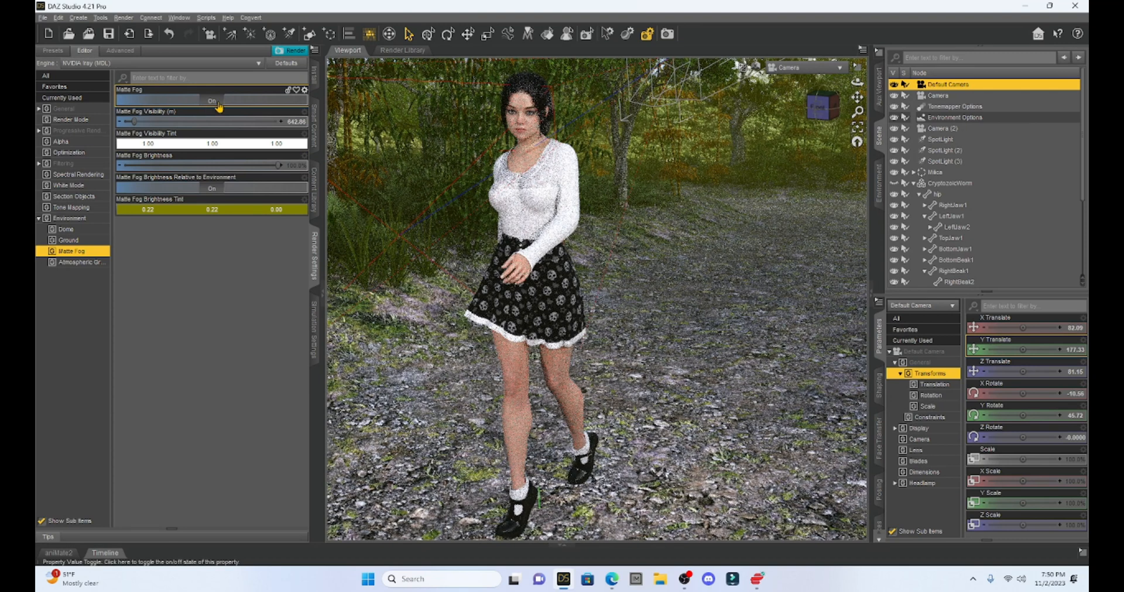
- Turn matte fog off and show the Atmospheric Ground Fog settings
{"action": "left_click", "coordinate": [211, 99]}
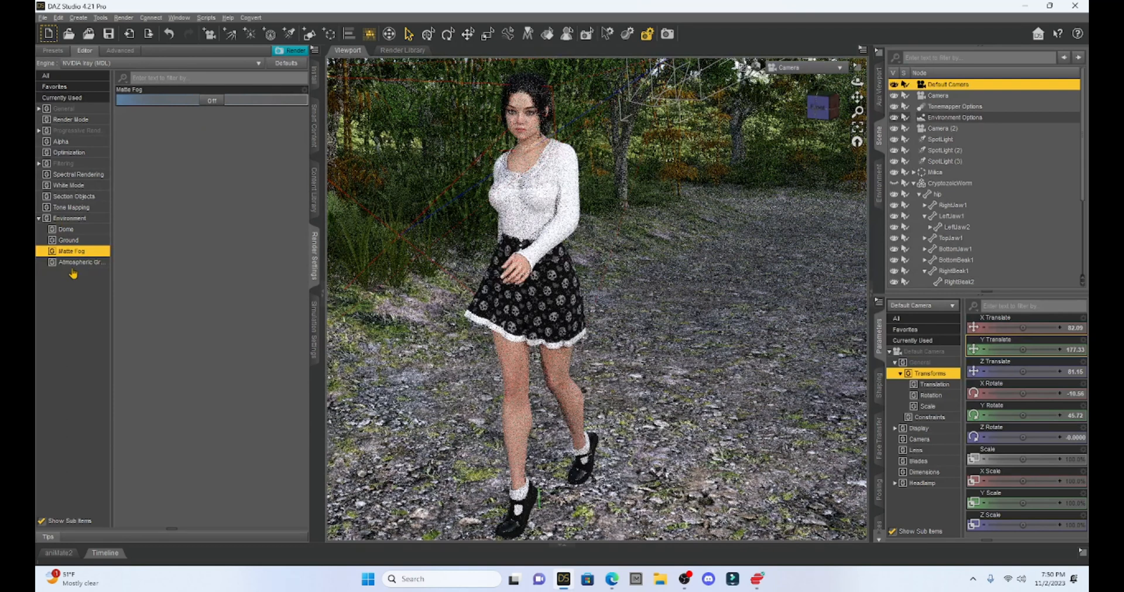
{"action": "mouse_move", "coordinate": [80, 262]}
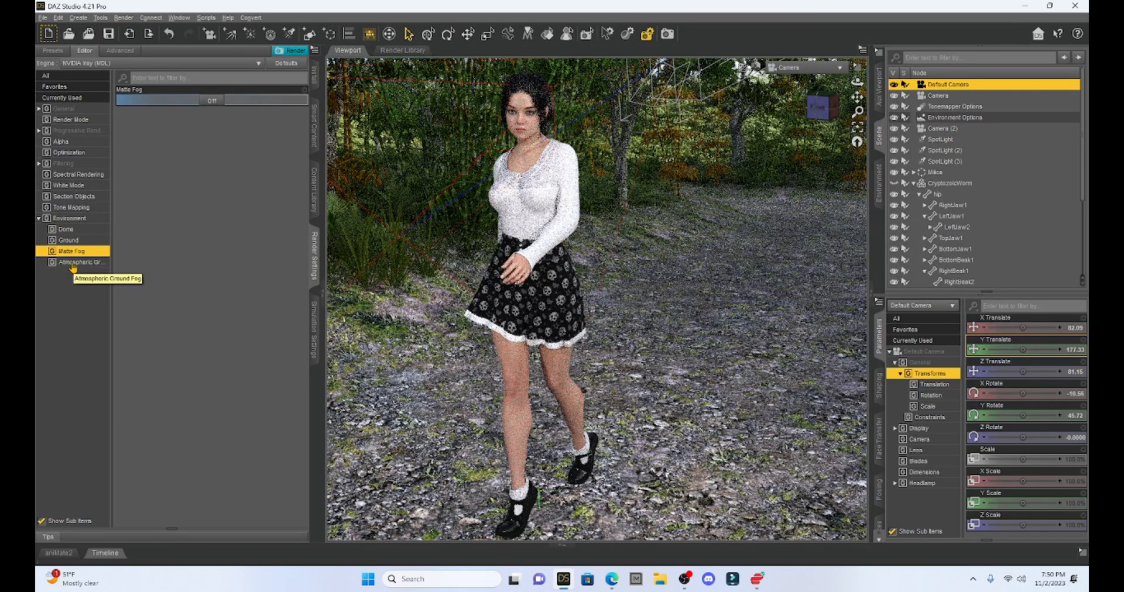
{"action": "left_click", "coordinate": [81, 262]}
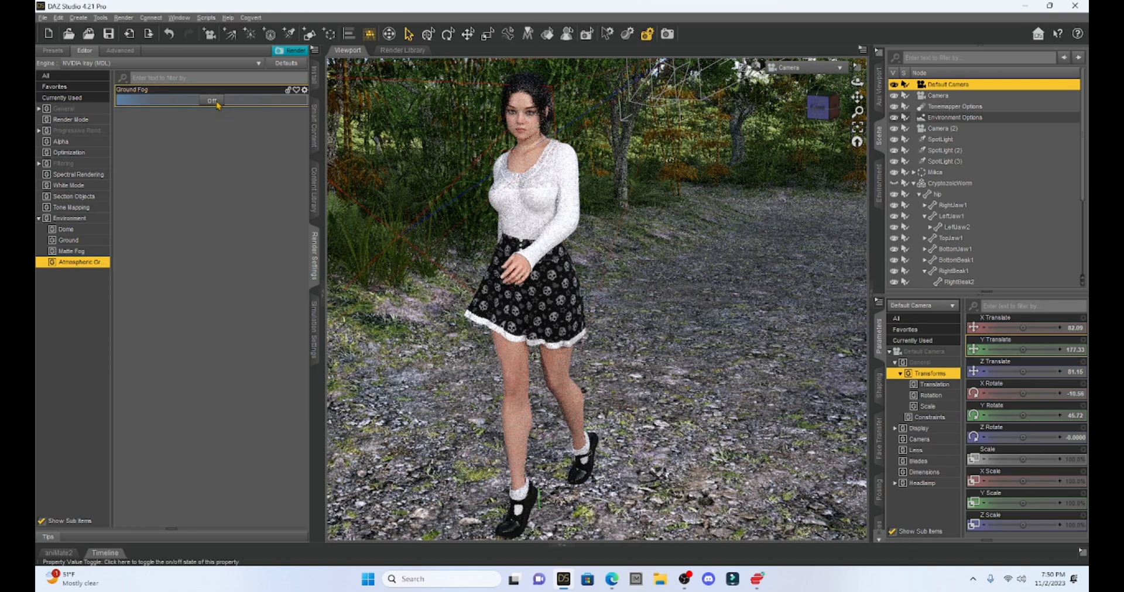
- Switch Ground Fog on and raise its decay height to 500
{"action": "left_click", "coordinate": [211, 100]}
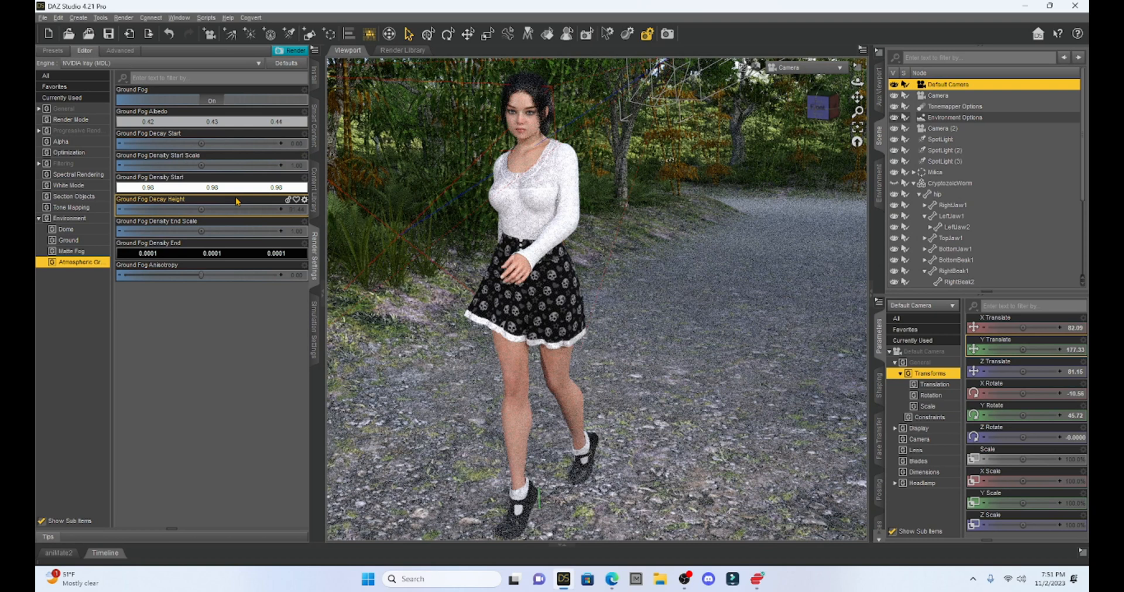
{"action": "mouse_move", "coordinate": [242, 204]}
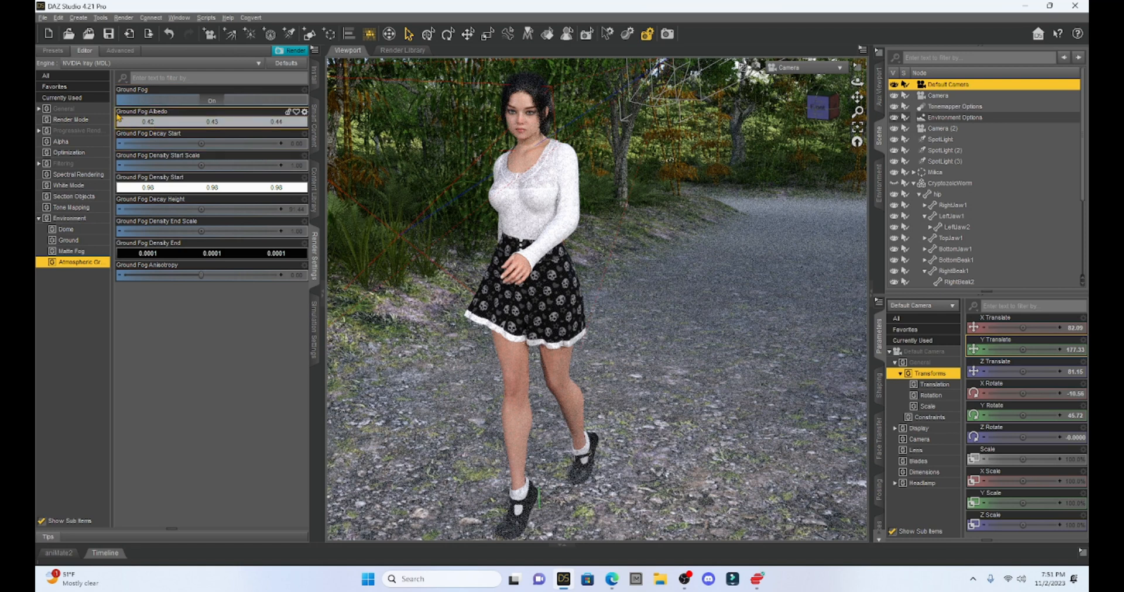
{"action": "mouse_move", "coordinate": [165, 121]}
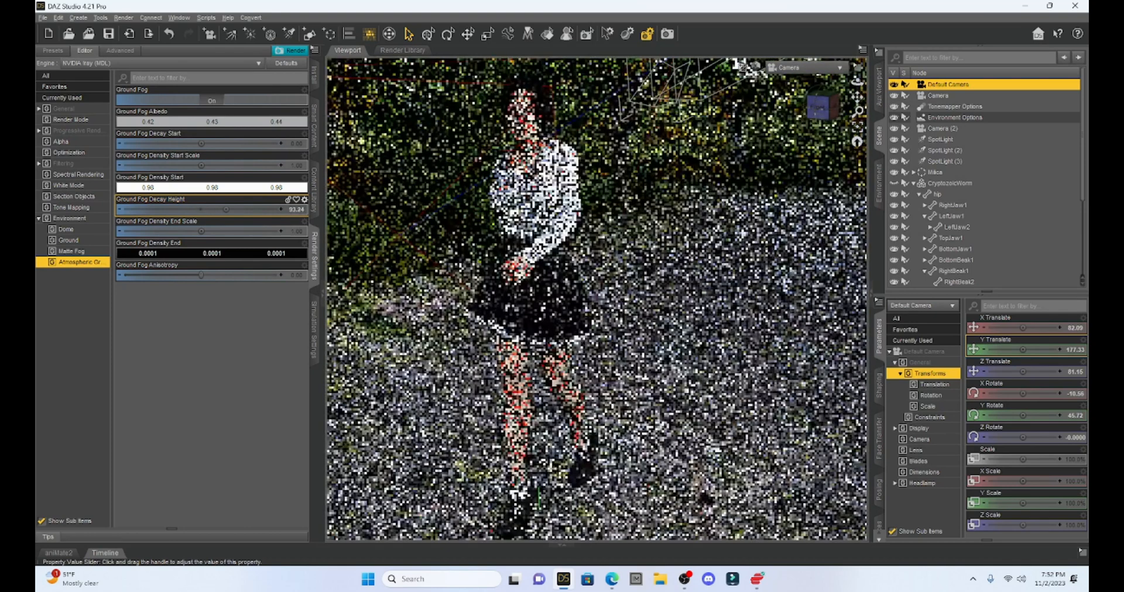
{"action": "left_click_drag", "start_coordinate": [226, 210], "coordinate": [203, 209]}
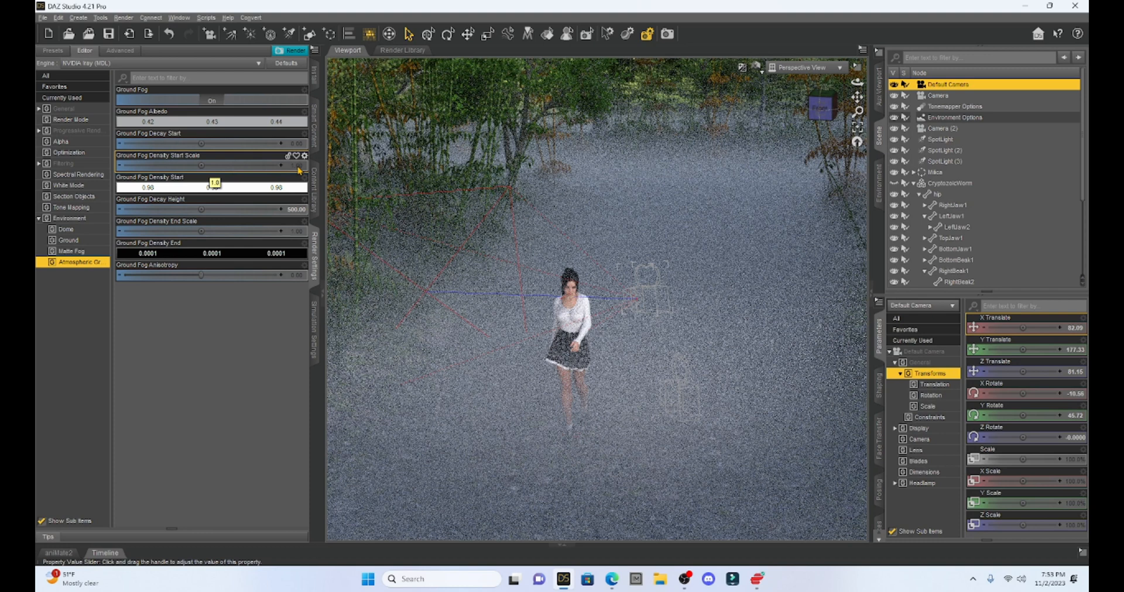
- Set the Ground Fog Density Start Scale slider to 0.25
{"action": "left_click", "coordinate": [211, 165]}
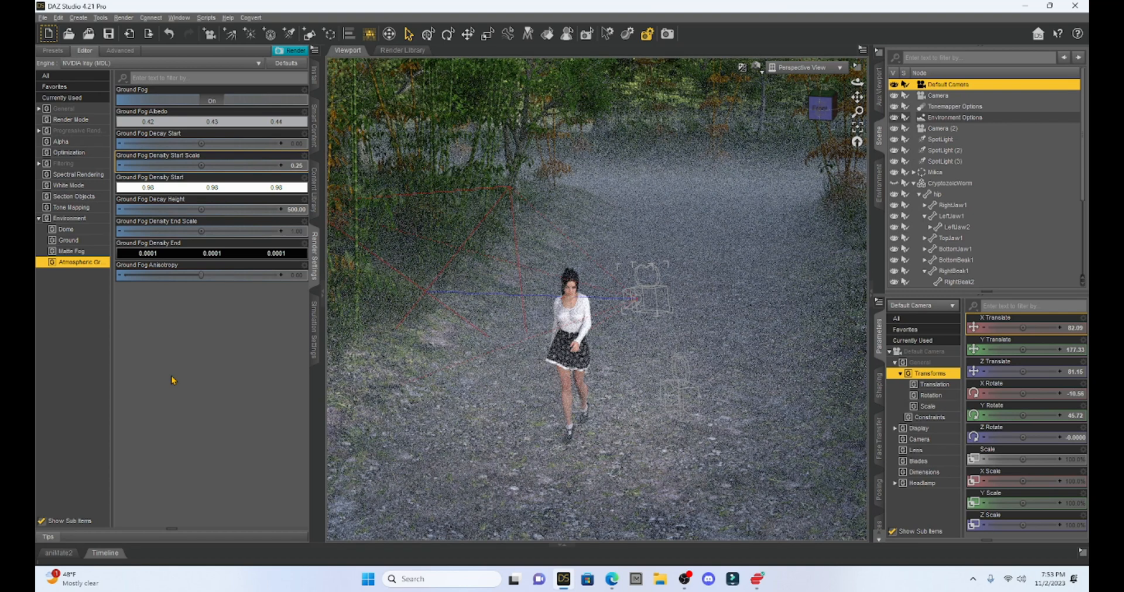
{"action": "mouse_move", "coordinate": [177, 303]}
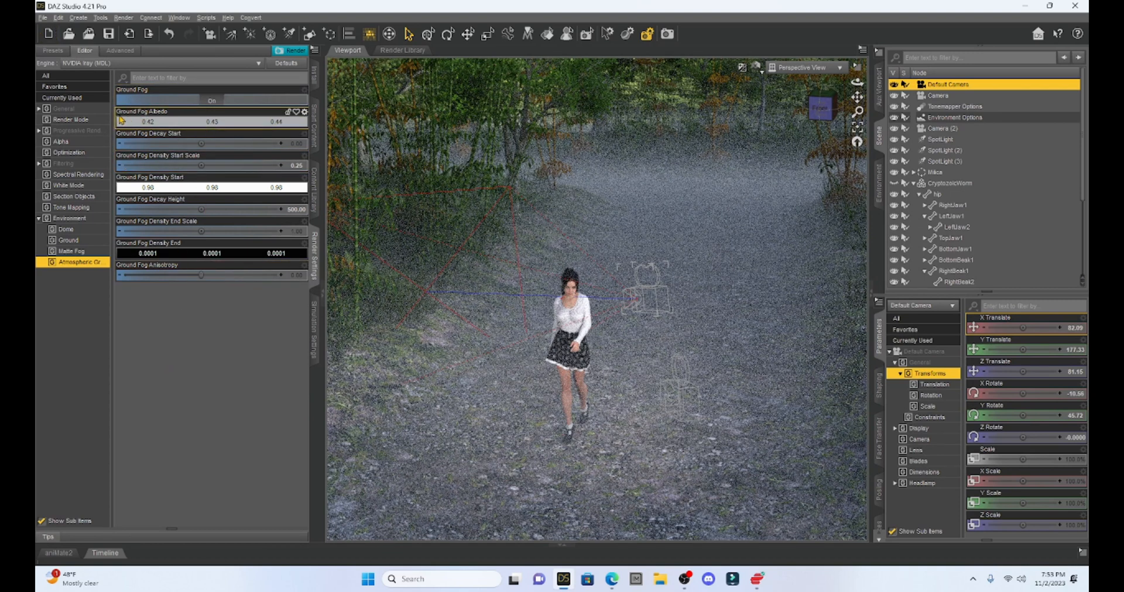
{"action": "left_click", "coordinate": [122, 121]}
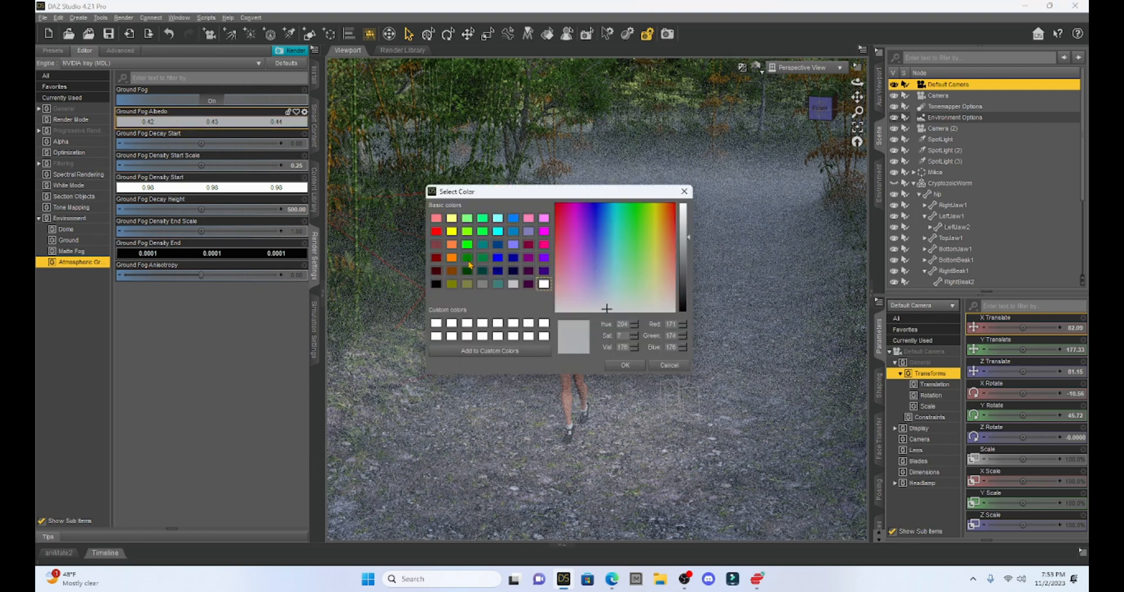
{"action": "left_click", "coordinate": [624, 366]}
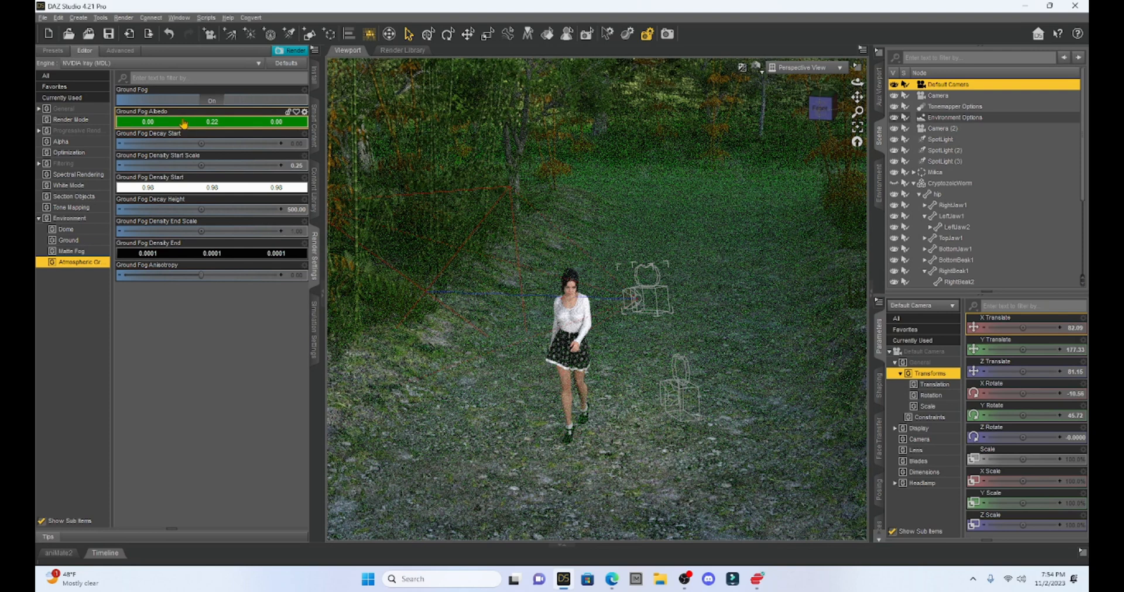
{"action": "left_click", "coordinate": [212, 122]}
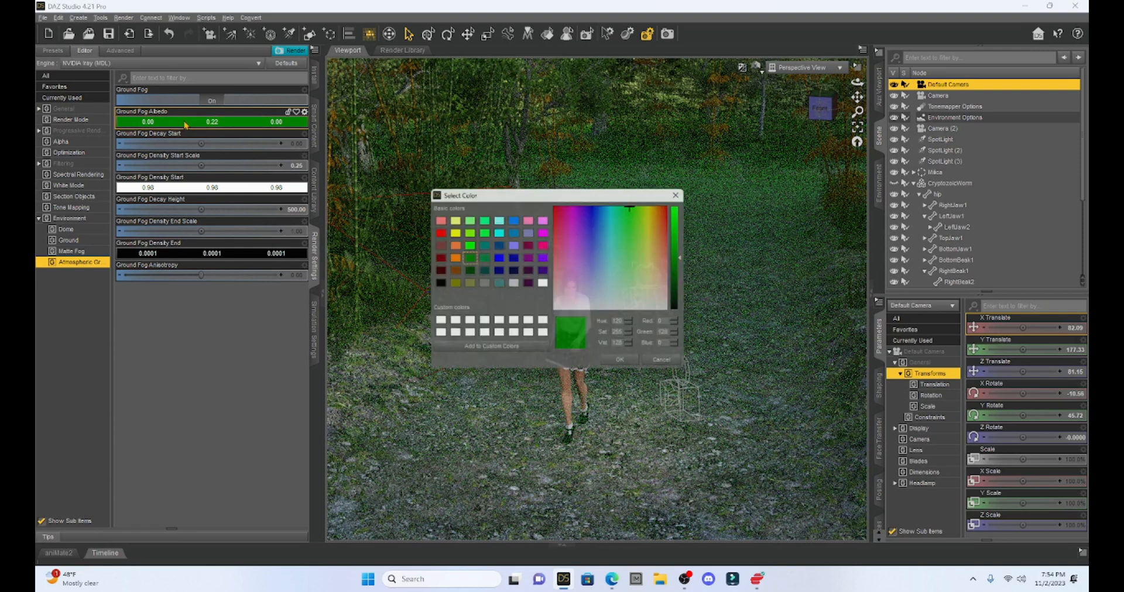
{"action": "left_click", "coordinate": [529, 283]}
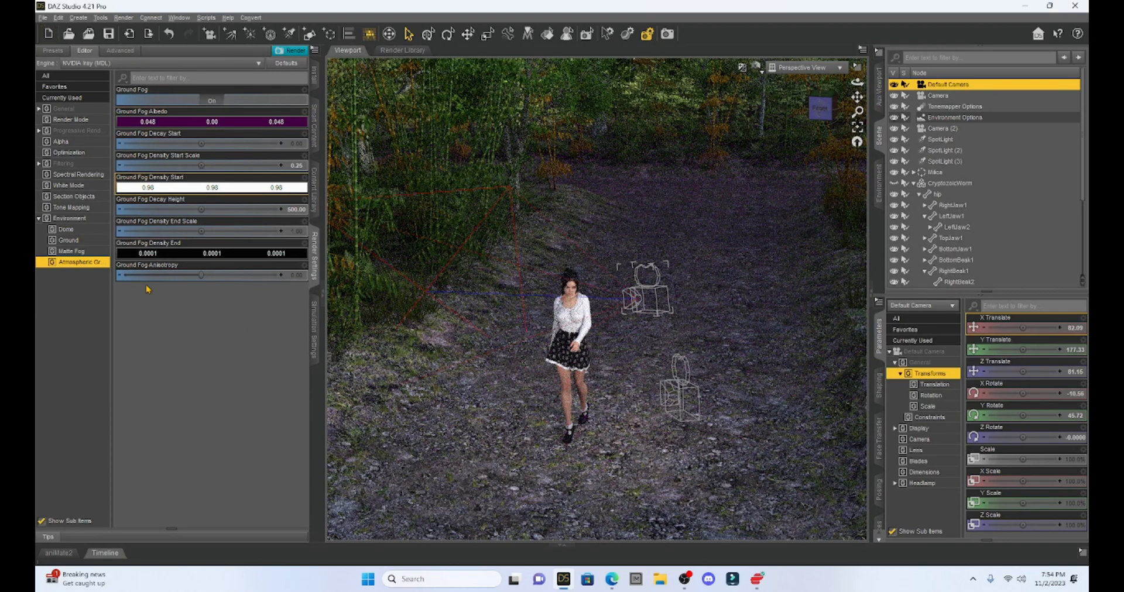
{"action": "left_click", "coordinate": [169, 34]}
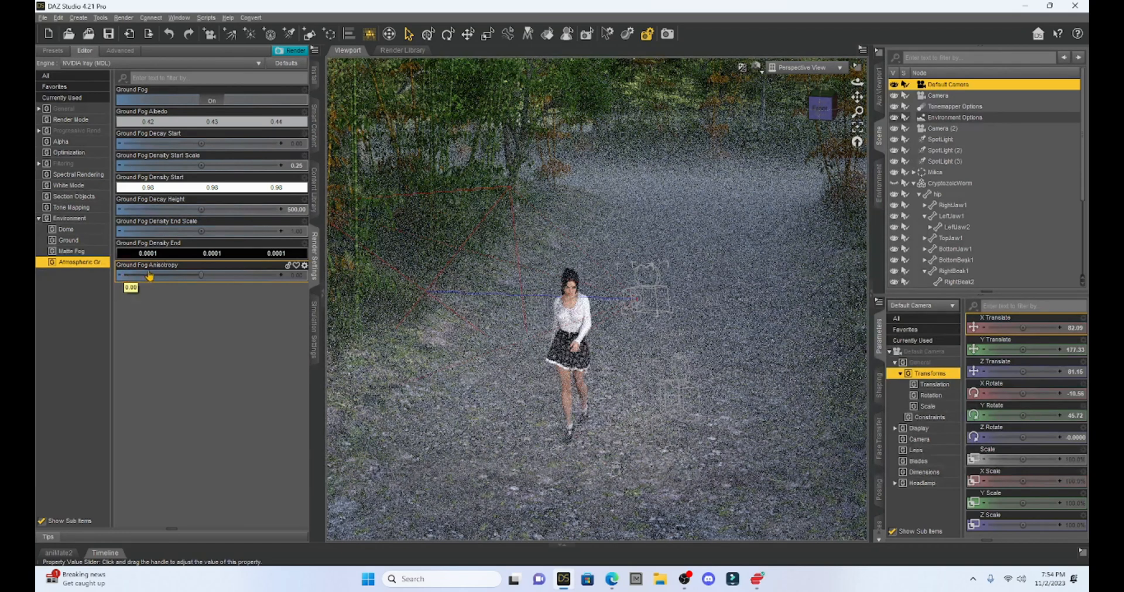
- Try negative ground fog anisotropy values, then settle the slider near 0.70
{"action": "left_click_drag", "start_coordinate": [151, 275], "coordinate": [203, 275]}
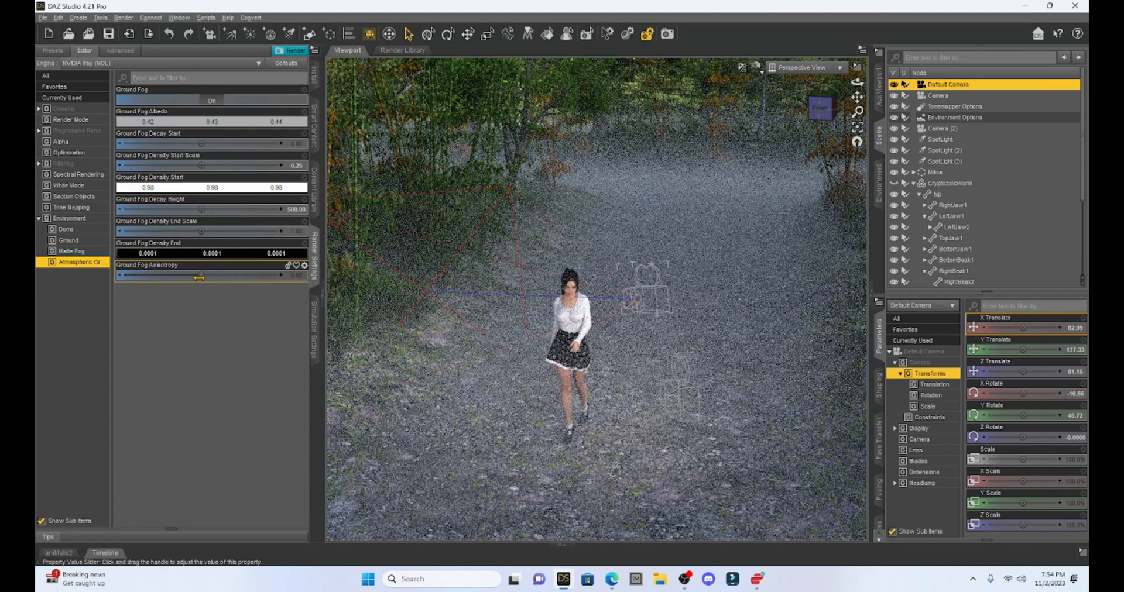
{"action": "left_click_drag", "start_coordinate": [199, 276], "coordinate": [204, 280]}
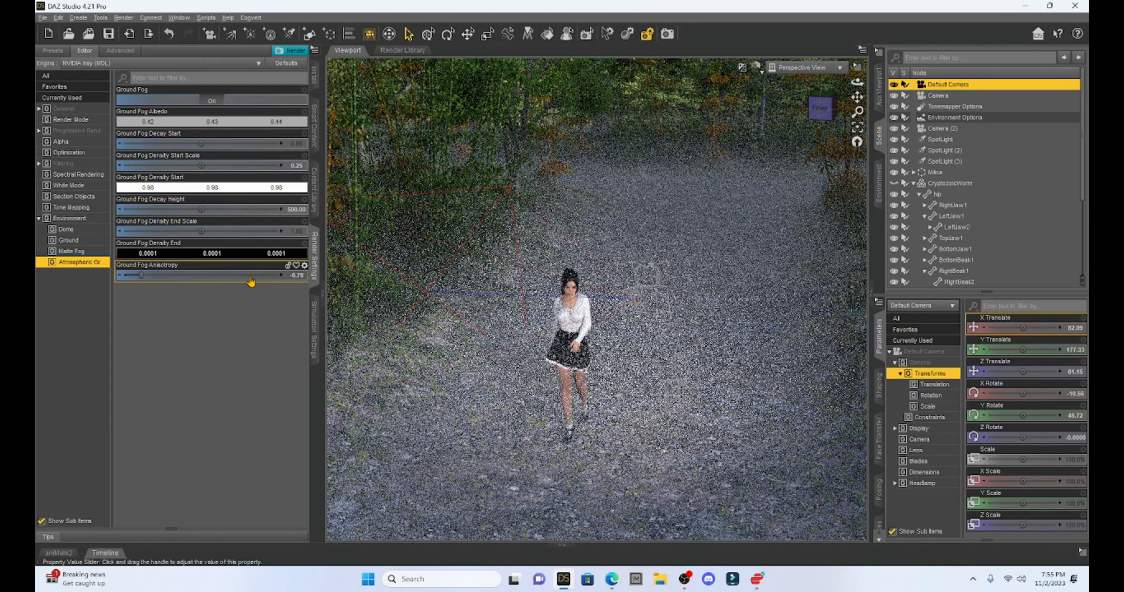
{"action": "left_click_drag", "start_coordinate": [141, 275], "coordinate": [255, 275]}
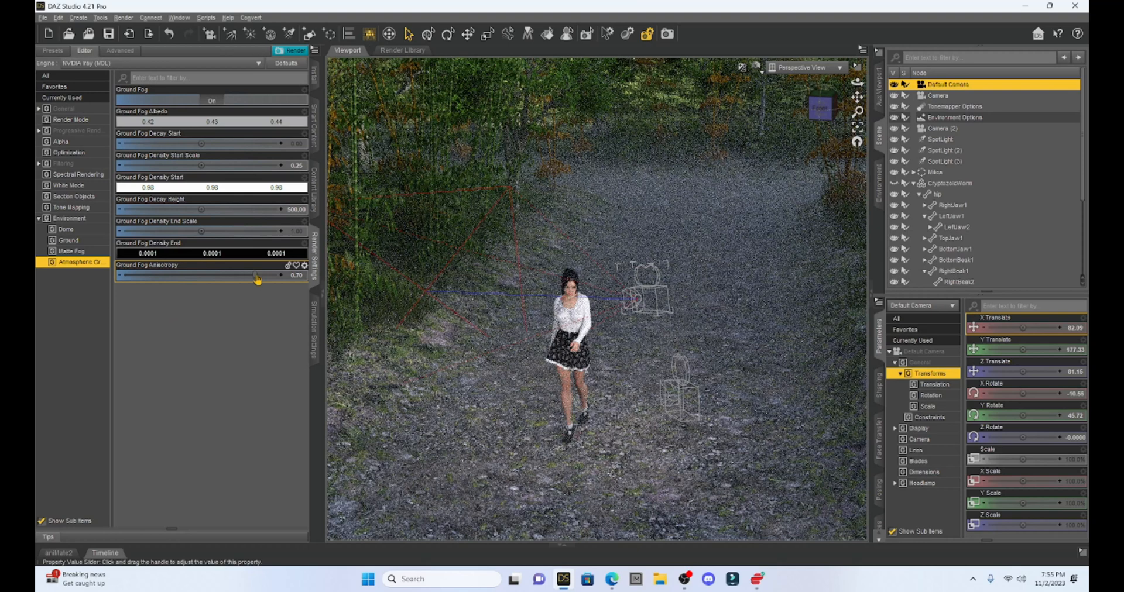
- Drag the Ground Fog Anisotropy slider once more to refine its value
{"action": "left_click_drag", "start_coordinate": [255, 275], "coordinate": [123, 275]}
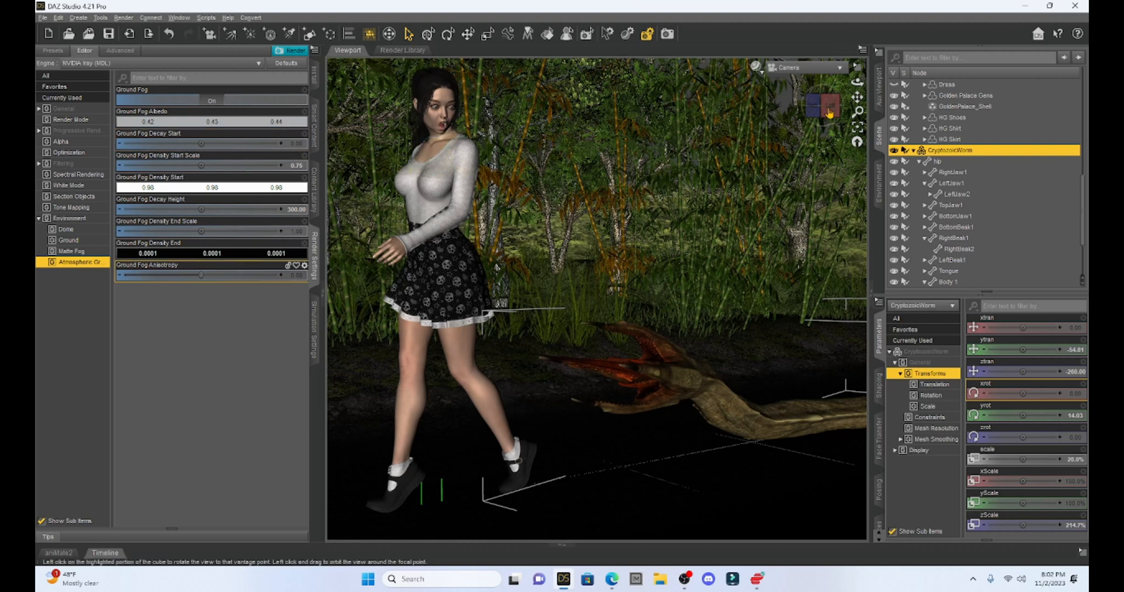
{"action": "mouse_move", "coordinate": [824, 114]}
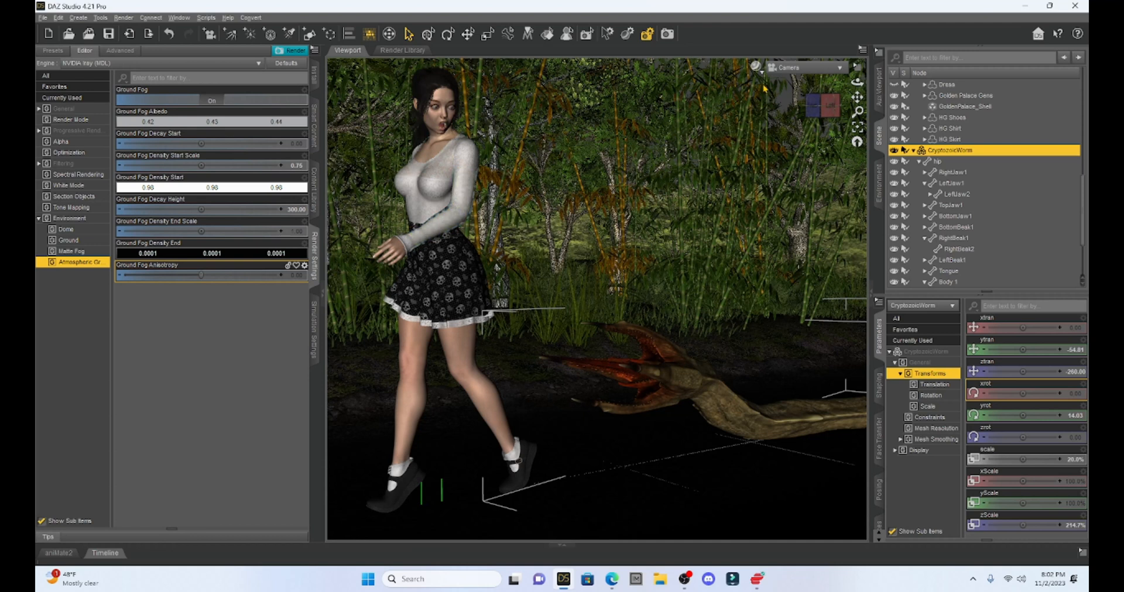
- Change the viewport DrawStyle and view the scene through Camera (2)
{"action": "left_click", "coordinate": [753, 67]}
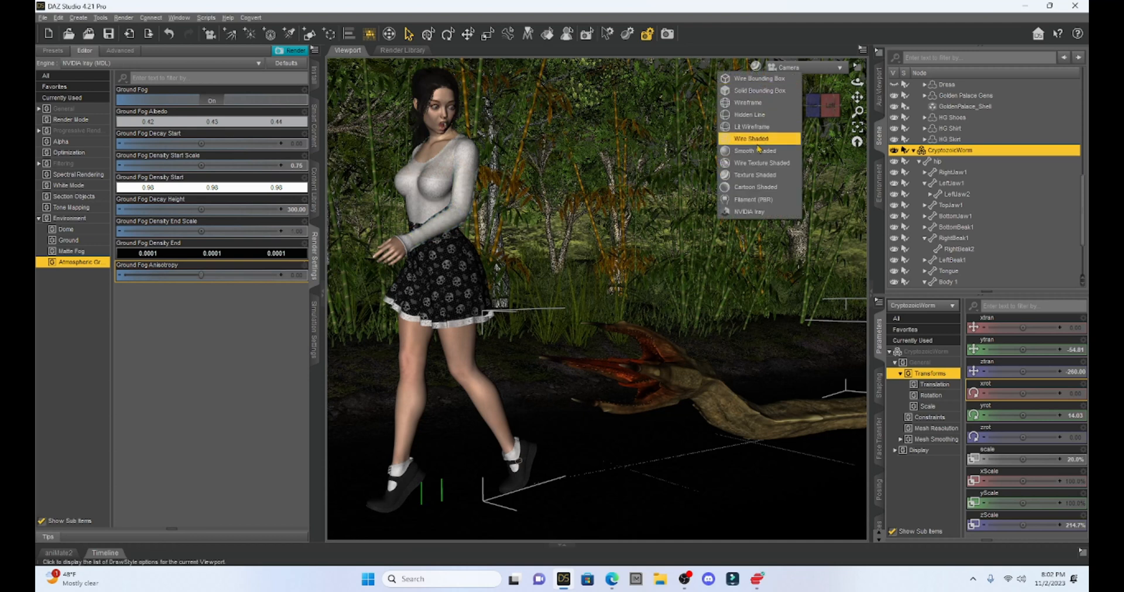
{"action": "left_click", "coordinate": [788, 66]}
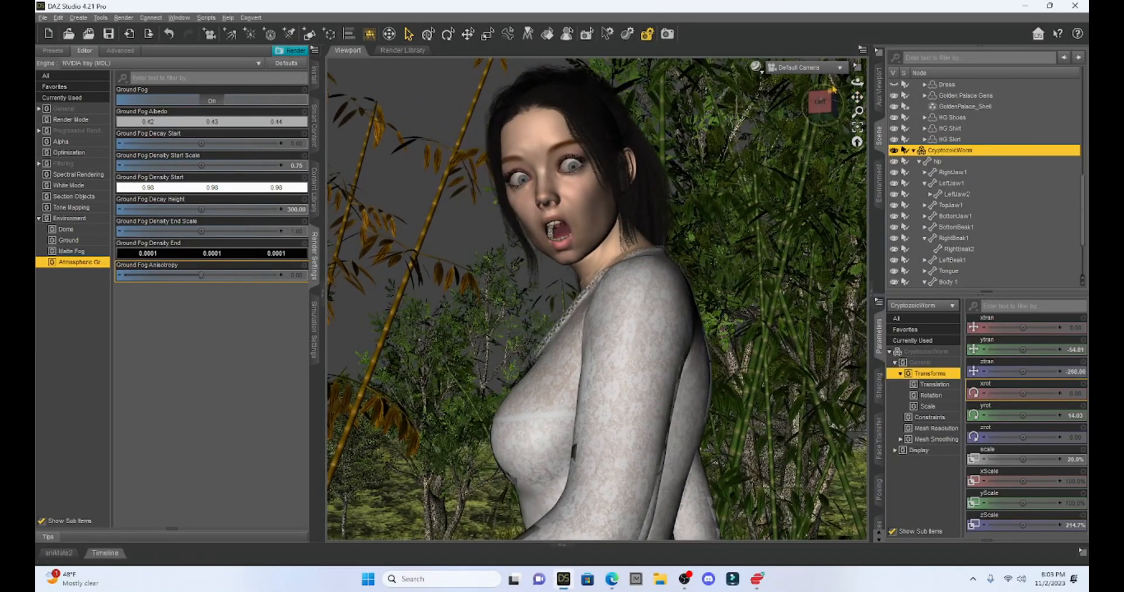
{"action": "left_click", "coordinate": [806, 67]}
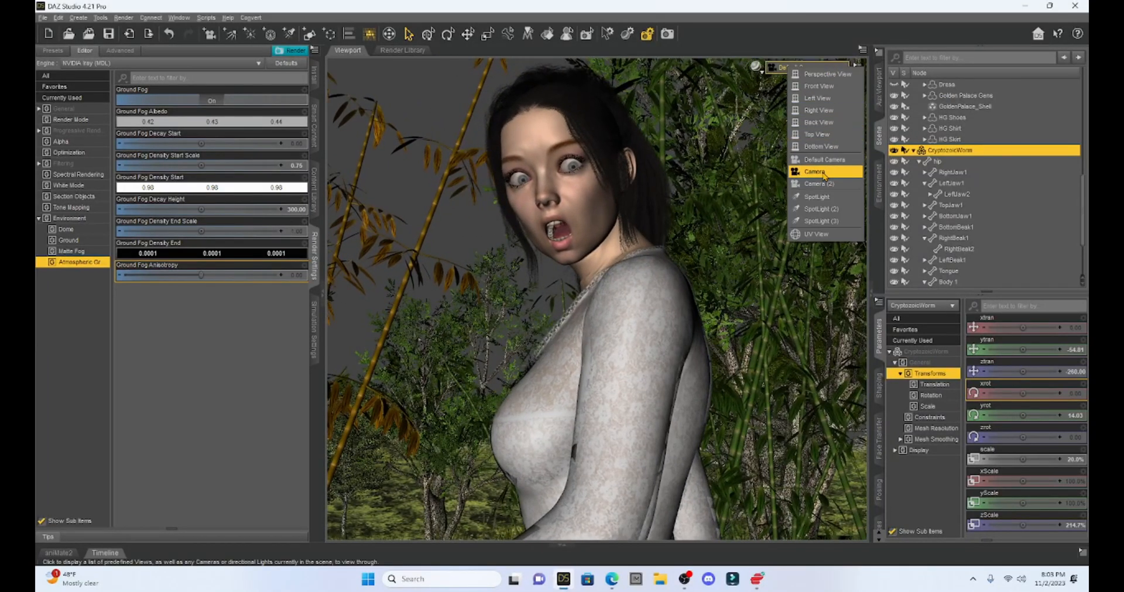
{"action": "left_click", "coordinate": [815, 171]}
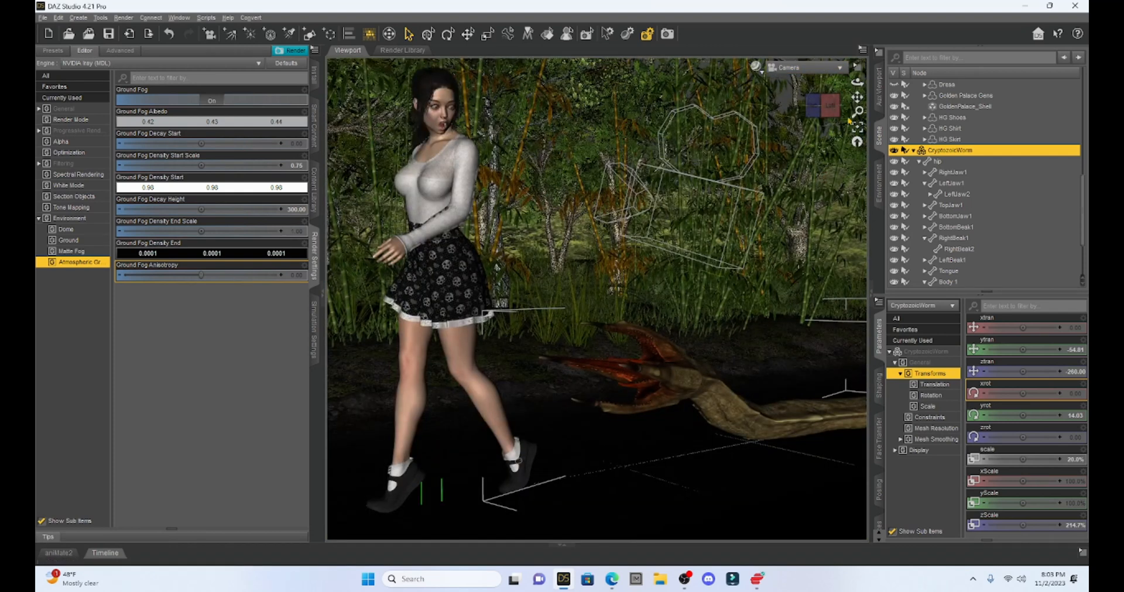
{"action": "left_click", "coordinate": [843, 67]}
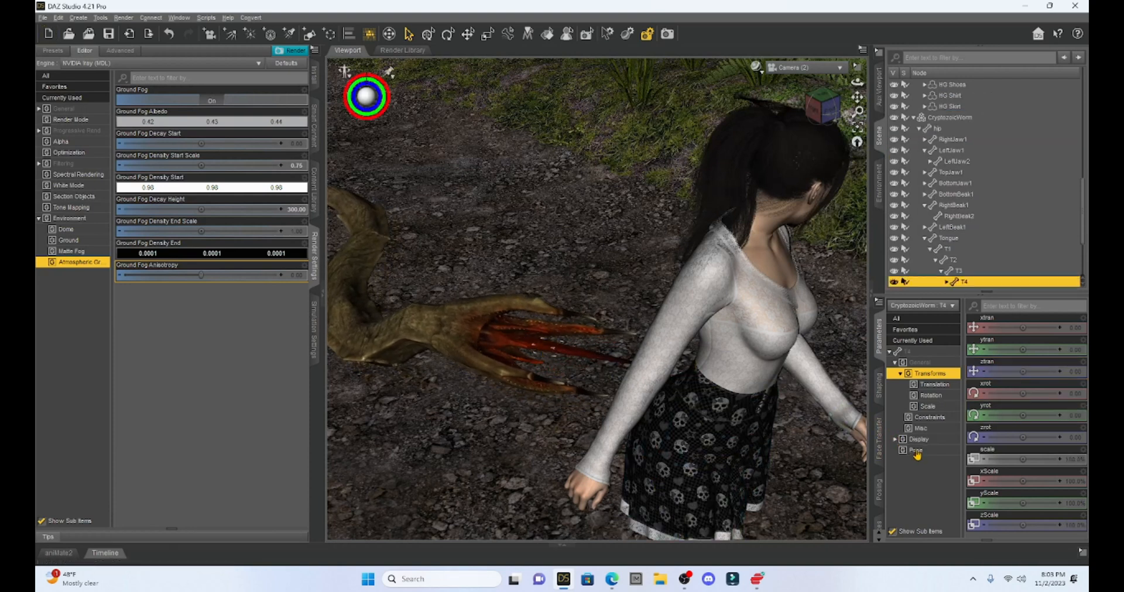
- Select the worm's RightBeak2 part (Open -13.86) and bring up the DrawStyle choices
{"action": "left_click", "coordinate": [916, 449]}
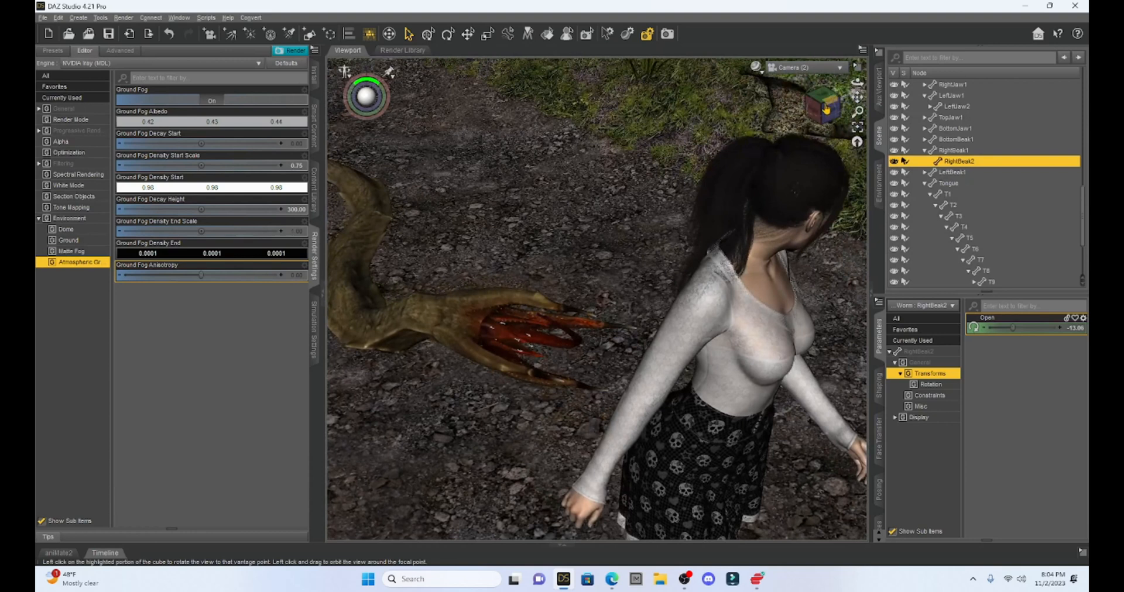
{"action": "mouse_move", "coordinate": [753, 67]}
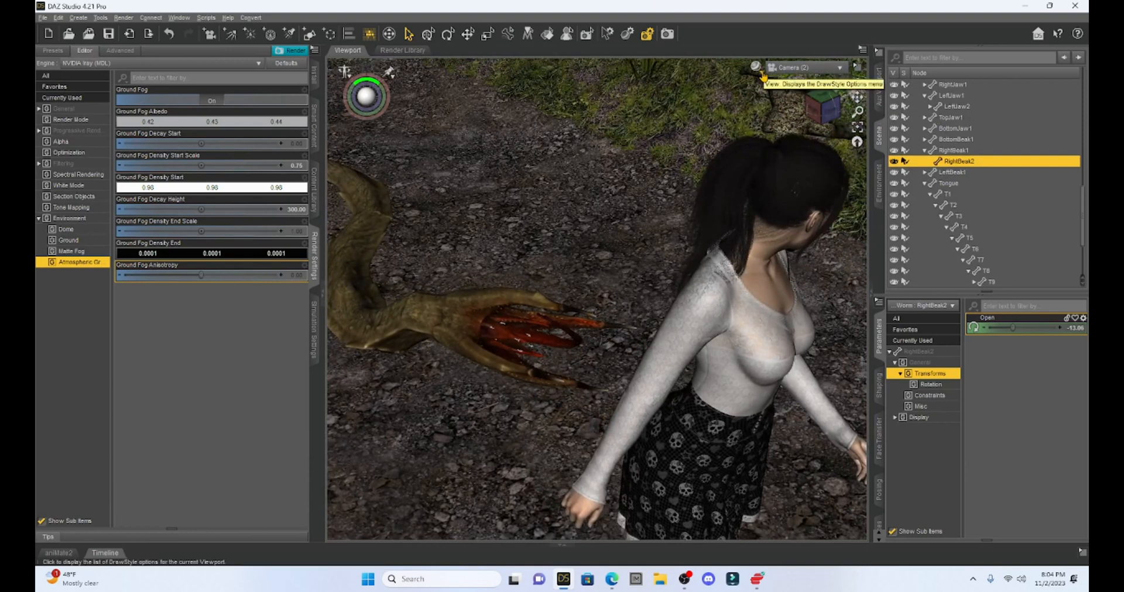
{"action": "left_click", "coordinate": [753, 66]}
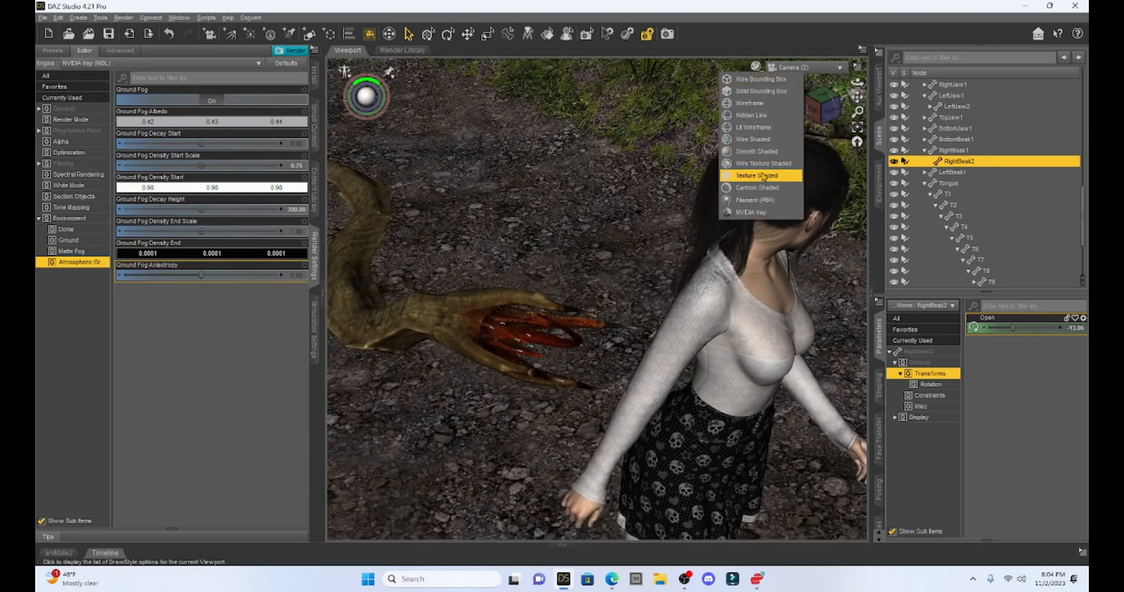
{"action": "mouse_move", "coordinate": [752, 127]}
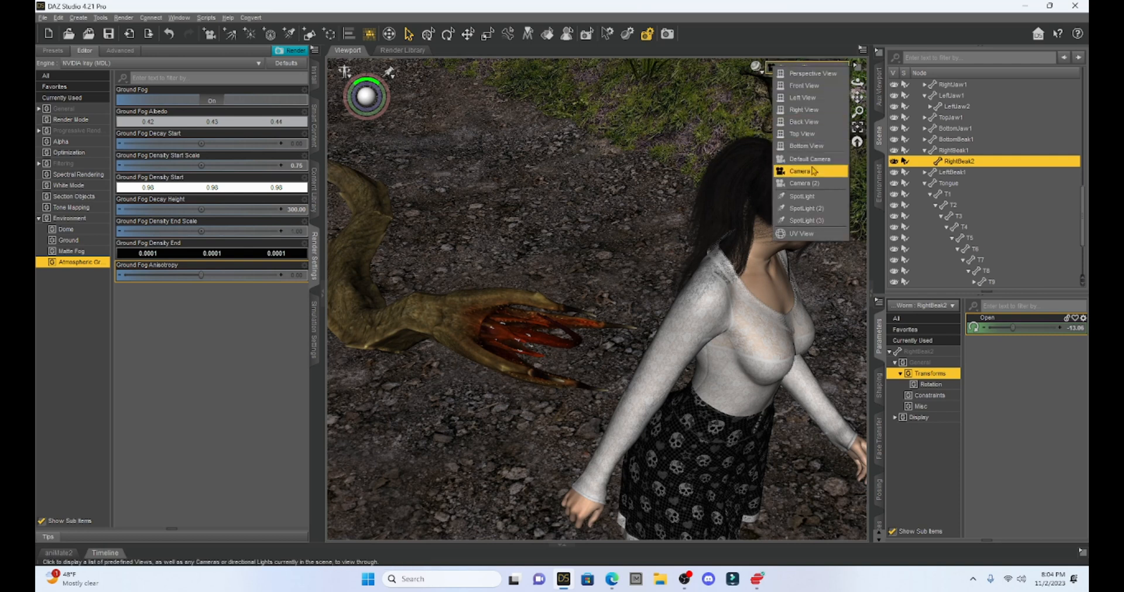
- View the fogged scene through the main Camera and reopen the DrawStyle menu
{"action": "left_click", "coordinate": [800, 171]}
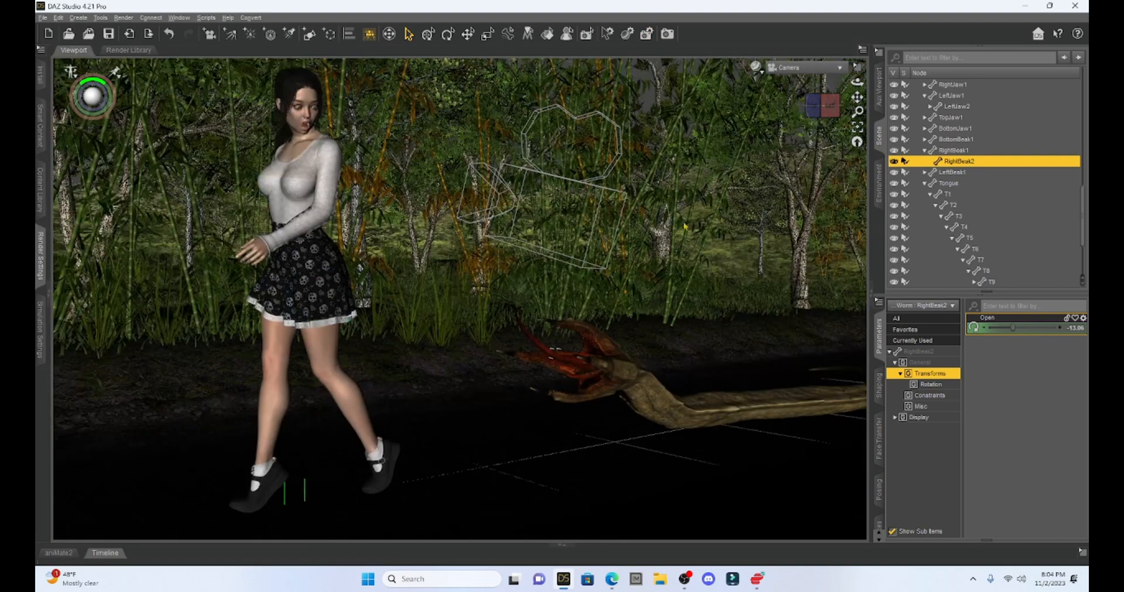
{"action": "left_click", "coordinate": [754, 66]}
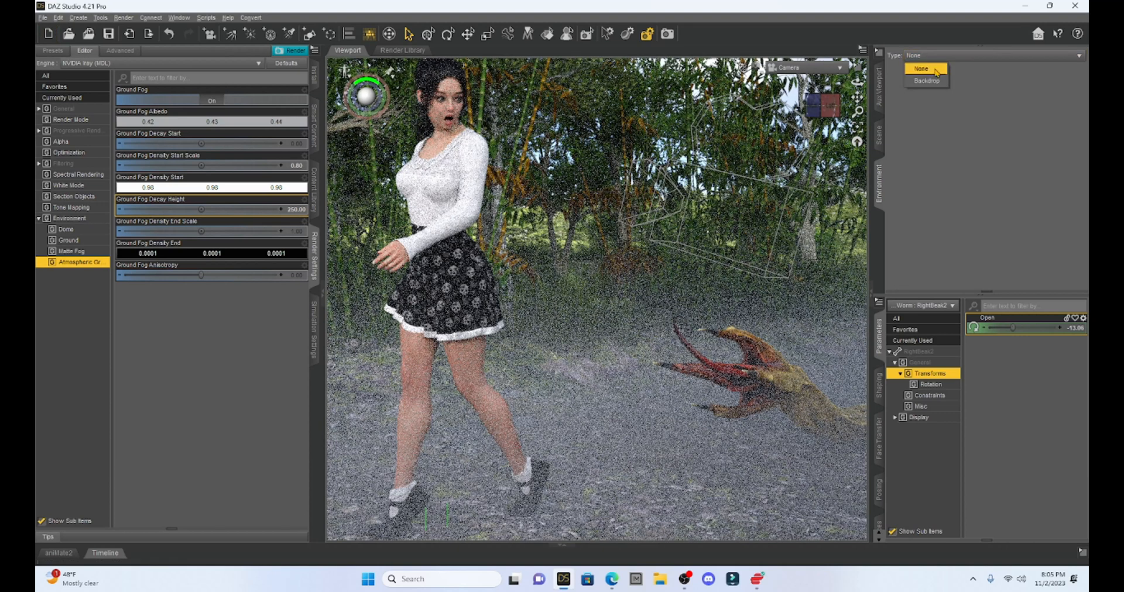
- Set the environment Type to Backdrop and load the blue sky JPG from TEXTURES
{"action": "left_click", "coordinate": [927, 80]}
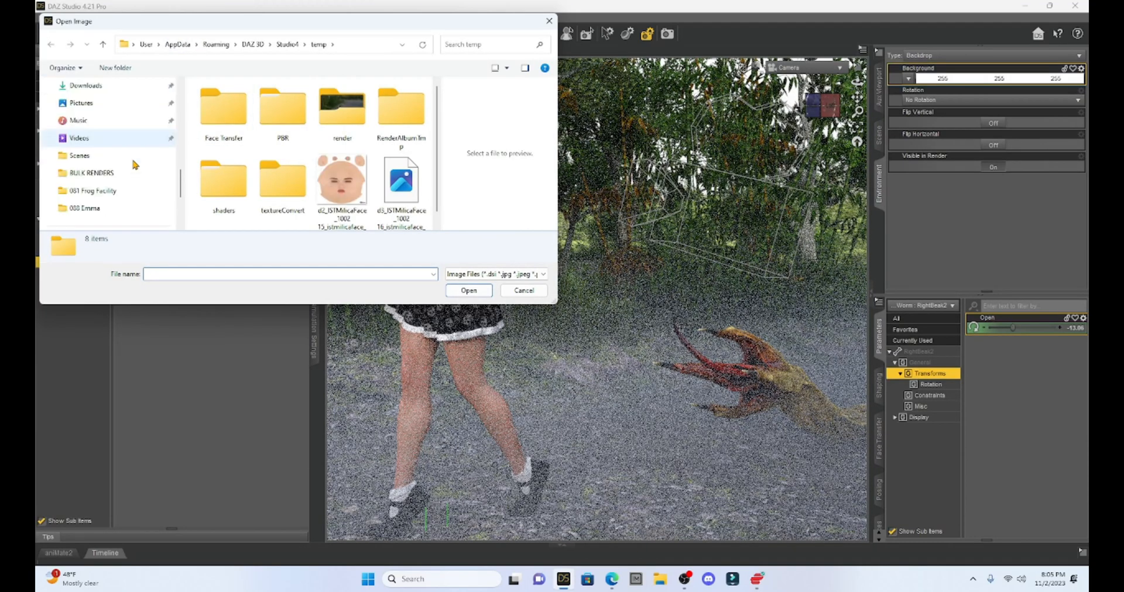
{"action": "left_click", "coordinate": [88, 155]}
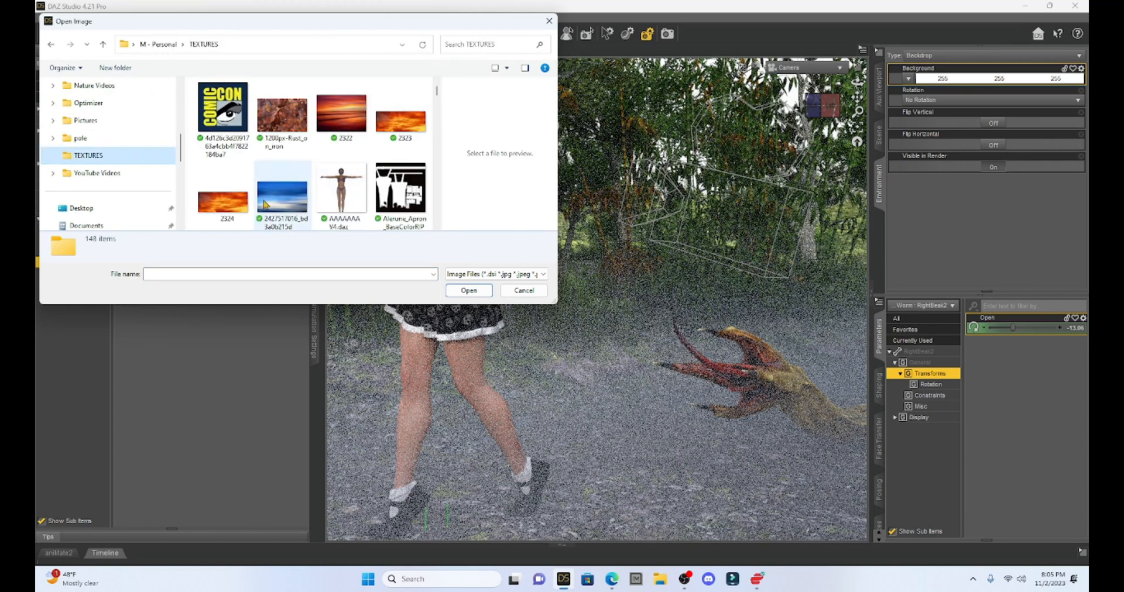
{"action": "left_click", "coordinate": [281, 179]}
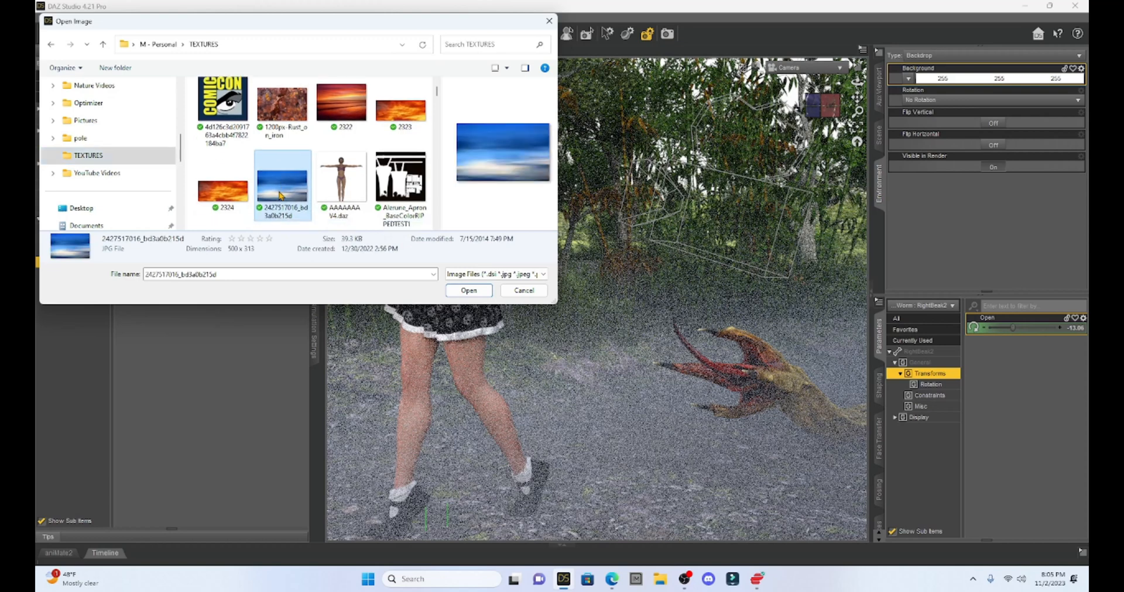
{"action": "left_click", "coordinate": [468, 291]}
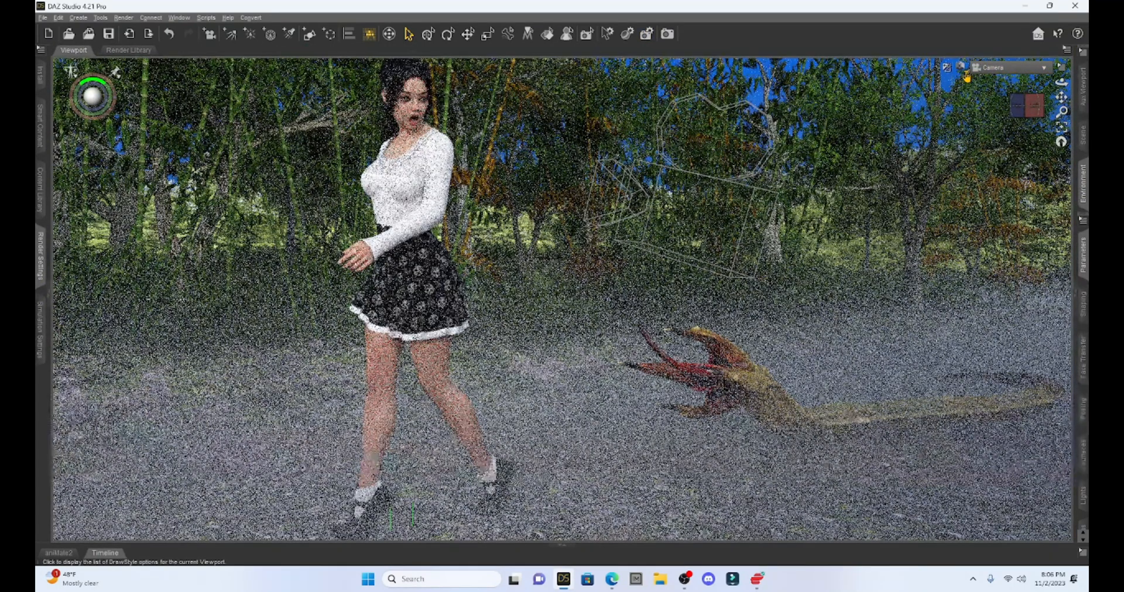
- Save the scene via File > Save as 'Milica Fog'
{"action": "left_click", "coordinate": [42, 17]}
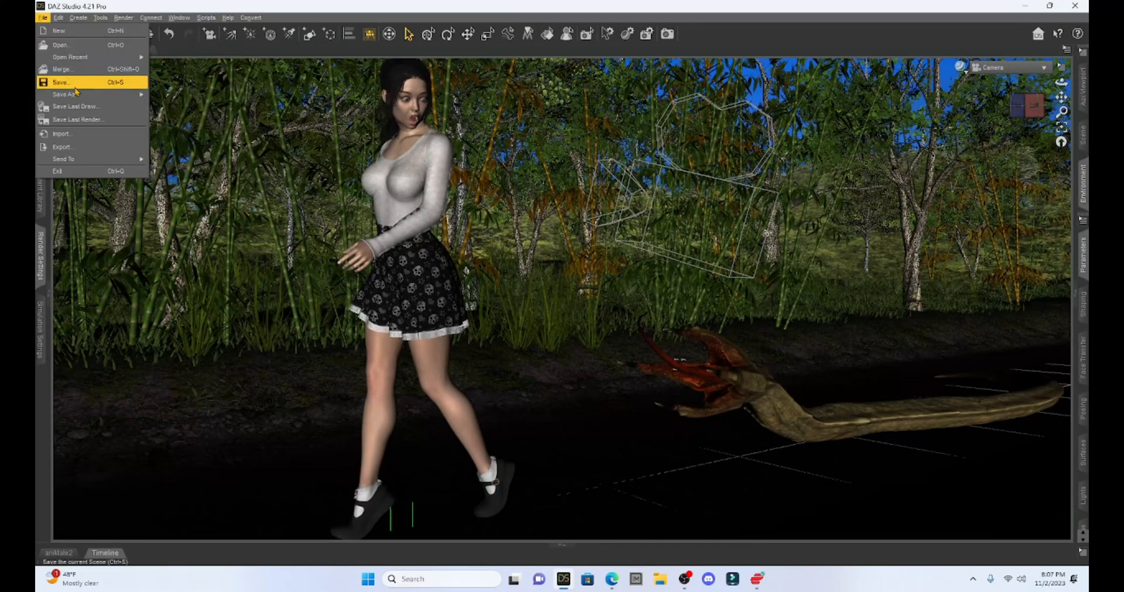
{"action": "left_click", "coordinate": [60, 82]}
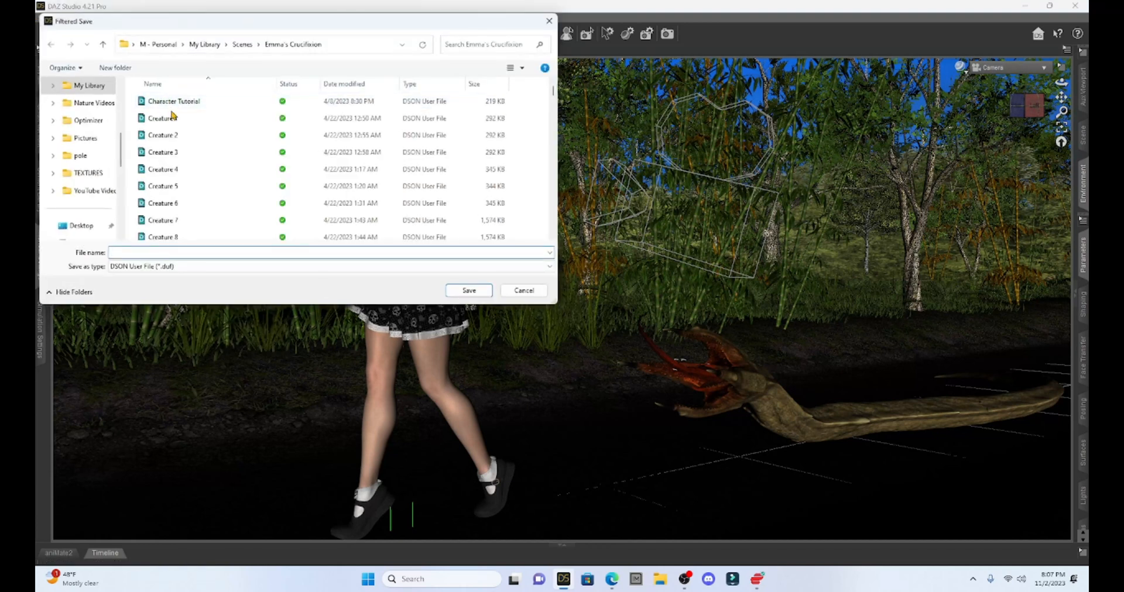
{"action": "type", "text": "Milica Fog"}
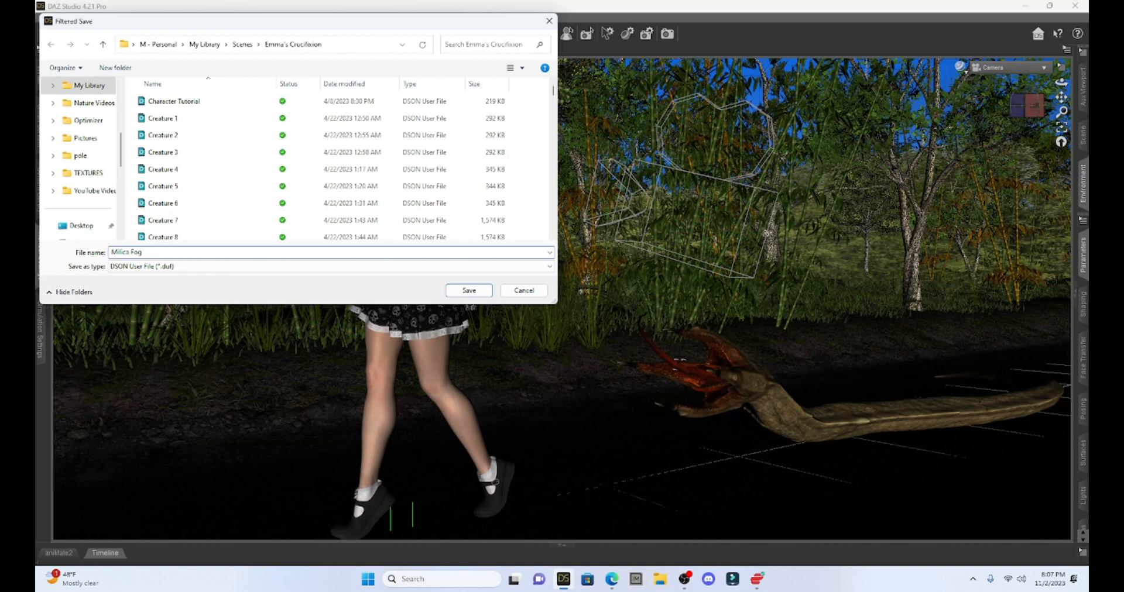
{"action": "left_click", "coordinate": [467, 290]}
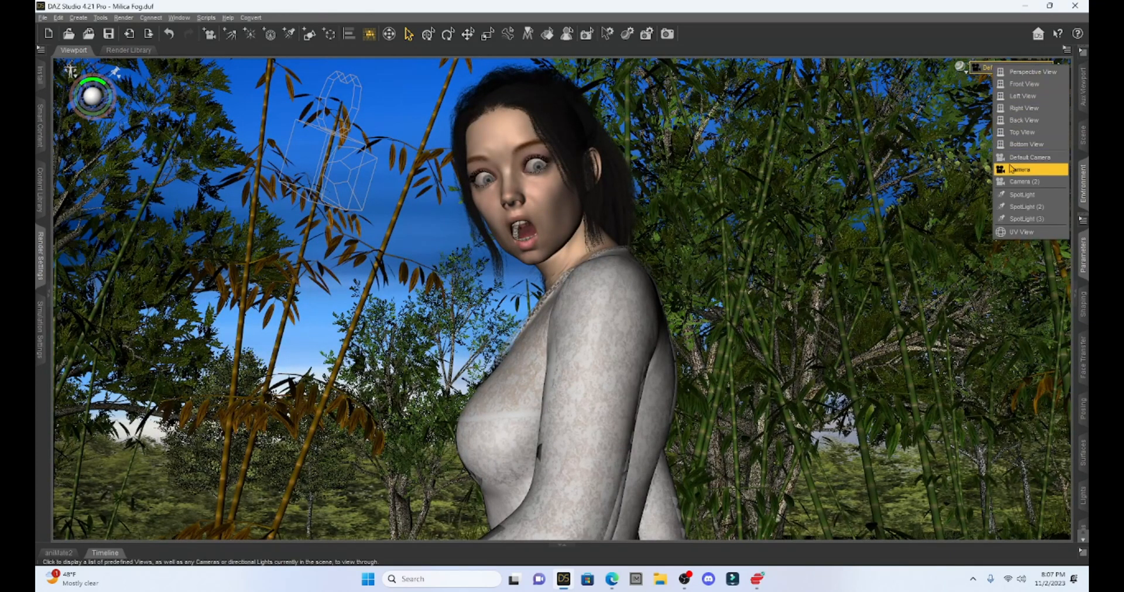
- View the scene through Camera and Camera (2), then re-save the Milica Fog scene
{"action": "left_click", "coordinate": [1018, 169]}
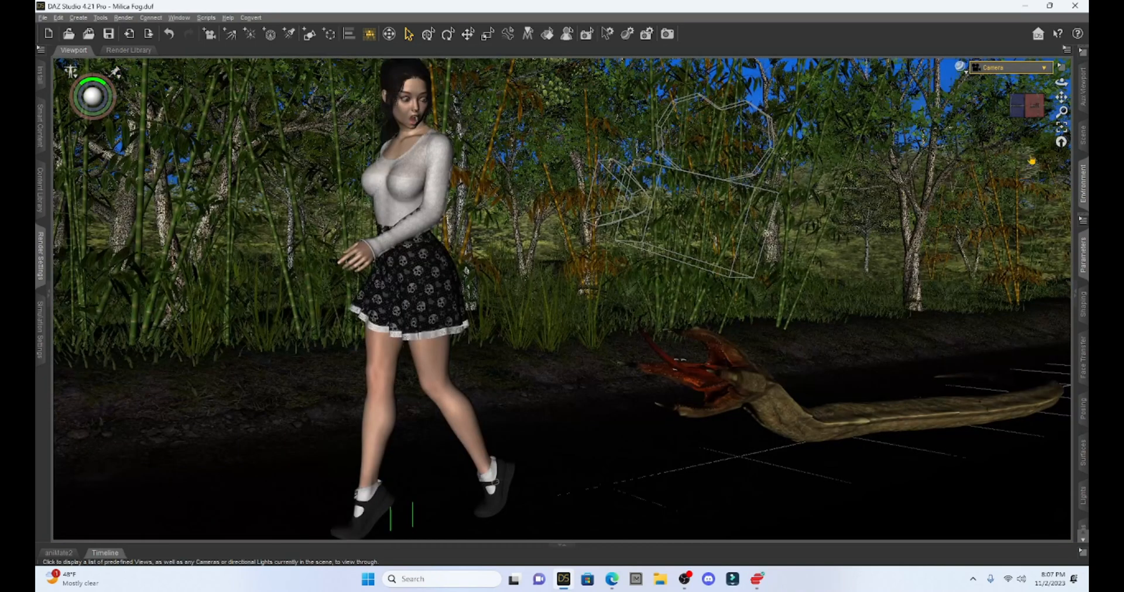
{"action": "mouse_move", "coordinate": [1043, 70]}
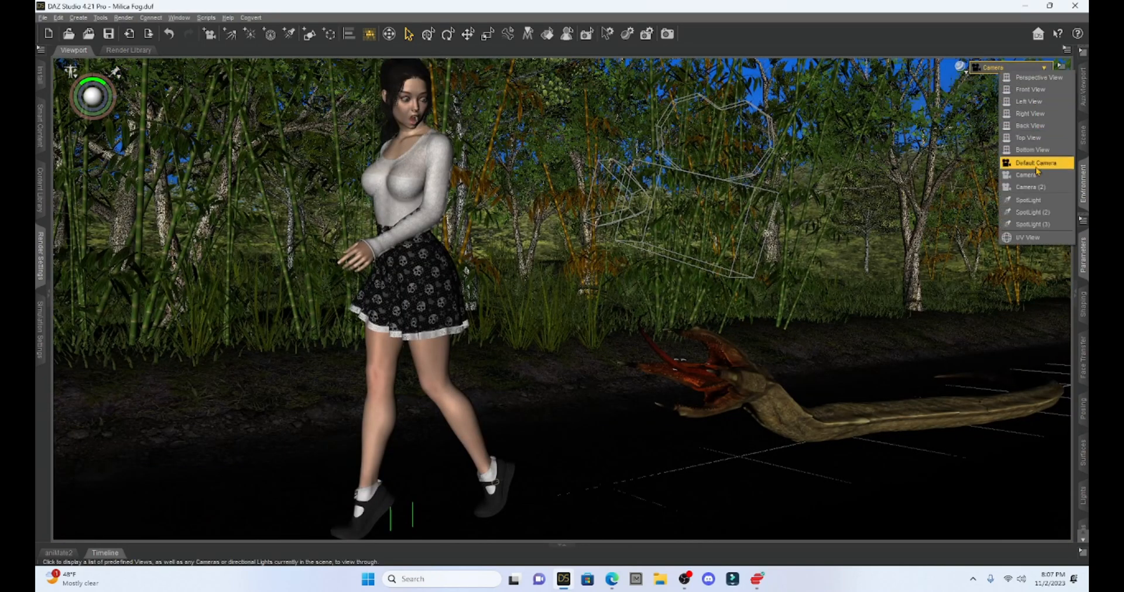
{"action": "left_click", "coordinate": [1031, 187]}
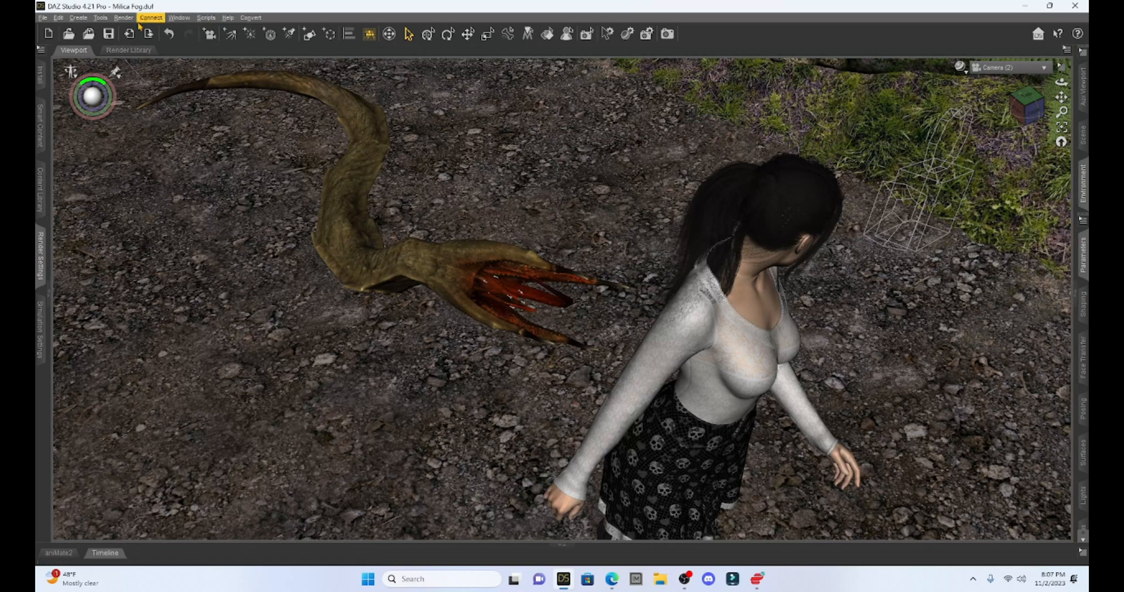
{"action": "left_click", "coordinate": [108, 34]}
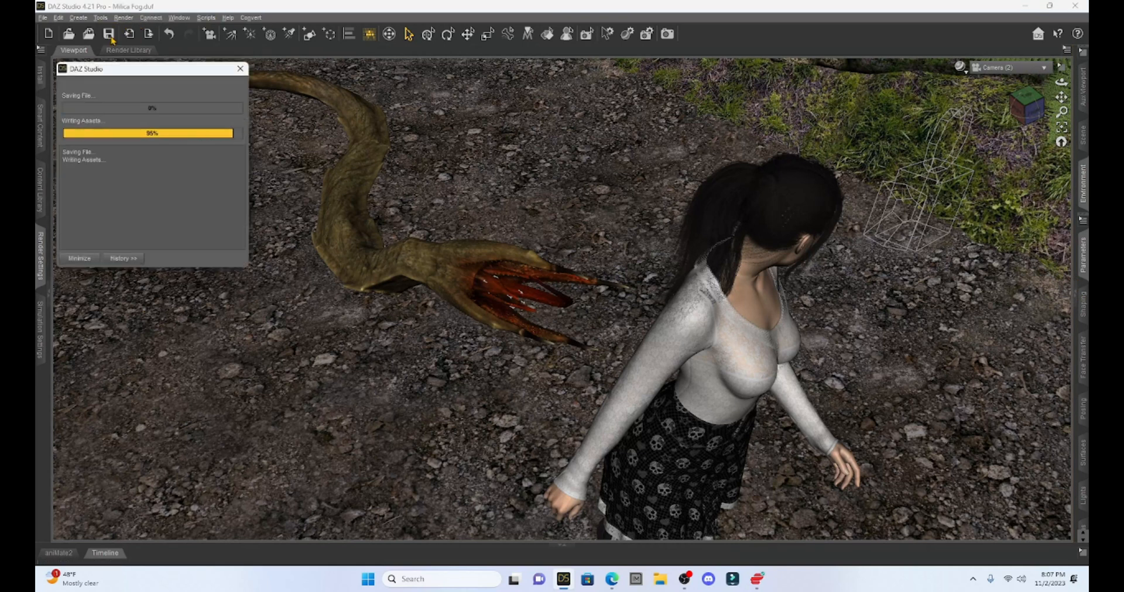
{"action": "left_click", "coordinate": [179, 17]}
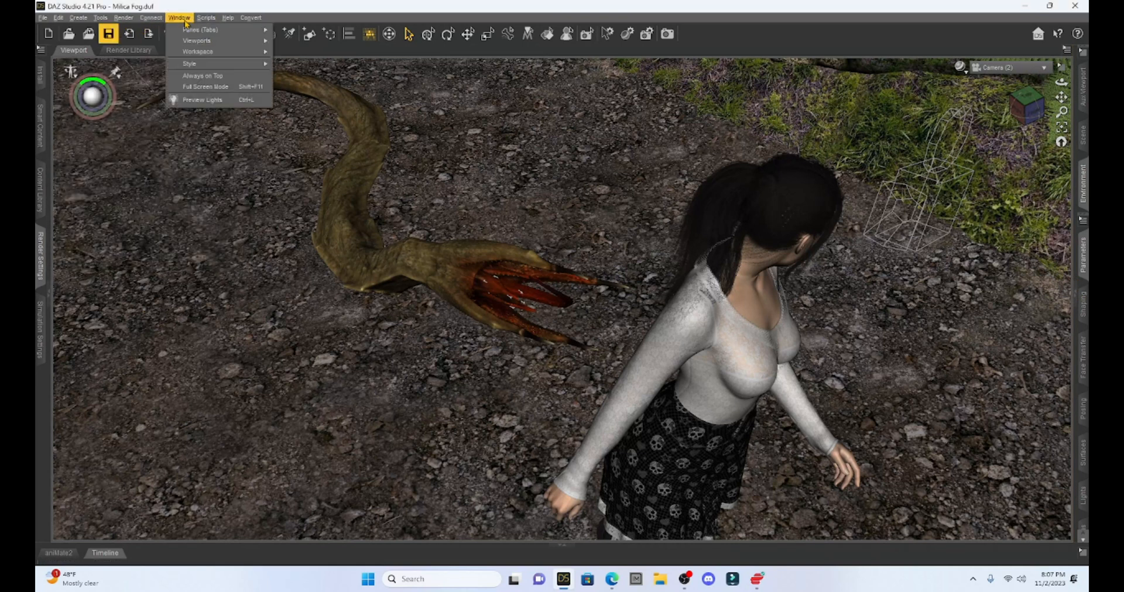
- Add Milica Fog to the Render Queue for all visible cameras and start the queue
{"action": "left_click", "coordinate": [201, 30]}
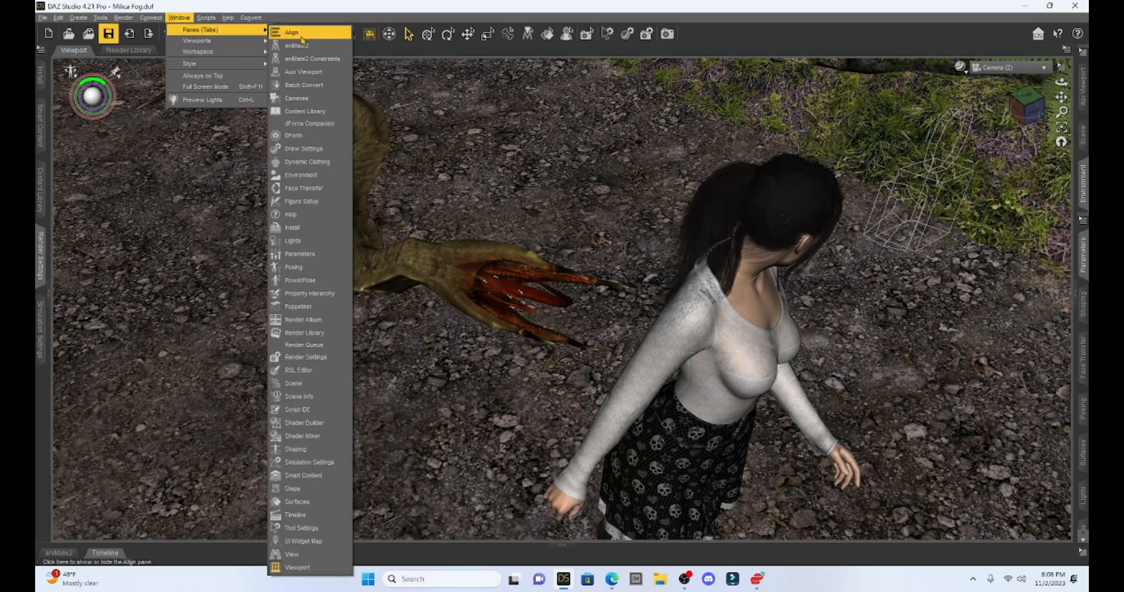
{"action": "mouse_move", "coordinate": [297, 409]}
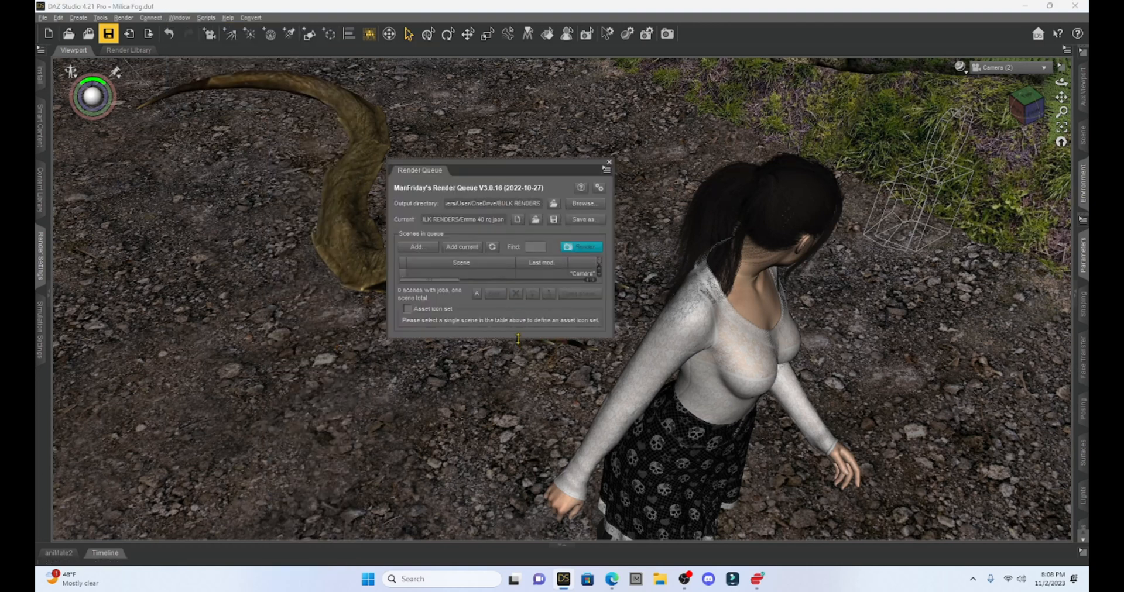
{"action": "right_click", "coordinate": [460, 289]}
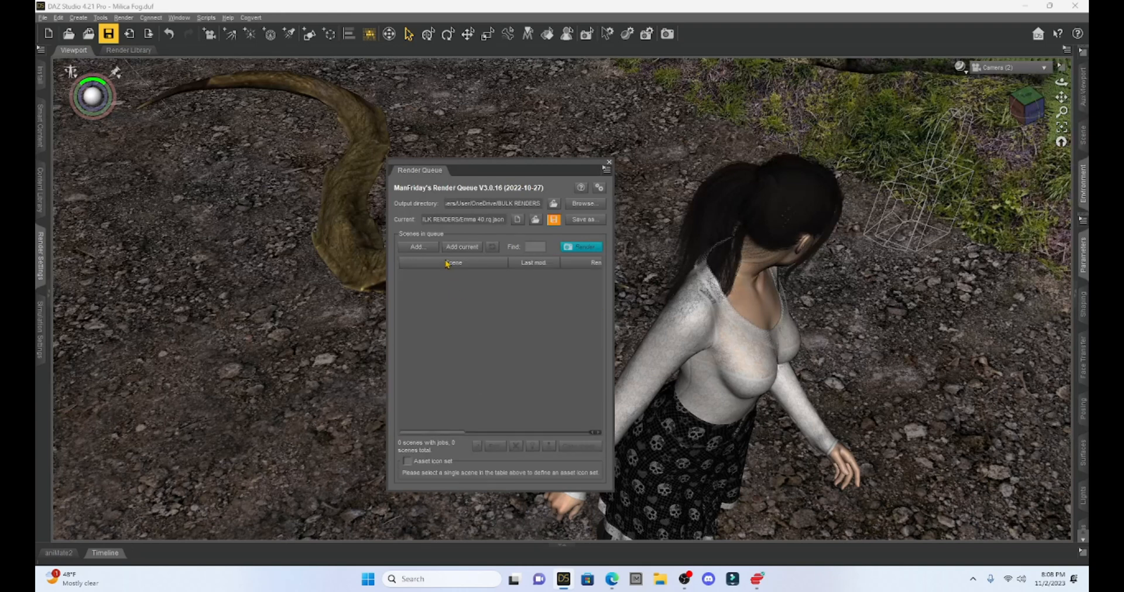
{"action": "mouse_move", "coordinate": [454, 264]}
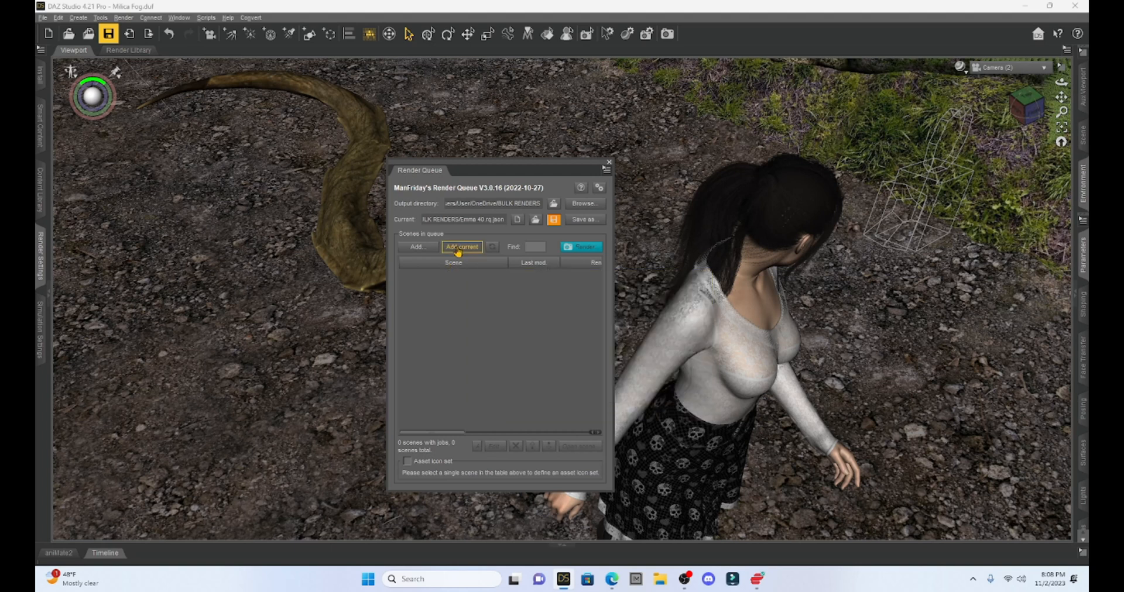
{"action": "left_click", "coordinate": [460, 247]}
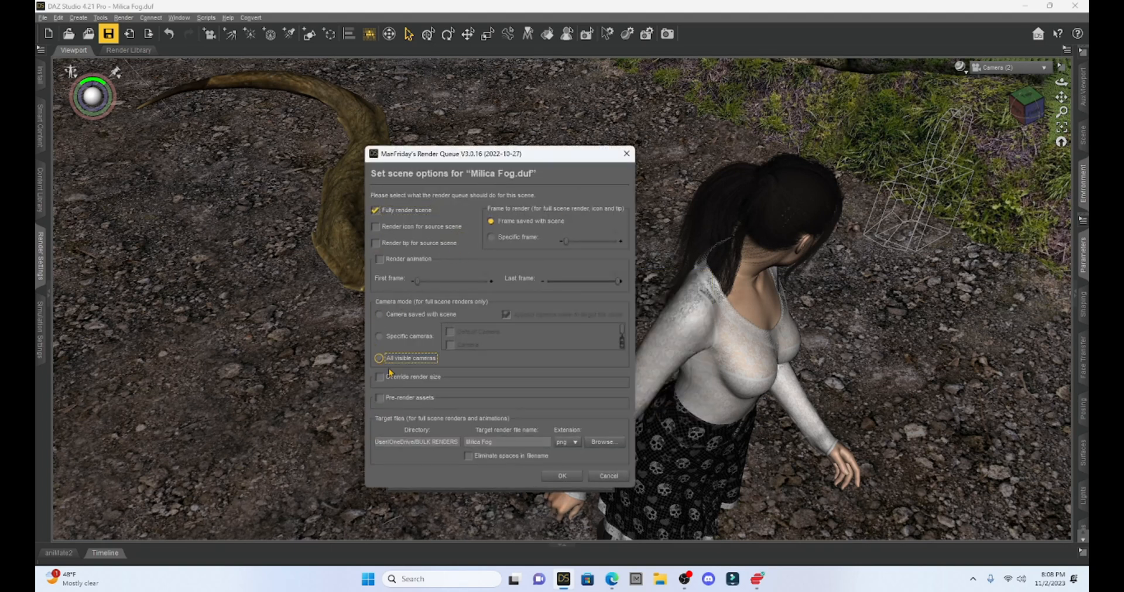
{"action": "left_click", "coordinate": [379, 358]}
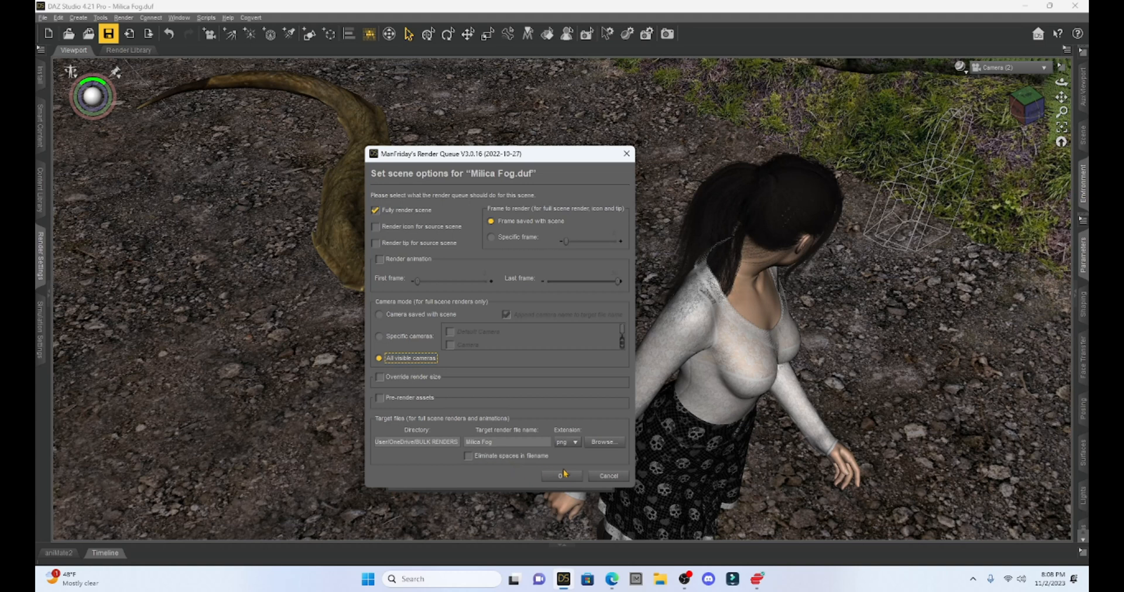
{"action": "left_click", "coordinate": [562, 475]}
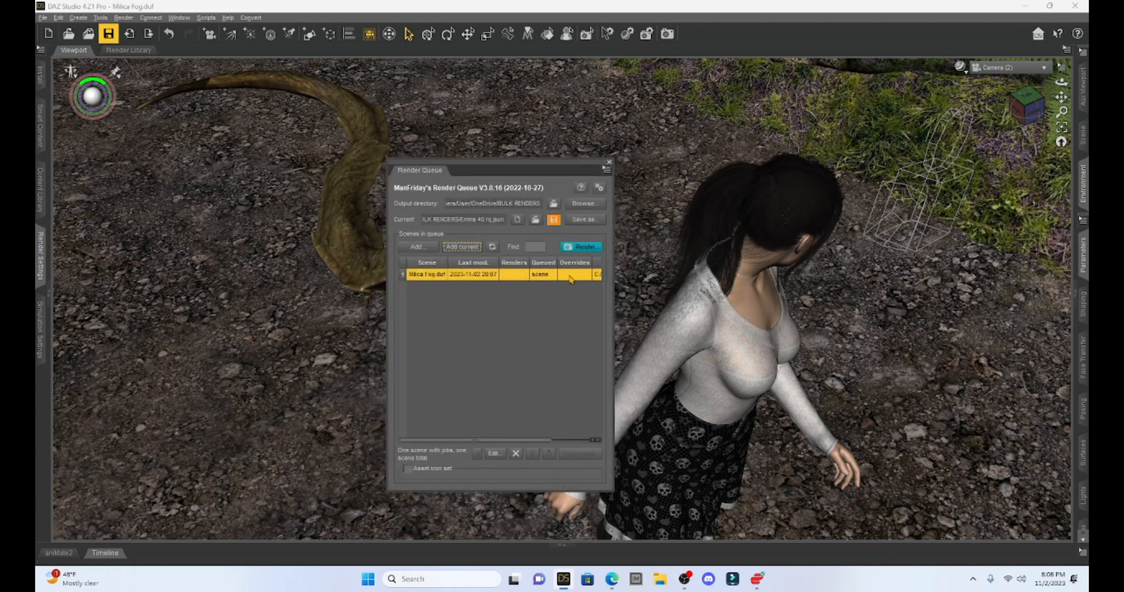
{"action": "left_click", "coordinate": [583, 246]}
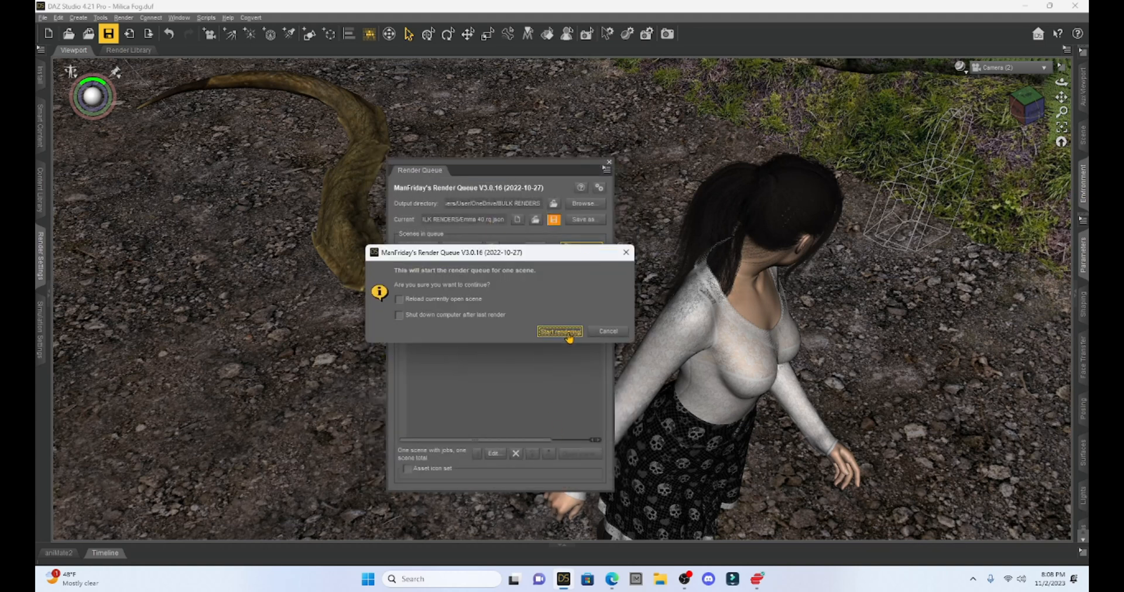
{"action": "left_click", "coordinate": [558, 331]}
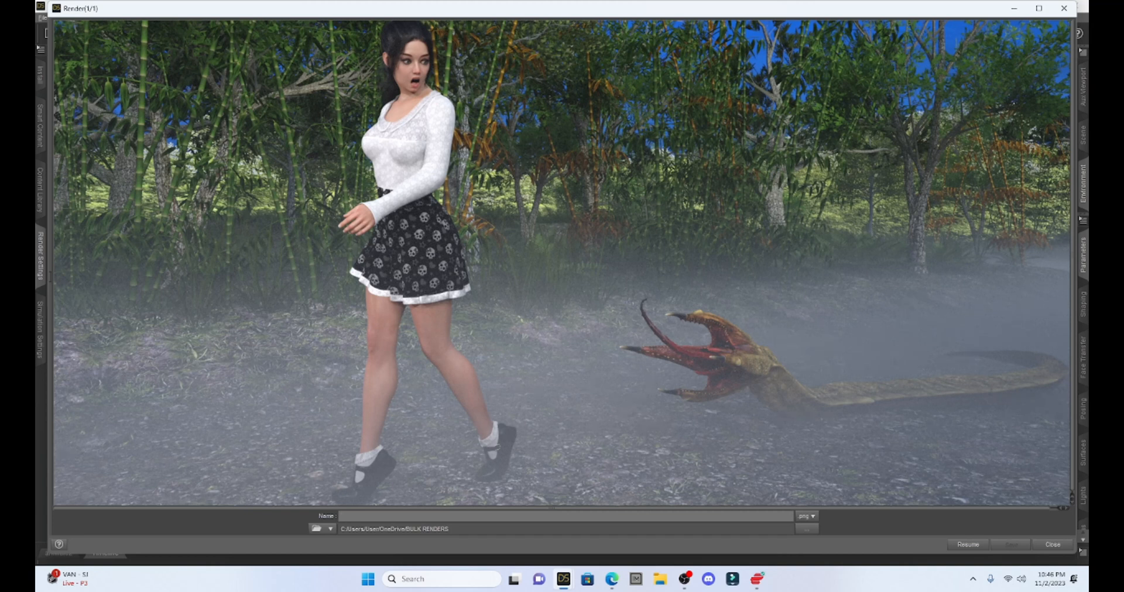
- Begin naming the finished foggy forest render in the Name field
{"action": "left_click", "coordinate": [373, 516]}
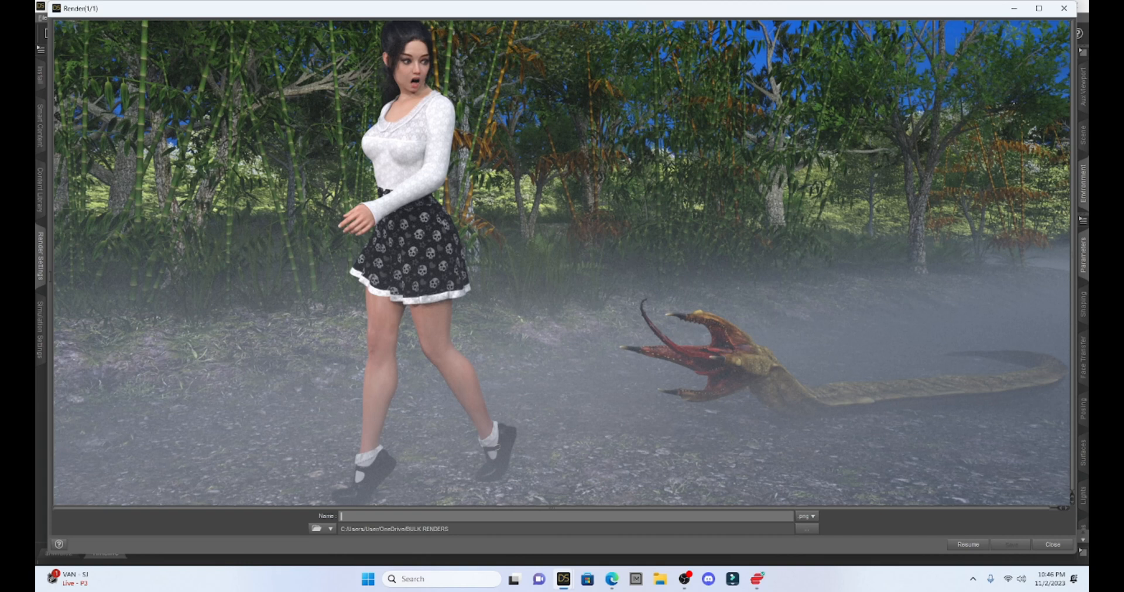